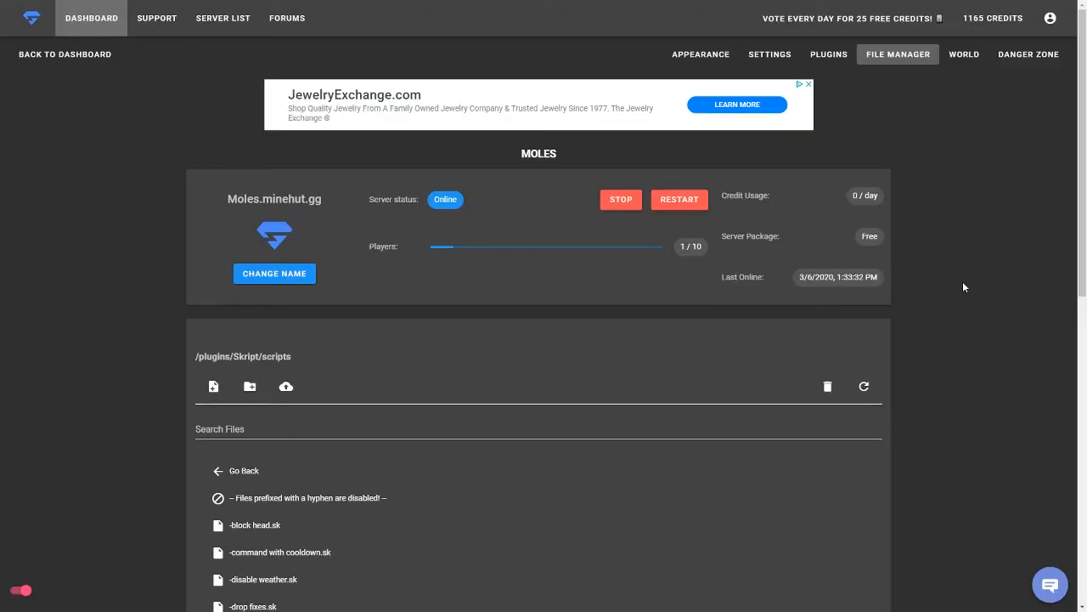
{"action": "mouse_move", "coordinate": [639, 474]}
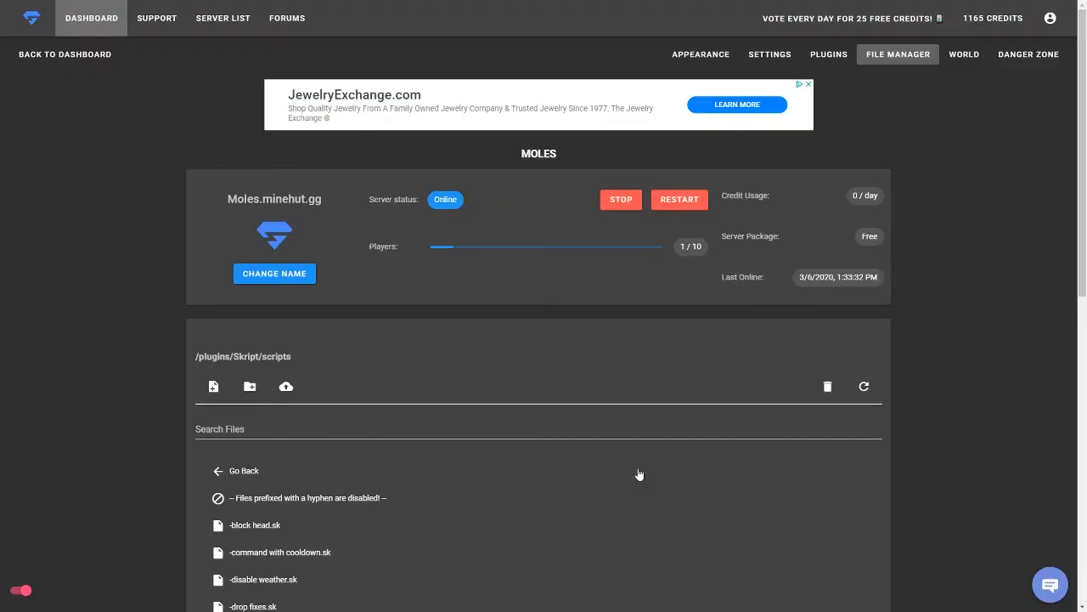
Create questtutorial.sk in the scripts folder and open it in the editor.
{"action": "scroll", "scroll_direction": "down", "scroll_amount": 3}
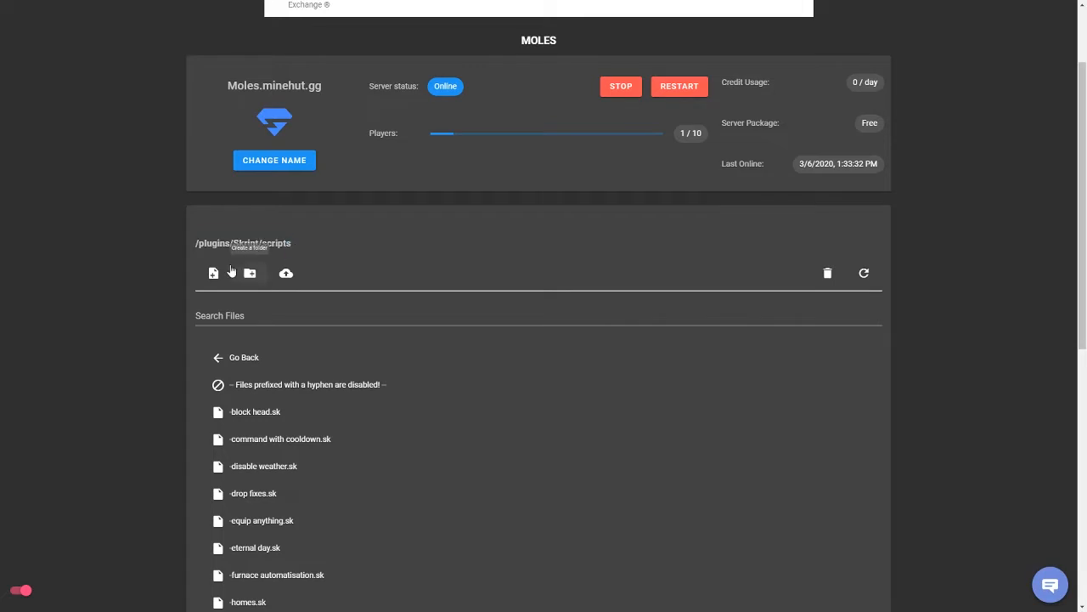
{"action": "left_click", "coordinate": [214, 272]}
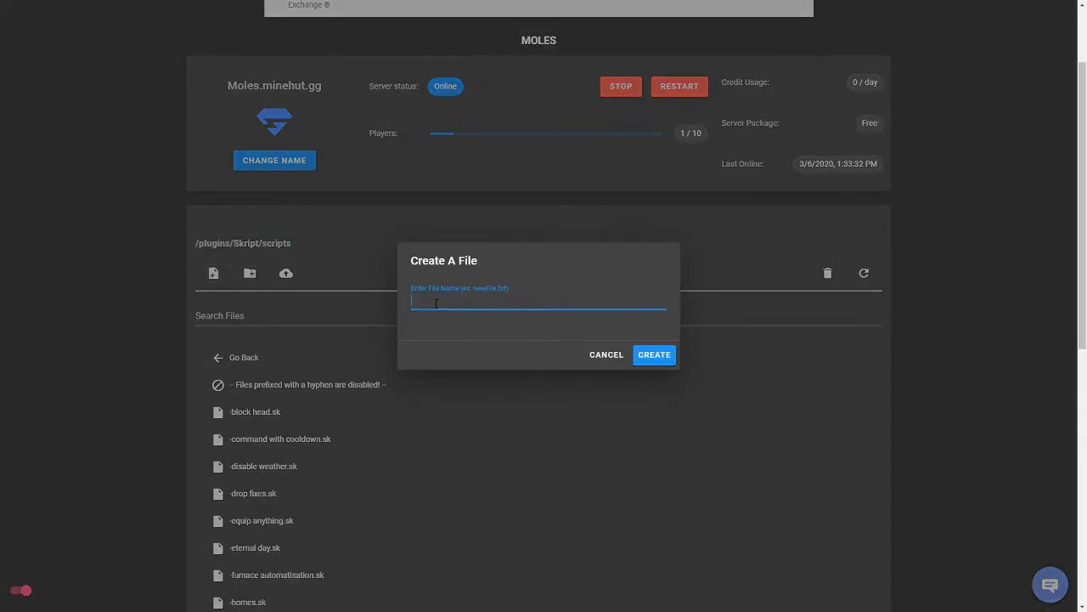
{"action": "type", "text": "quest"}
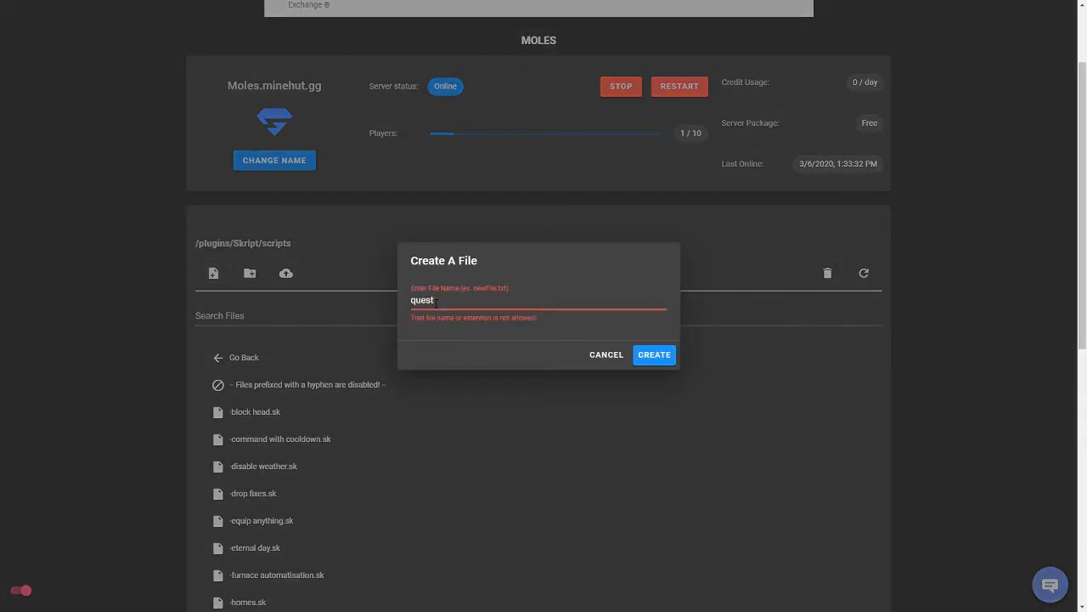
{"action": "type", "text": "tutorial.sk"}
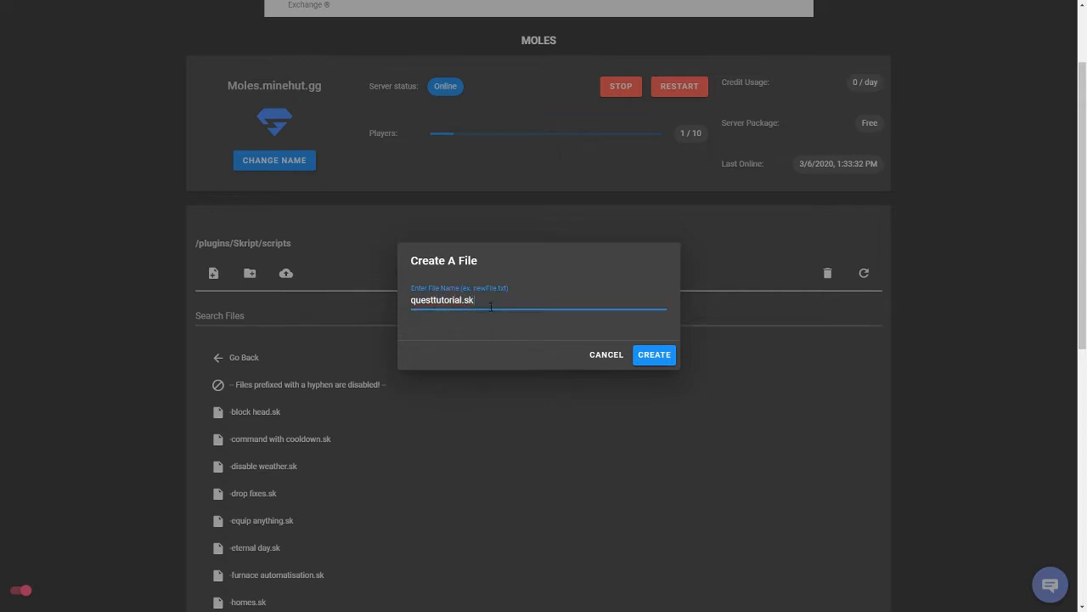
{"action": "left_click", "coordinate": [654, 356]}
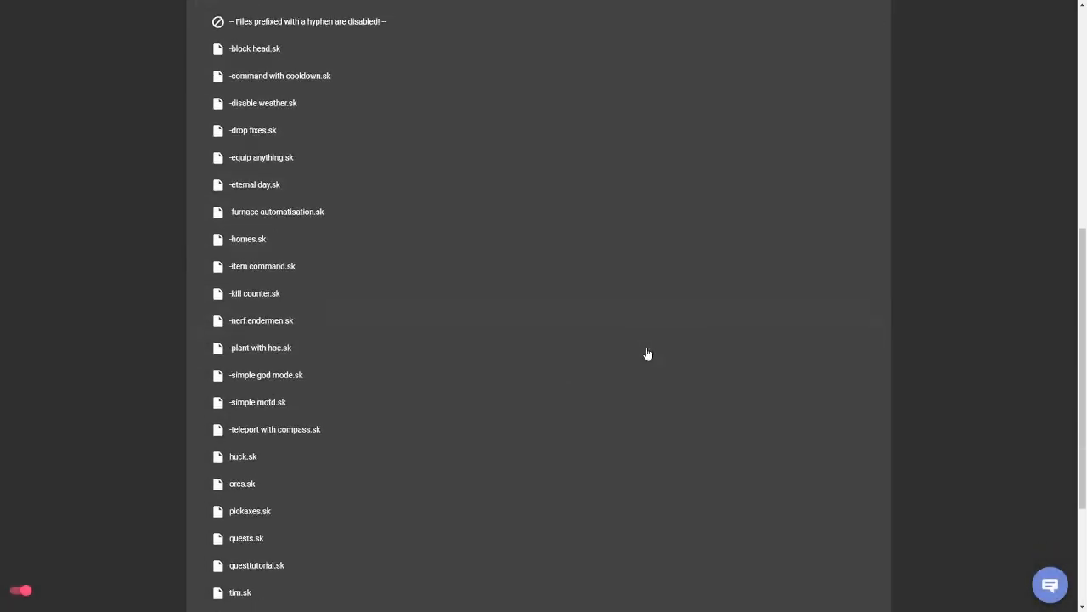
{"action": "scroll", "scroll_direction": "down", "scroll_amount": 3}
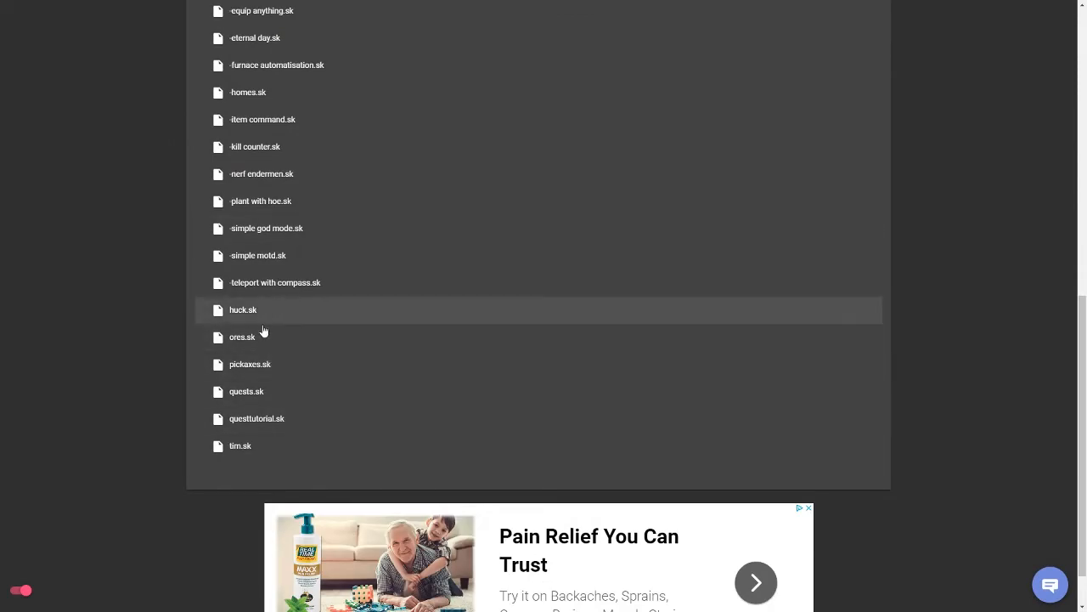
{"action": "left_click", "coordinate": [257, 418]}
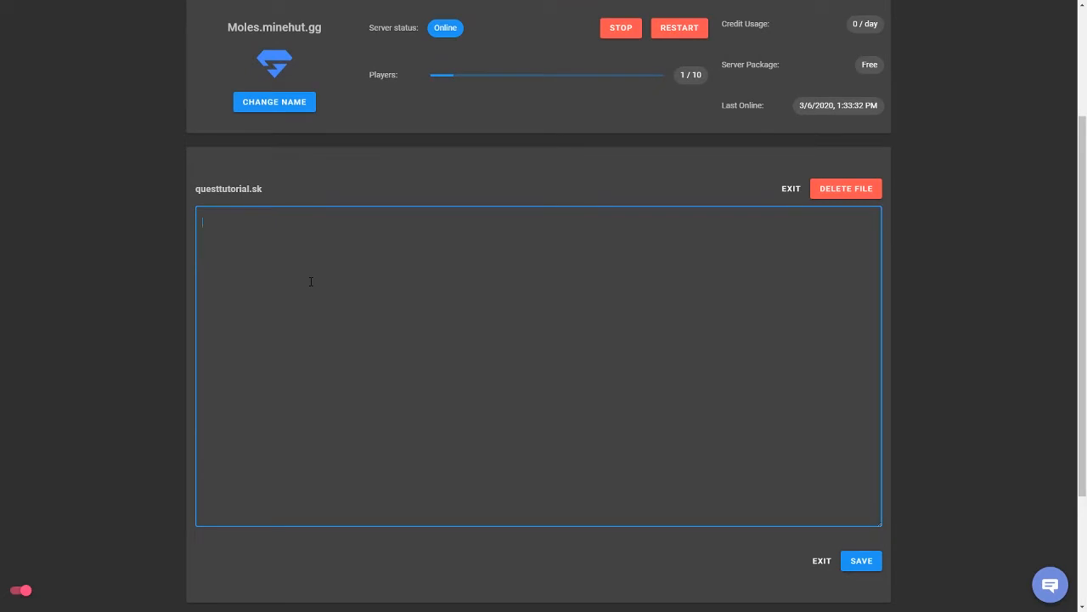
Write 'command /q:' with an indented 'trigger:' line.
{"action": "scroll", "scroll_direction": "down", "scroll_amount": 3}
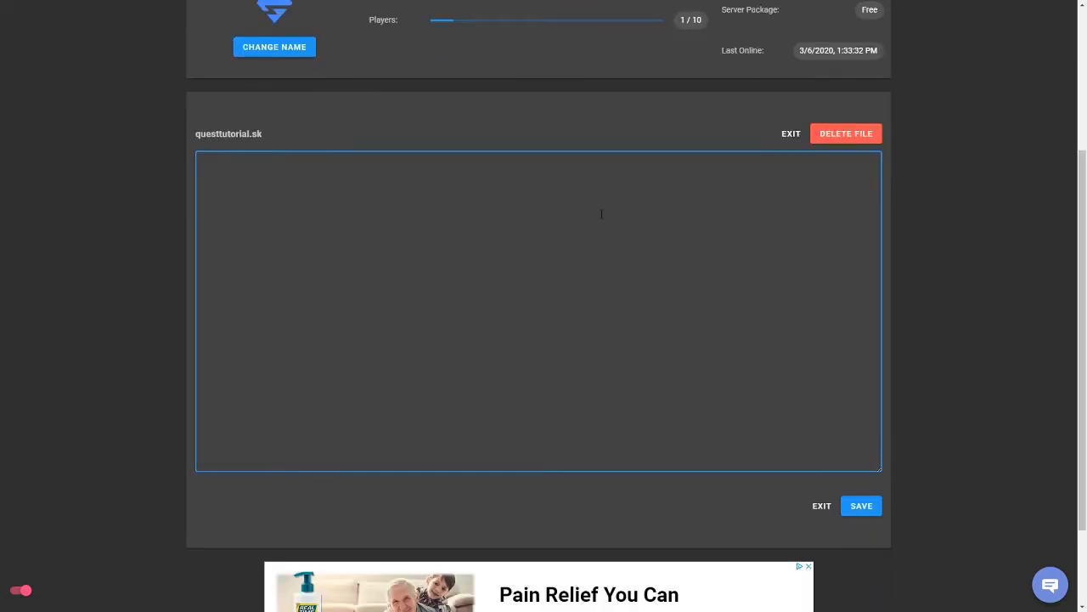
{"action": "type", "text": "command /"}
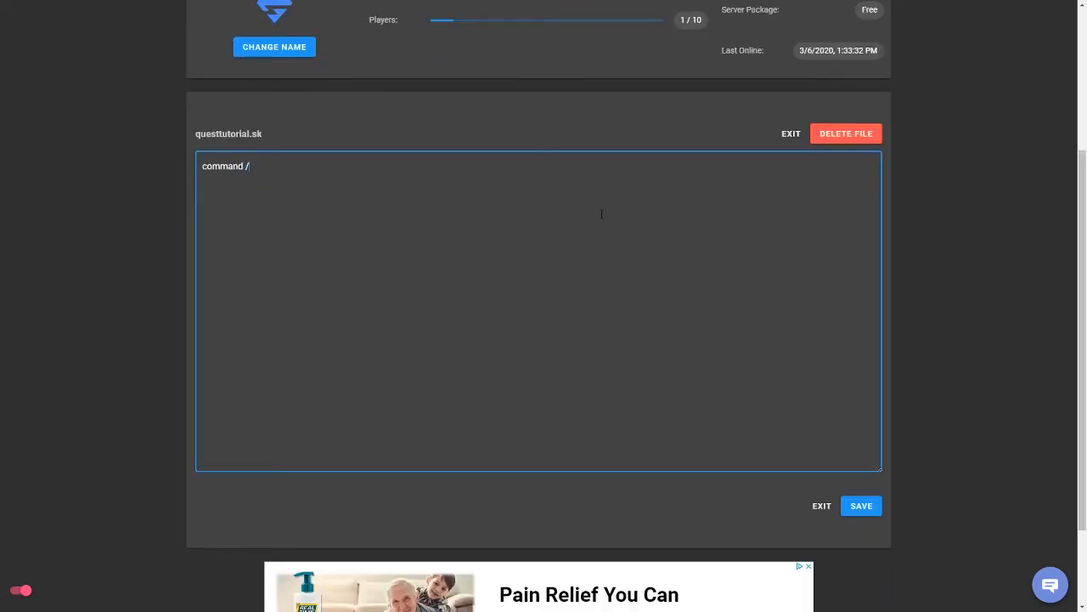
{"action": "key", "text": "Backspace"}
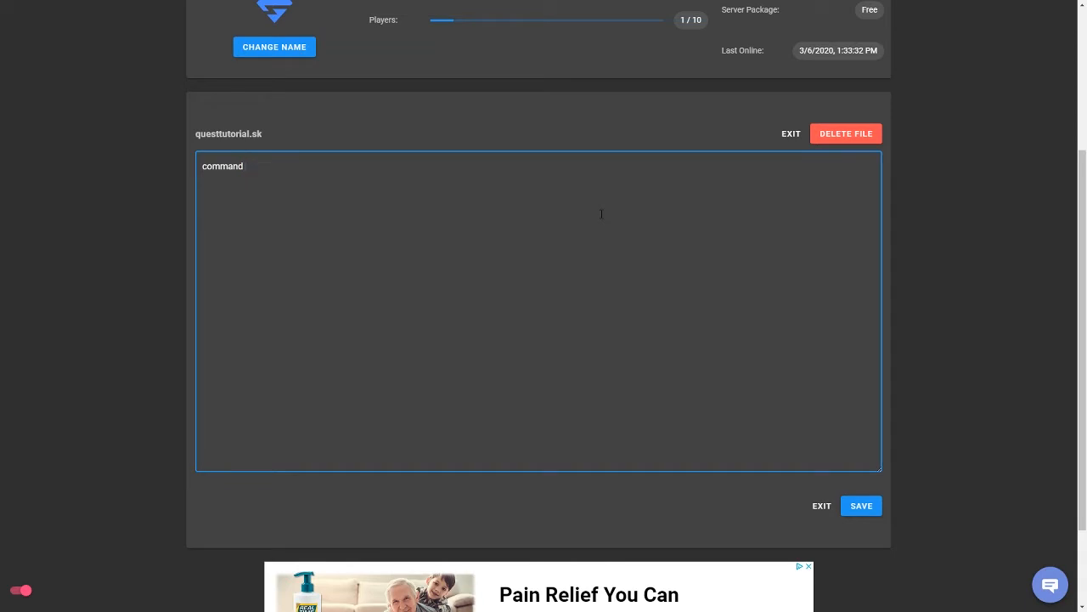
{"action": "type", "text": "/q:"}
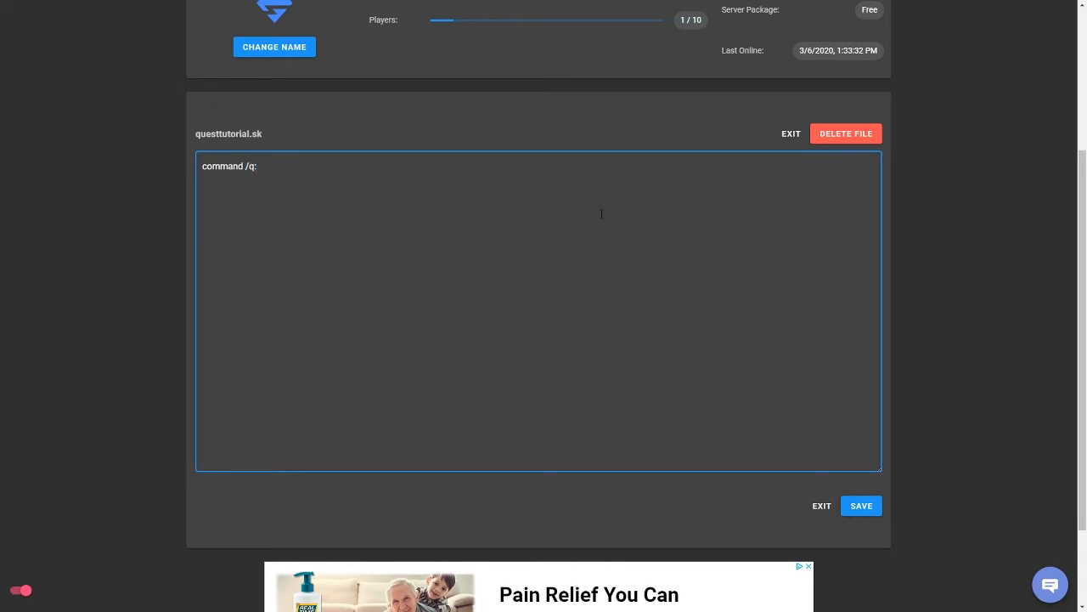
{"action": "type", "text": "trigger:"}
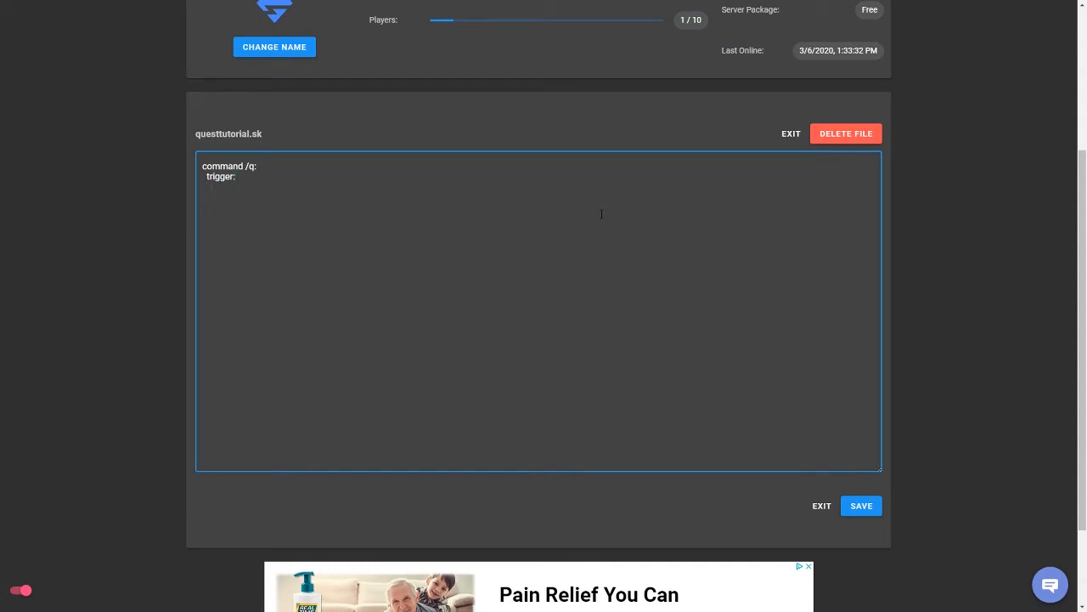
Add the condition 'if {%player%.jim} = 3:' under the trigger, fixing typos.
{"action": "type", "text": "of {"}
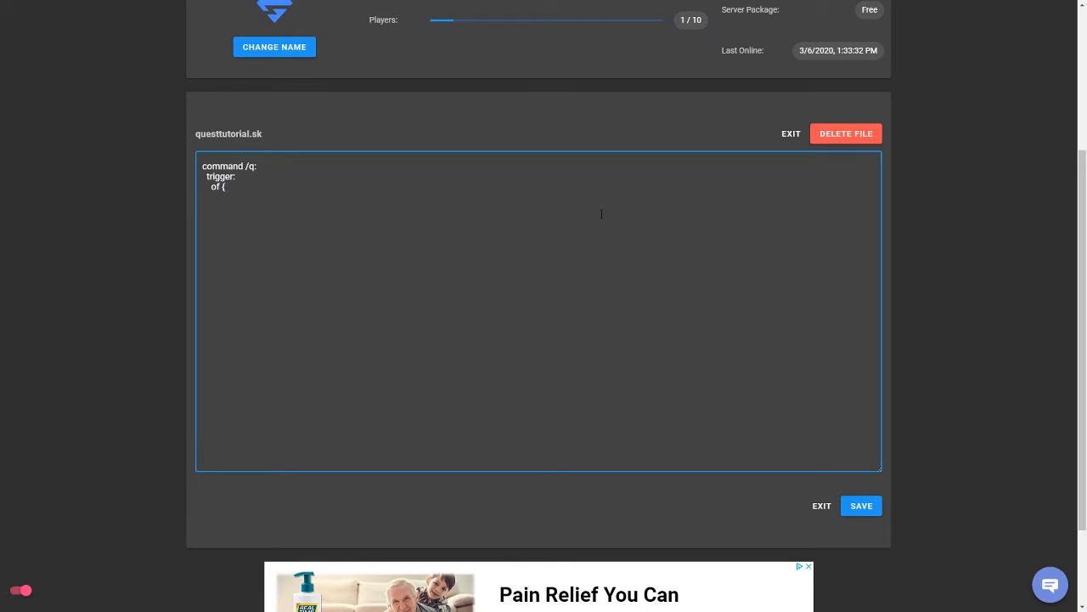
{"action": "type", "text": "%player"}
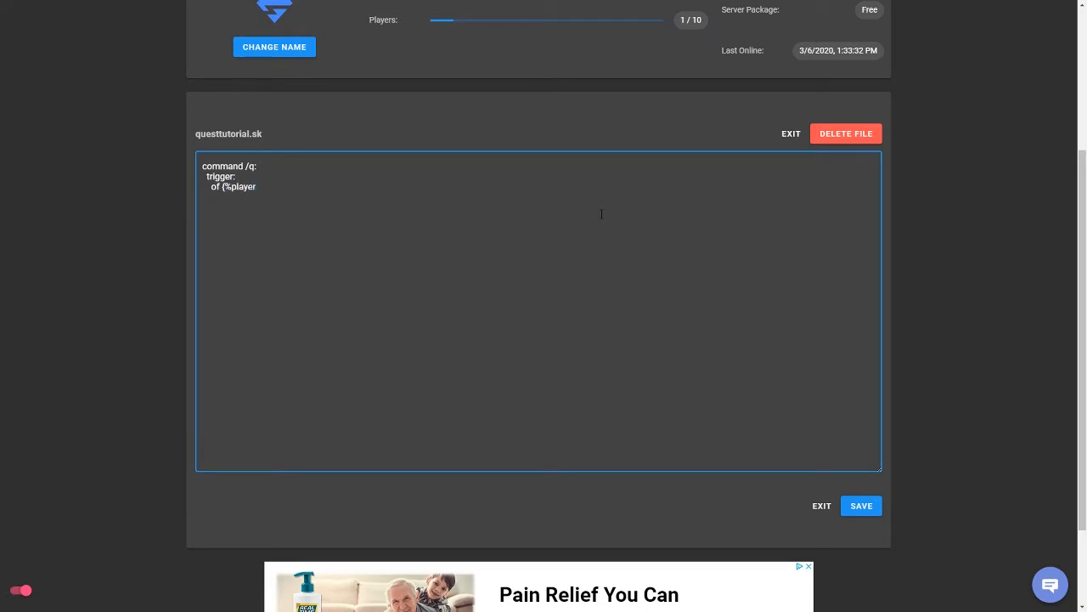
{"action": "type", "text": "%."}
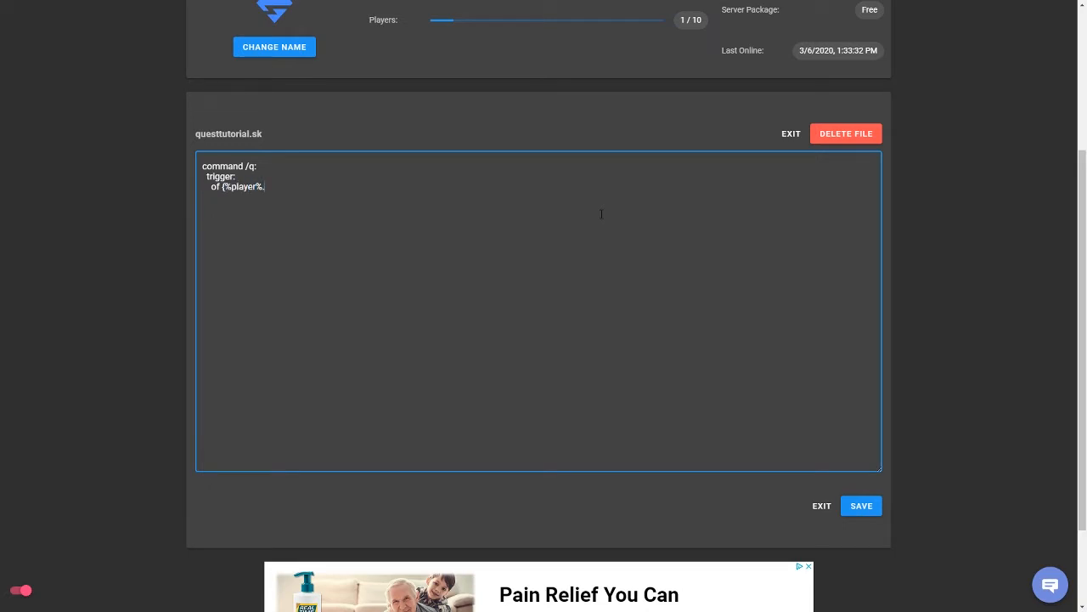
{"action": "type", "text": "jim_"}
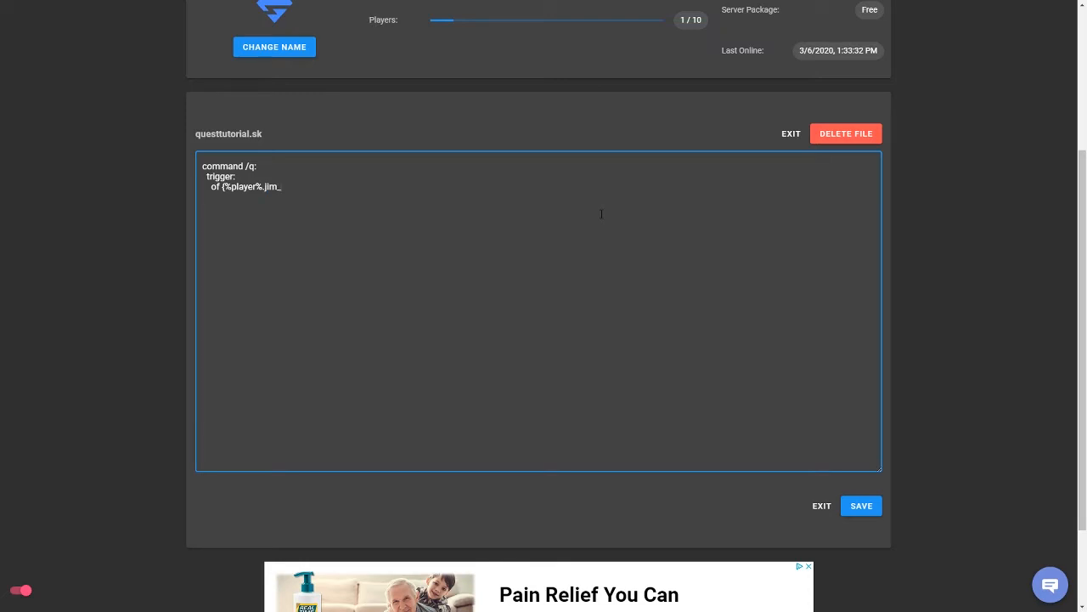
{"action": "type", "text": ")\\"}
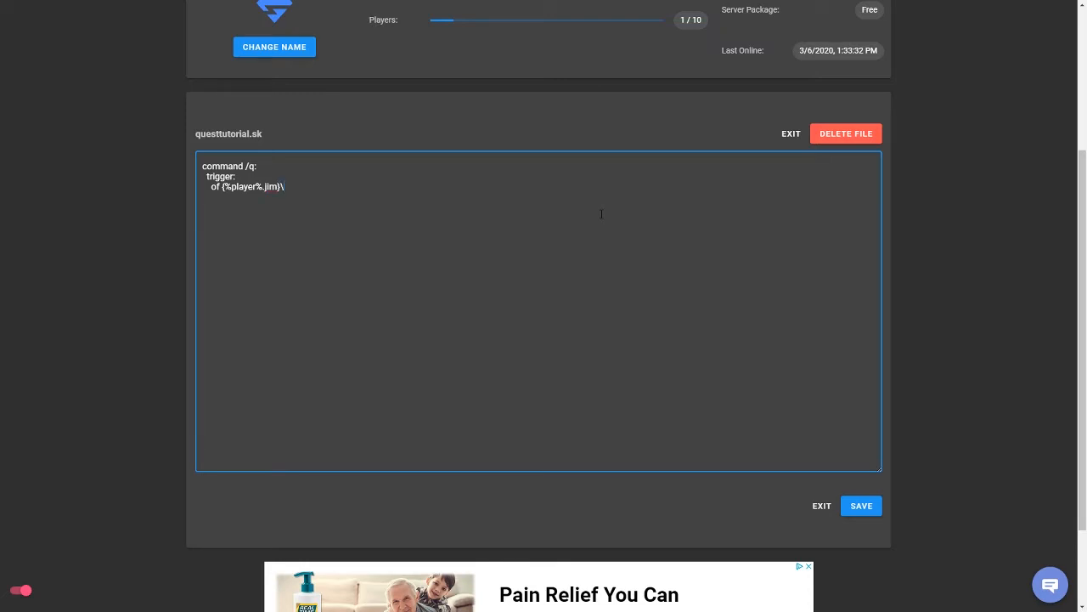
{"action": "type", "text": "=3"}
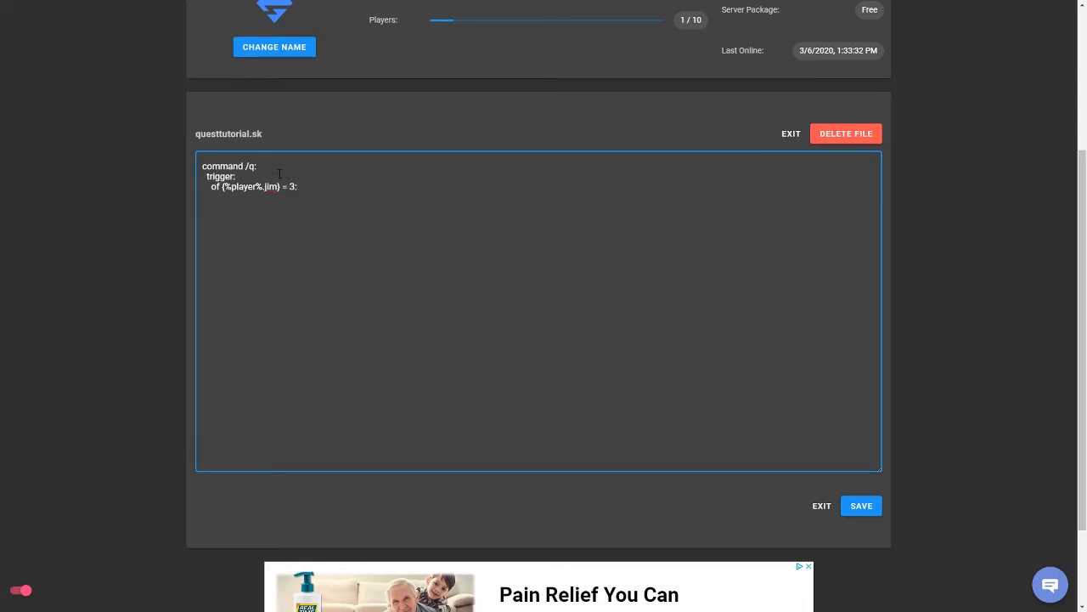
{"action": "double_click", "coordinate": [219, 175]}
{"action": "type", "text": "i"}
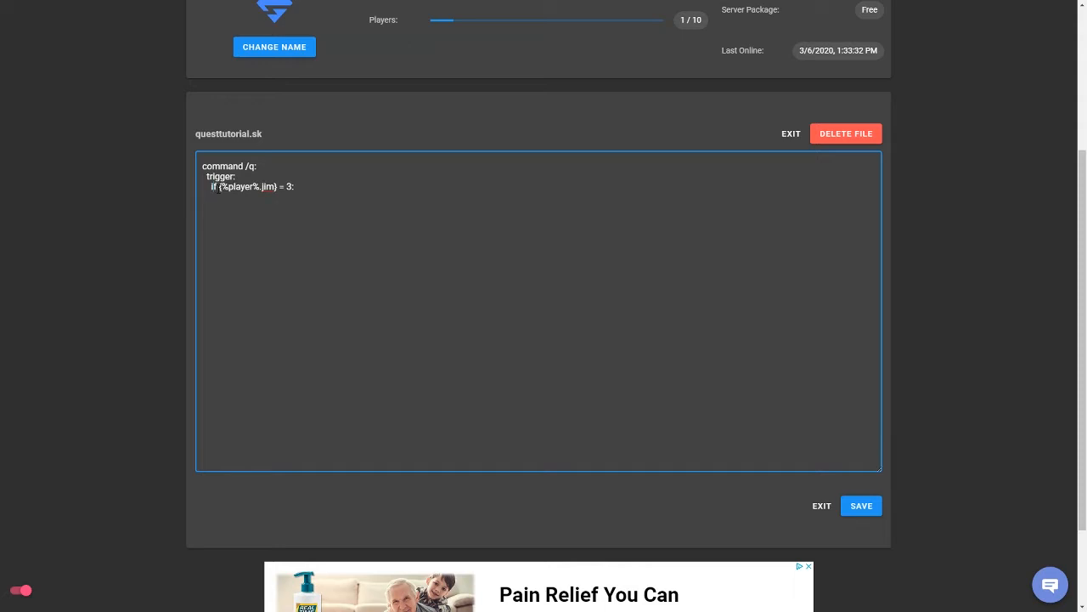
{"action": "double_click", "coordinate": [246, 187]}
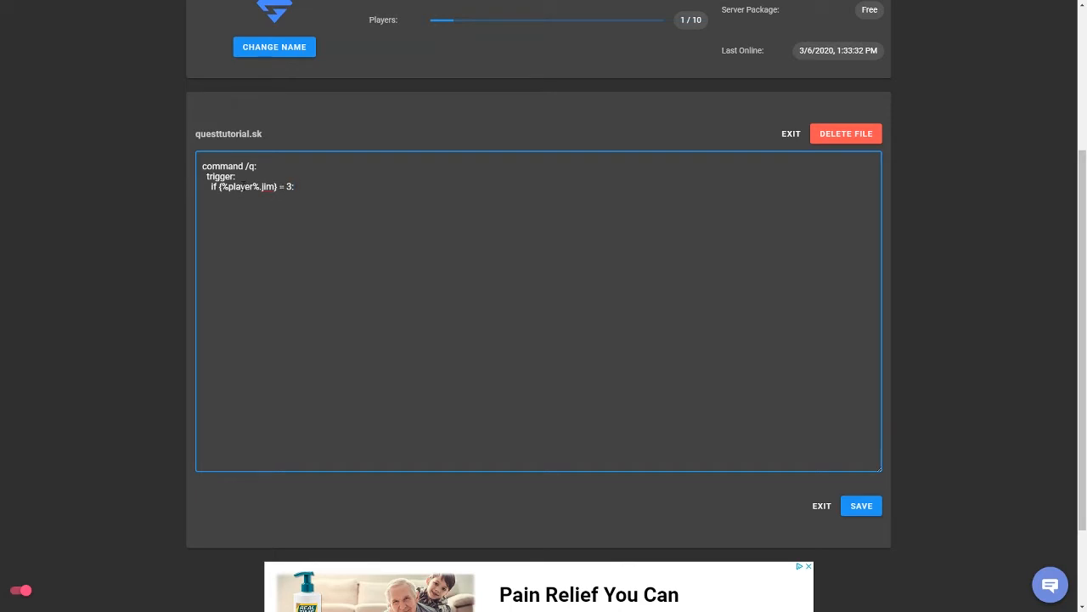
{"action": "double_click", "coordinate": [268, 185]}
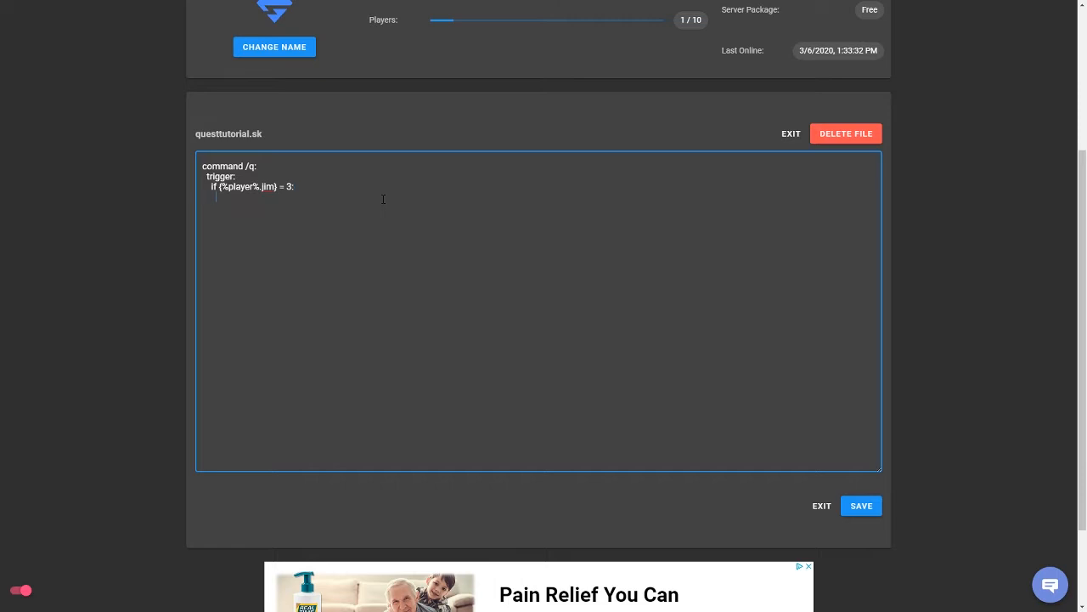
Message the player their Jim's Coal Challenge progress with the coal counter.
{"action": "type", "text": "message"}
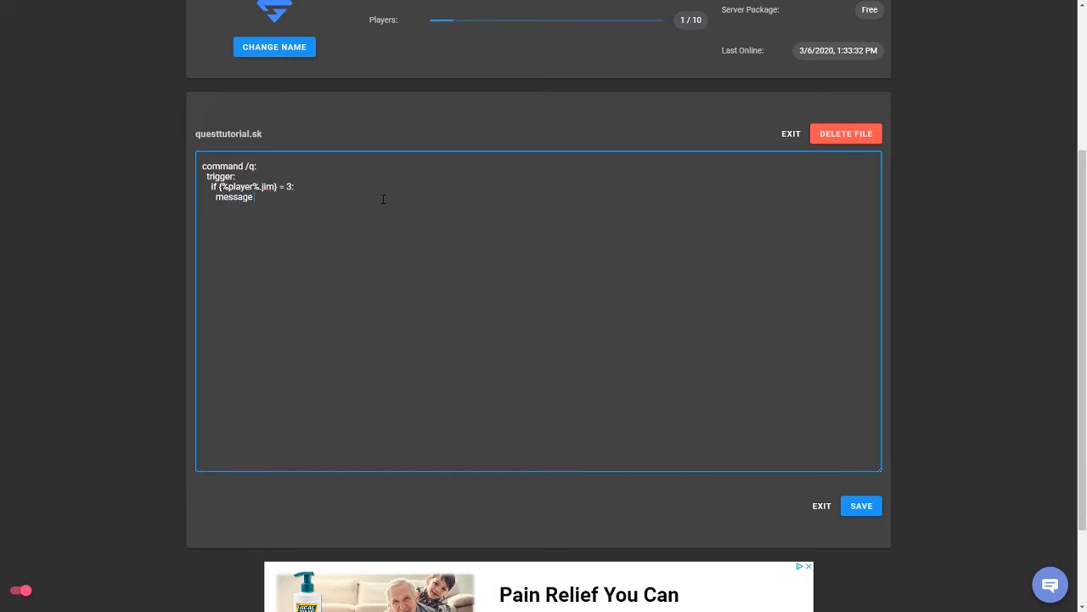
{"action": "type", "text": "\""}
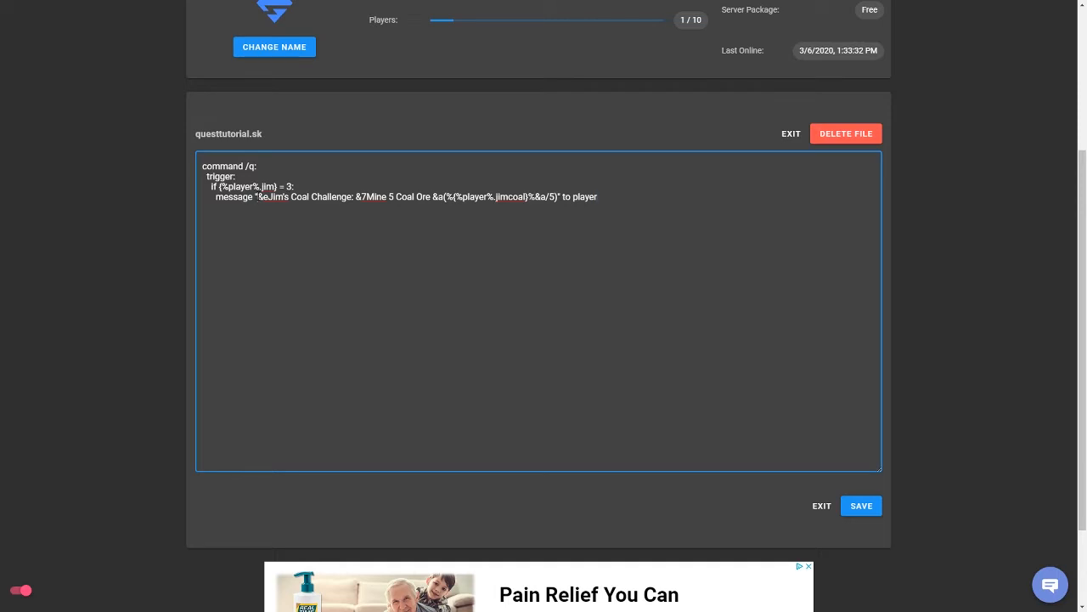
{"action": "left_click_drag", "start_coordinate": [258, 197], "coordinate": [354, 197]}
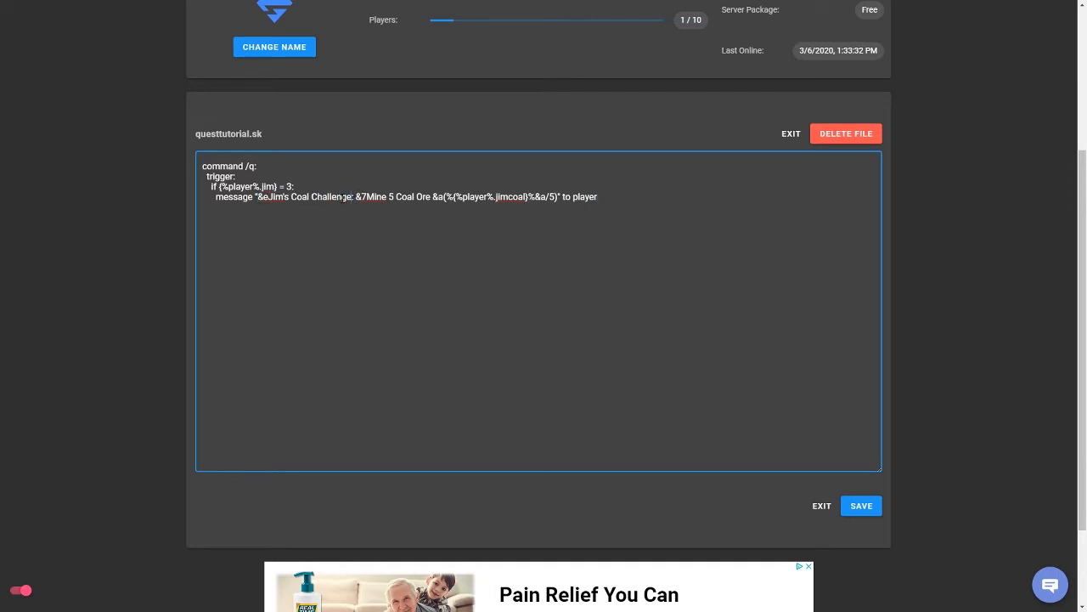
{"action": "left_click_drag", "start_coordinate": [356, 197], "coordinate": [428, 197]}
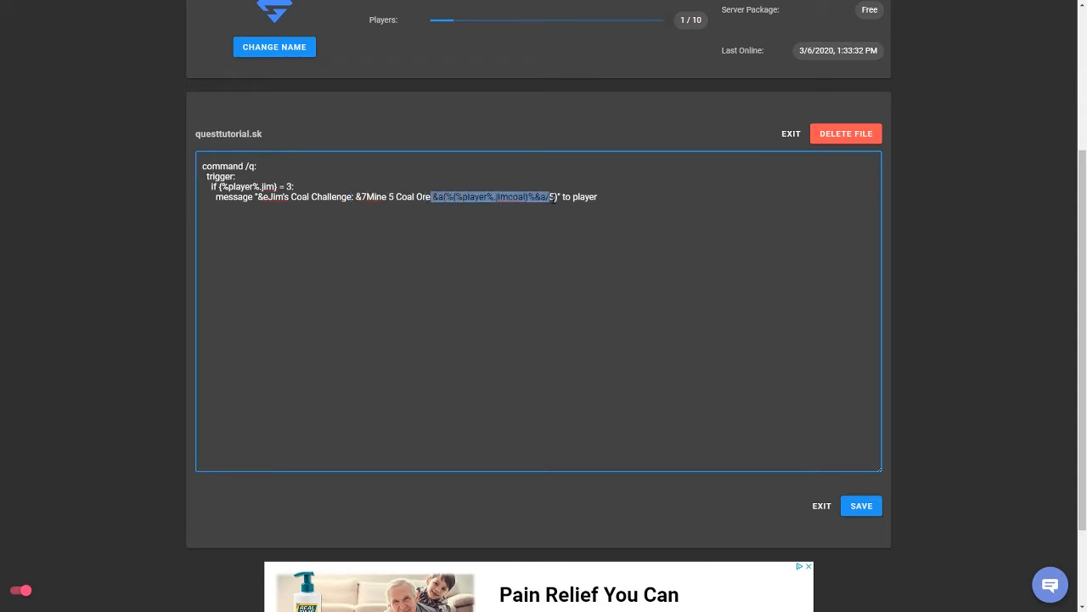
{"action": "left_click", "coordinate": [562, 197]}
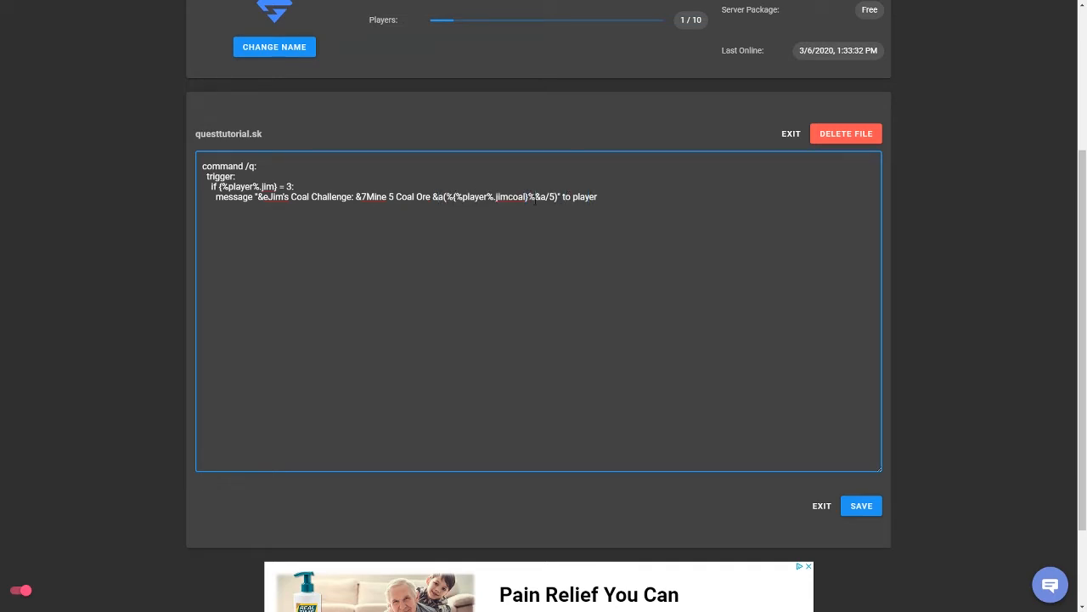
{"action": "left_click", "coordinate": [603, 198]}
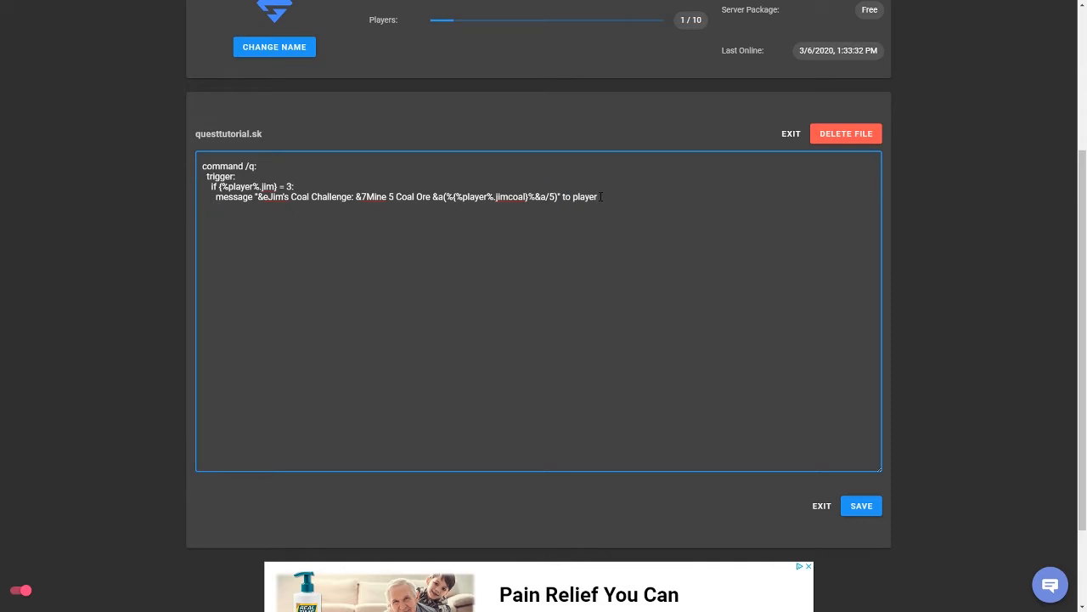
Add an else branch messaging "&eYou do not have any quests started." to player.
{"action": "type", "text": "else:"}
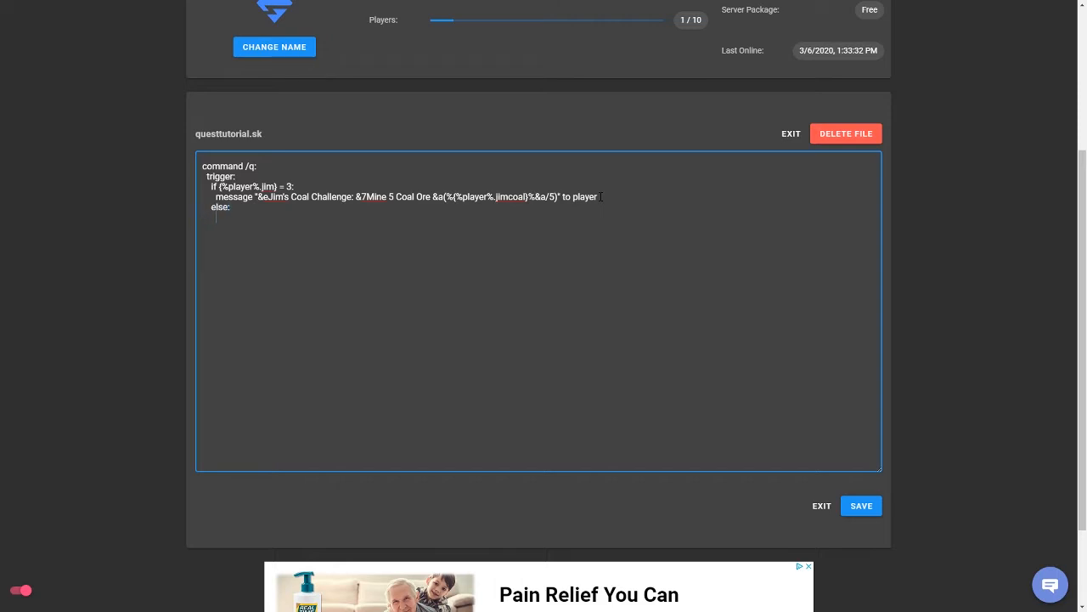
{"action": "type", "text": "message \"&eYou do not"}
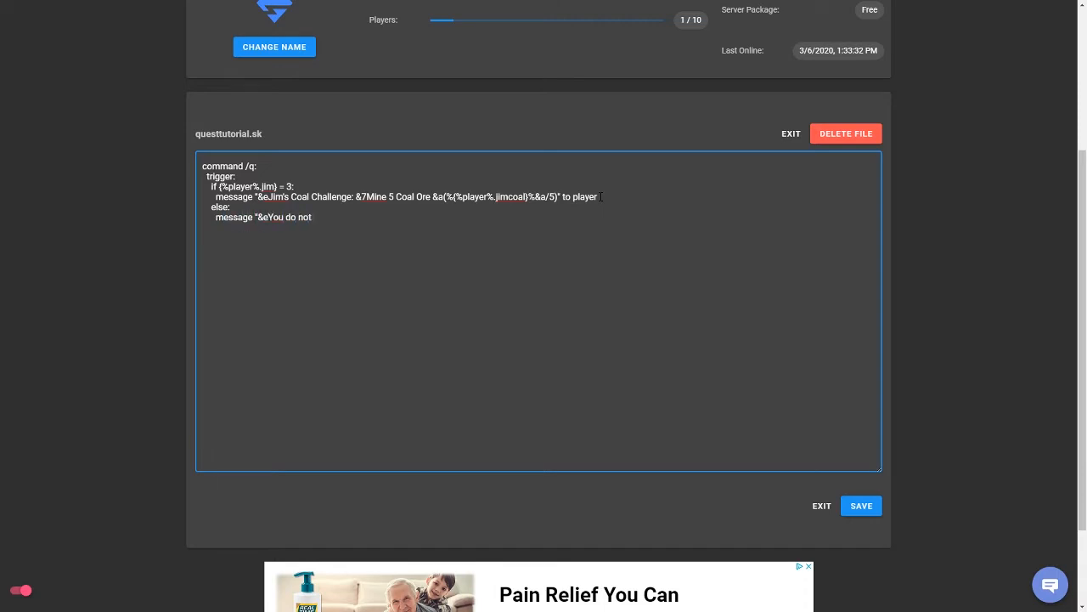
{"action": "type", "text": "have any st"}
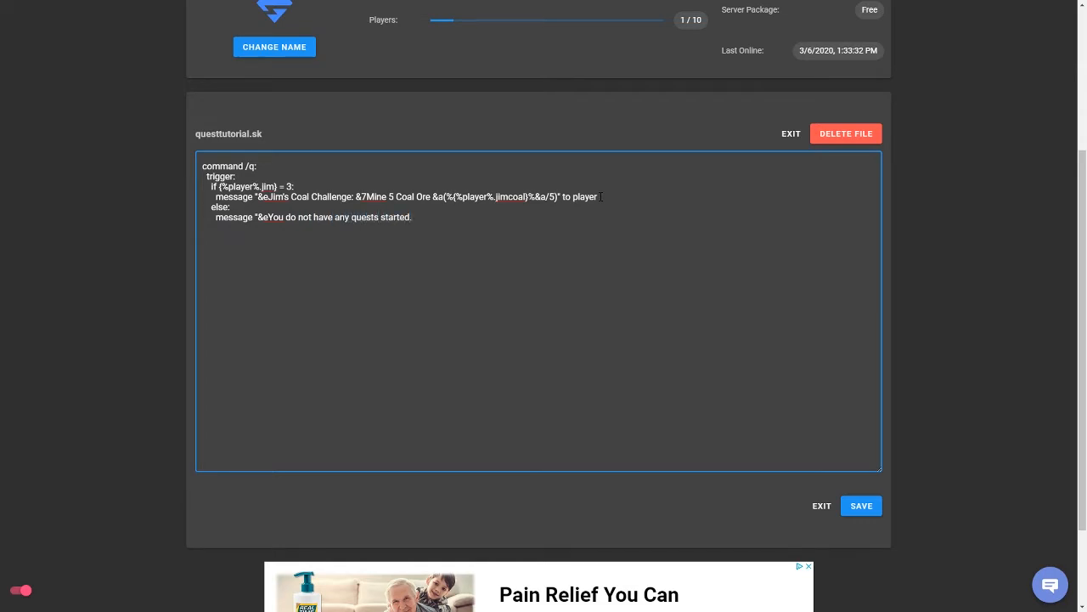
{"action": "type", "text": "to player"}
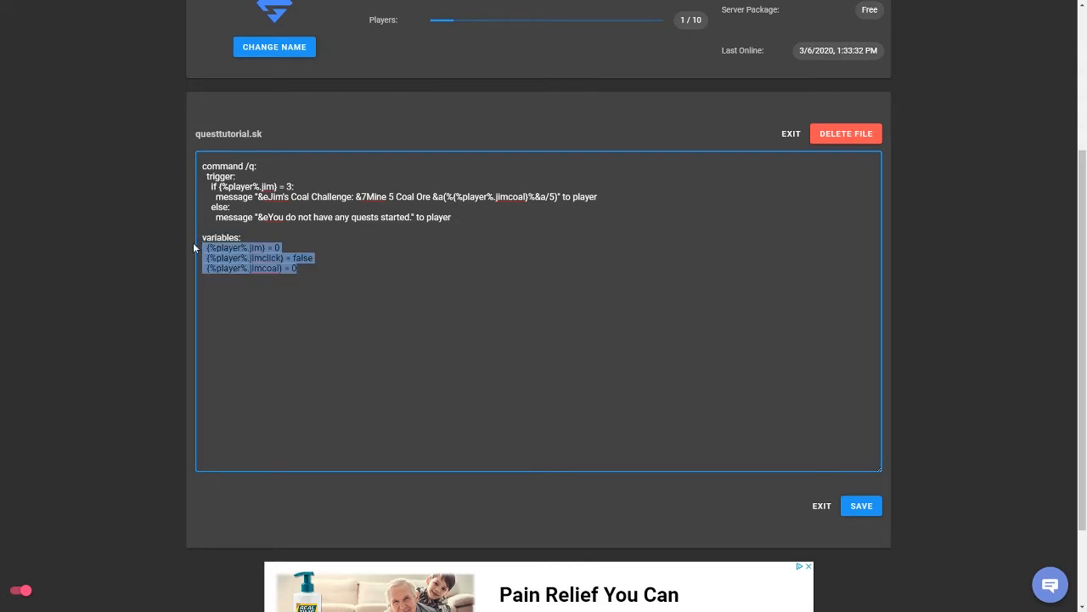
Set the variables defaults to jim = 0, jimclick = false and jimcoal = 0.
{"action": "left_click", "coordinate": [296, 248]}
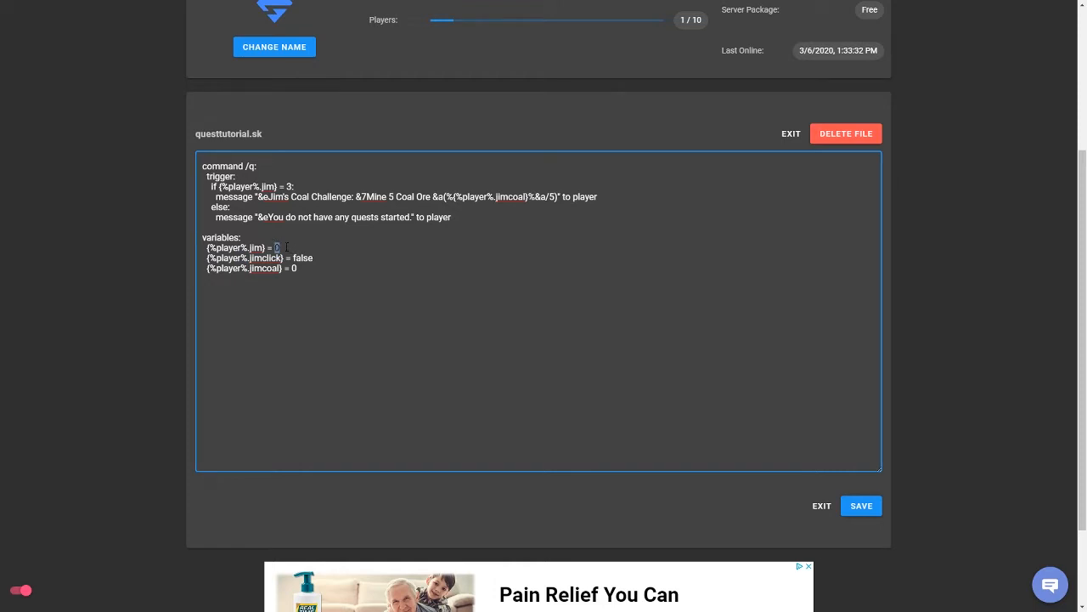
{"action": "type", "text": "0"}
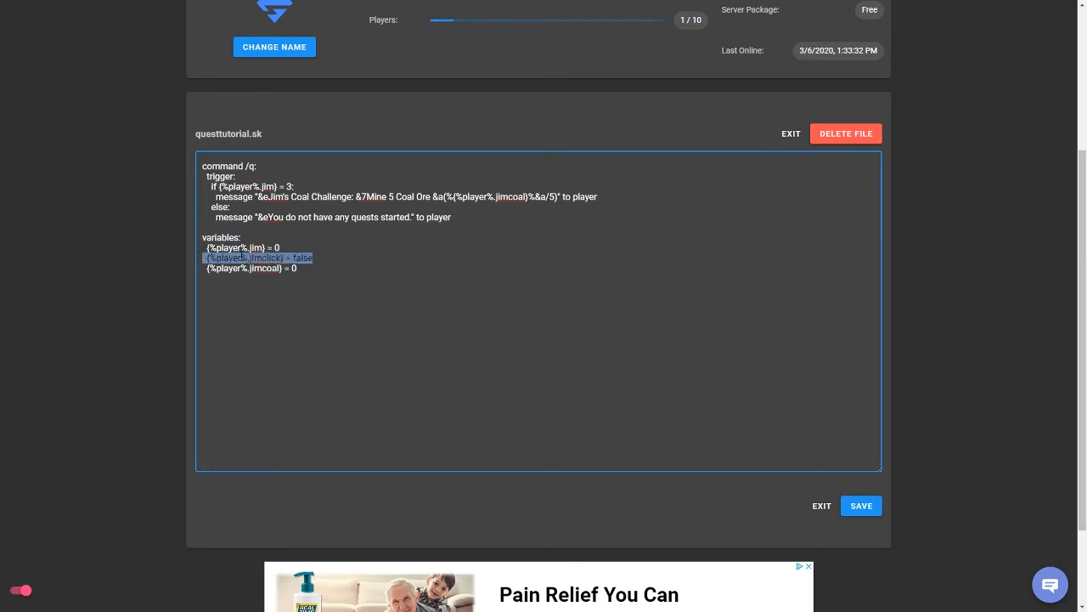
{"action": "left_click", "coordinate": [326, 258]}
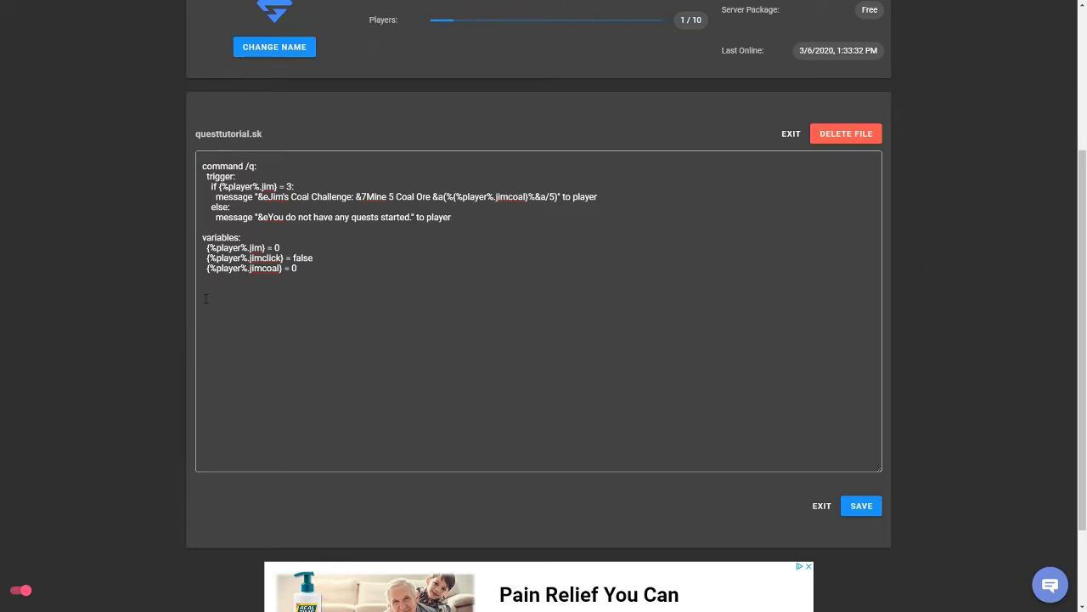
Add 'on rightclick on entity:' checking the entity is named "&7Jim".
{"action": "left_click", "coordinate": [251, 306]}
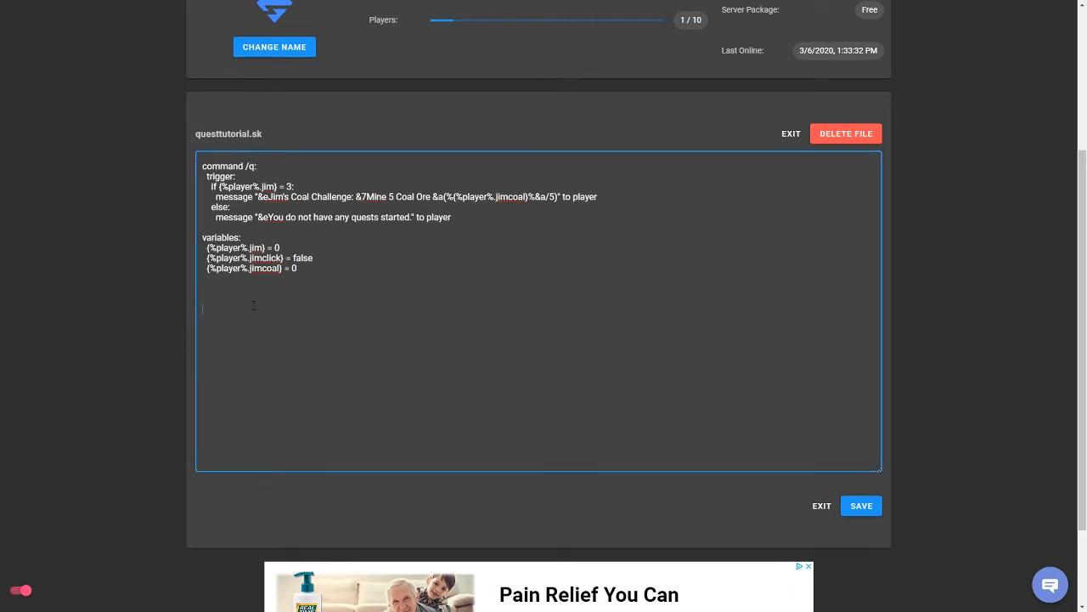
{"action": "type", "text": "on rightclick on entity"}
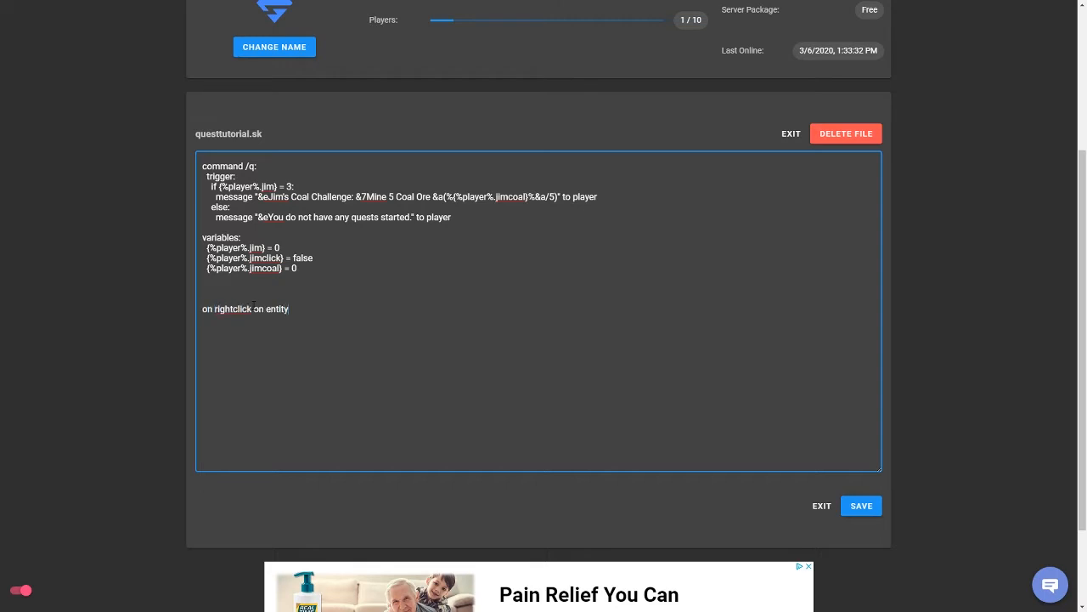
{"action": "type", "text": "if name"}
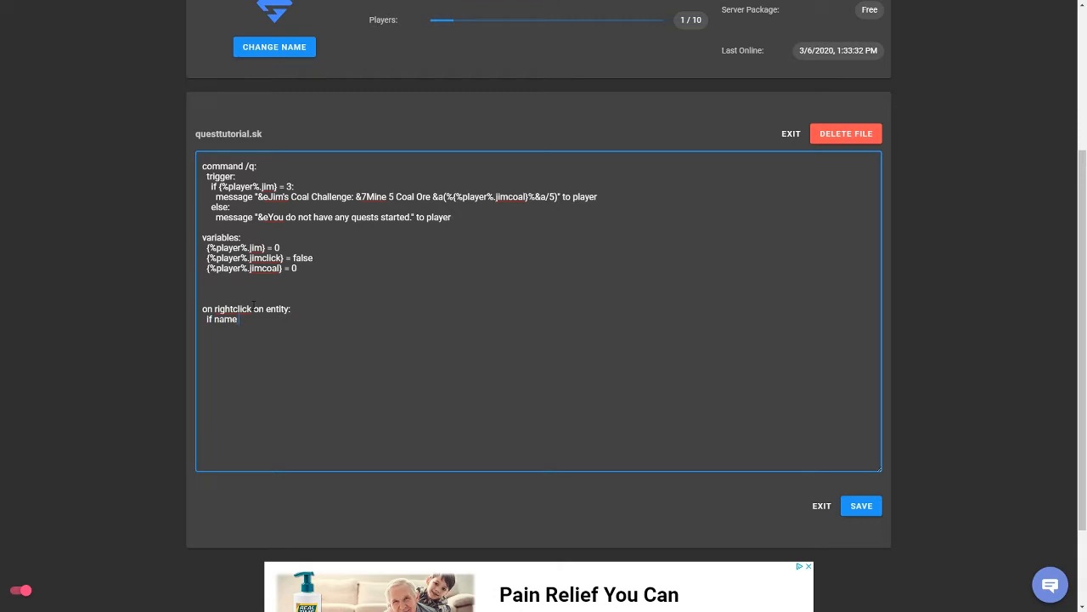
{"action": "type", "text": "of entity is"}
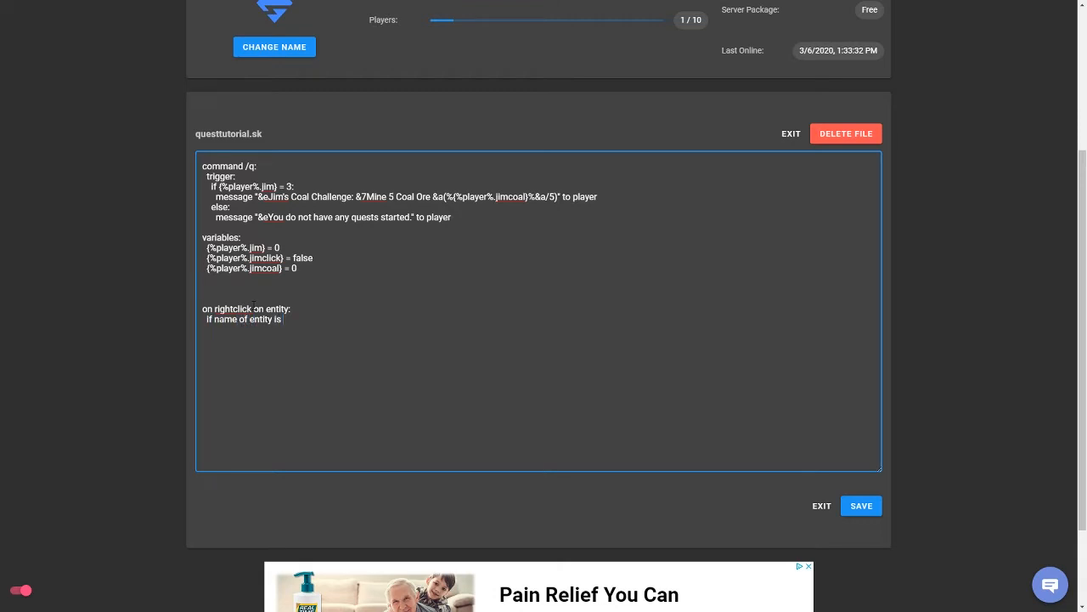
{"action": "type", "text": "\"&7Jim\":"}
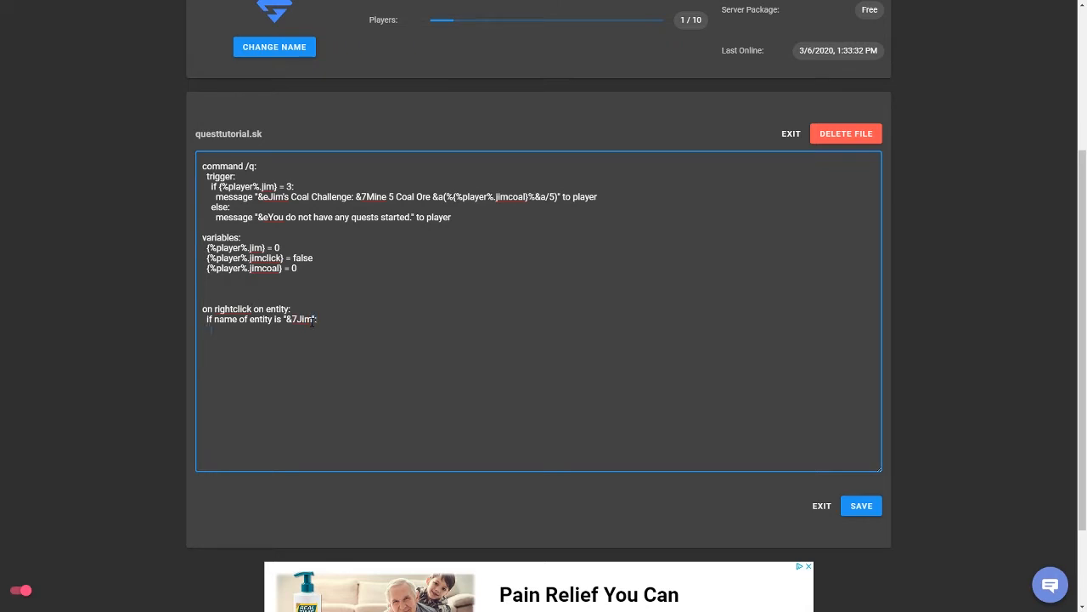
If {%player%.jimclick} is false, set the click flag to true.
{"action": "type", "text": "if {"}
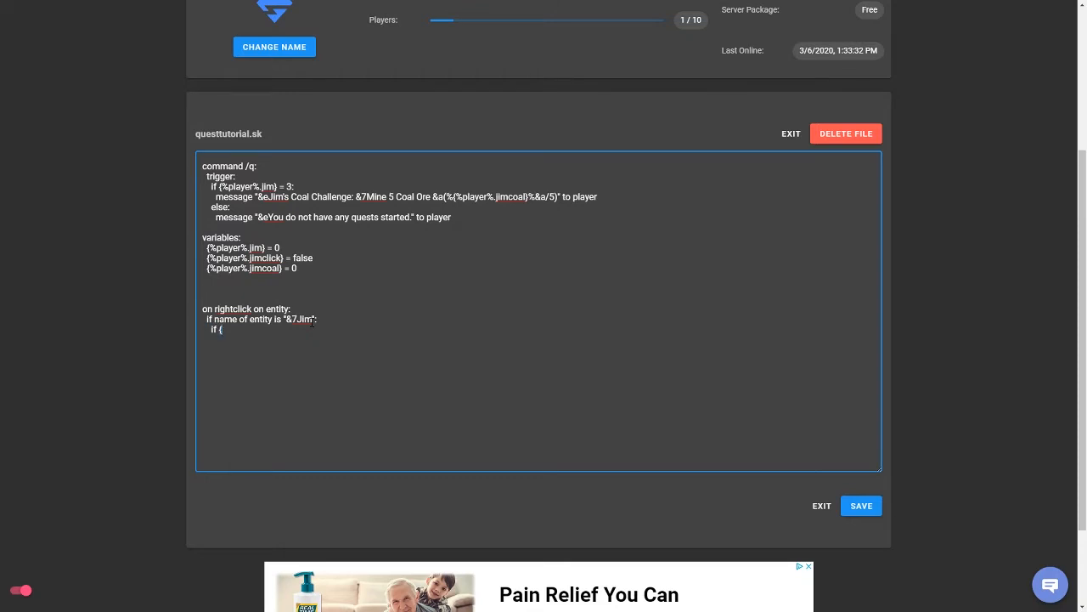
{"action": "type", "text": "%player%.jimclick} = false:"}
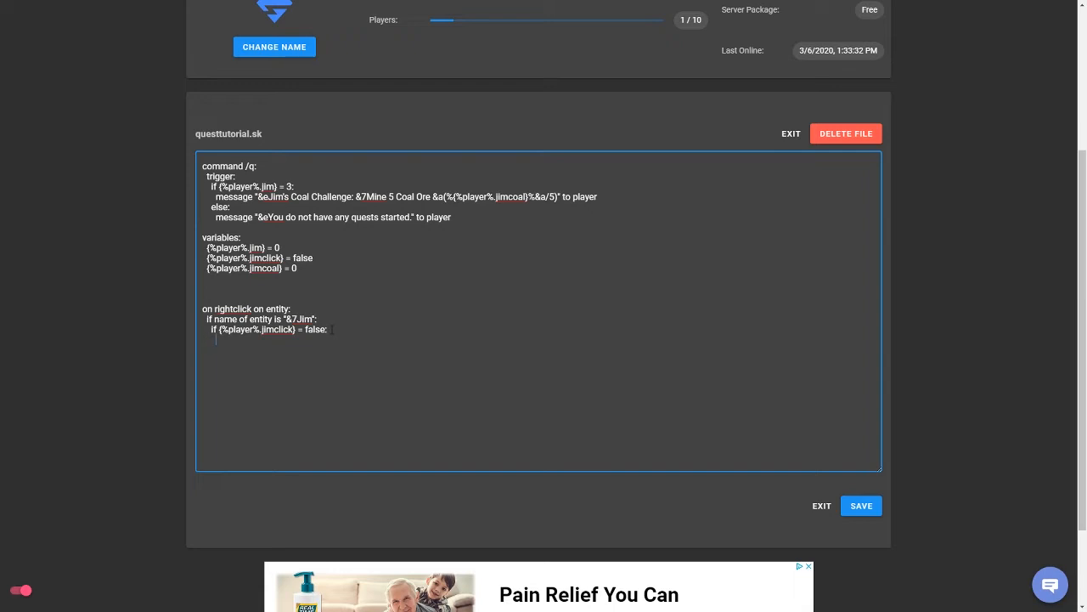
{"action": "type", "text": "set"}
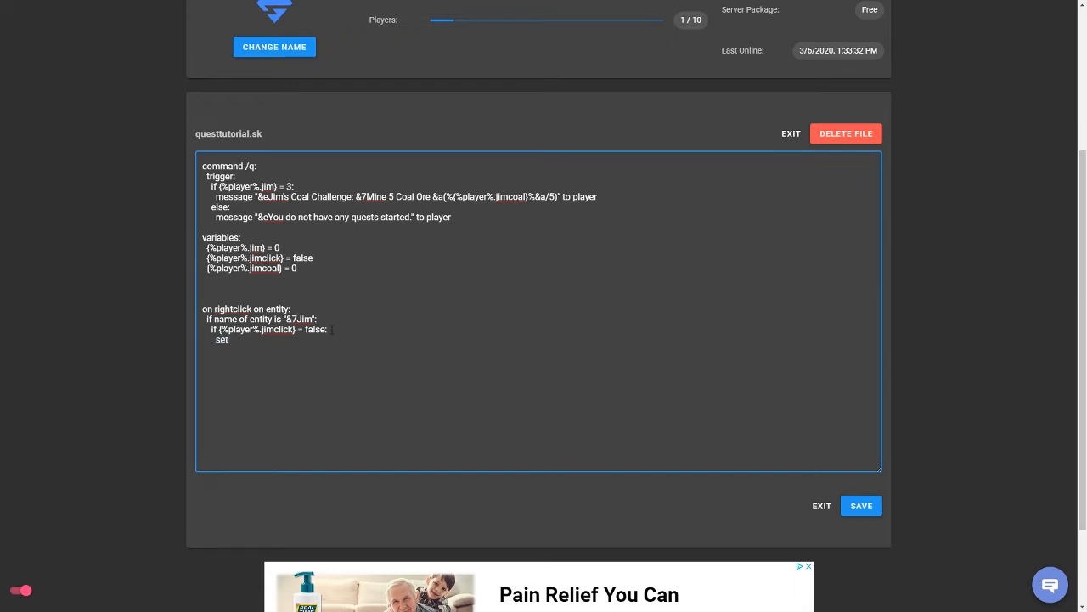
{"action": "type", "text": "{%player%.j"}
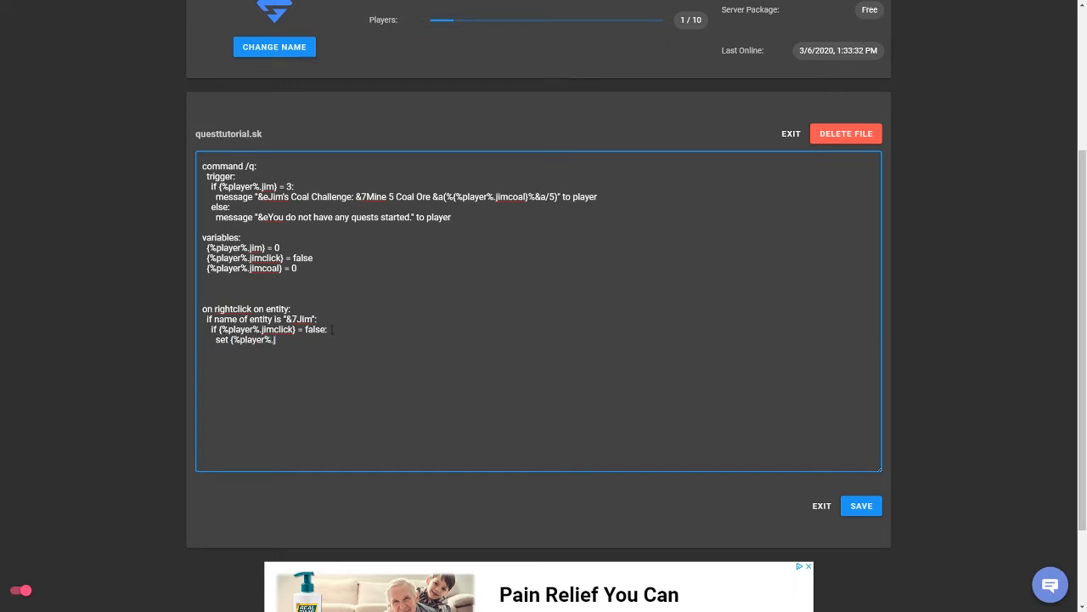
{"action": "type", "text": "umclick} to tru"}
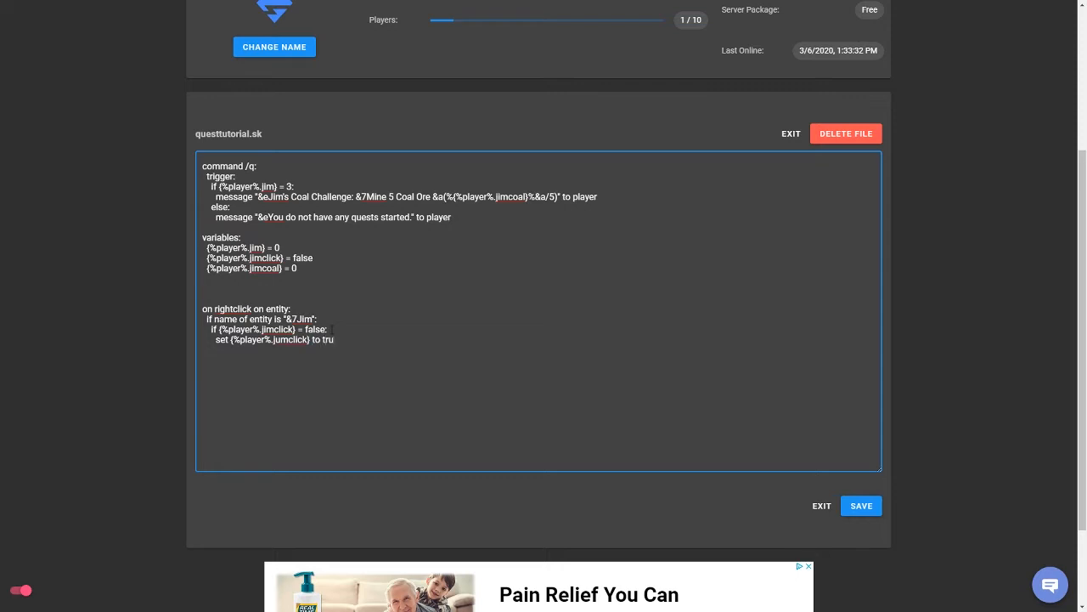
{"action": "type", "text": "e"}
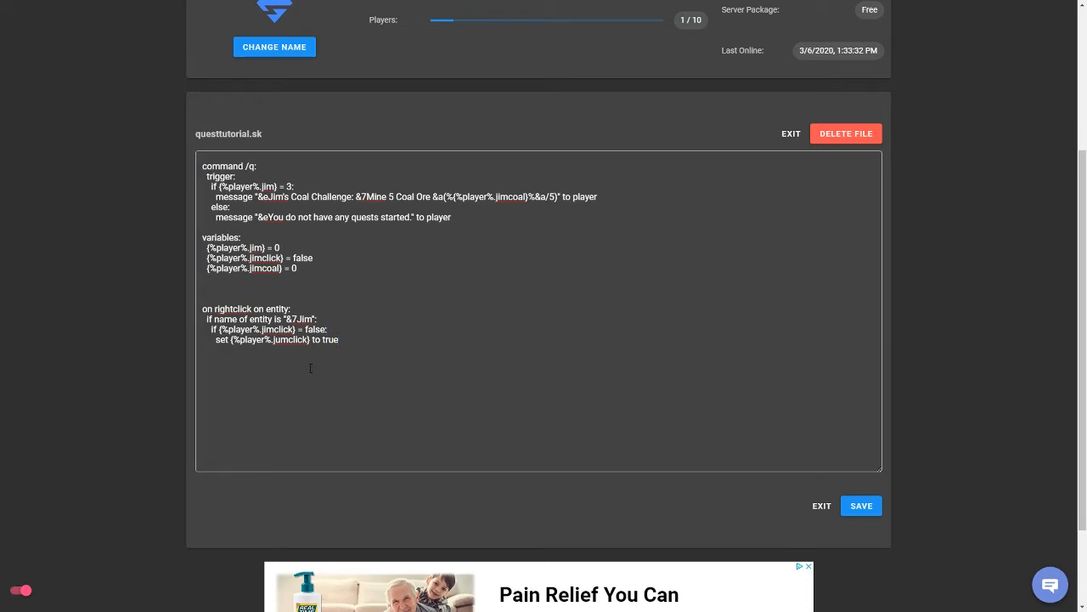
When {%player%.jim} = 0, message Jim's "Hello fellow miner!" (1/3) greeting.
{"action": "left_click", "coordinate": [207, 360]}
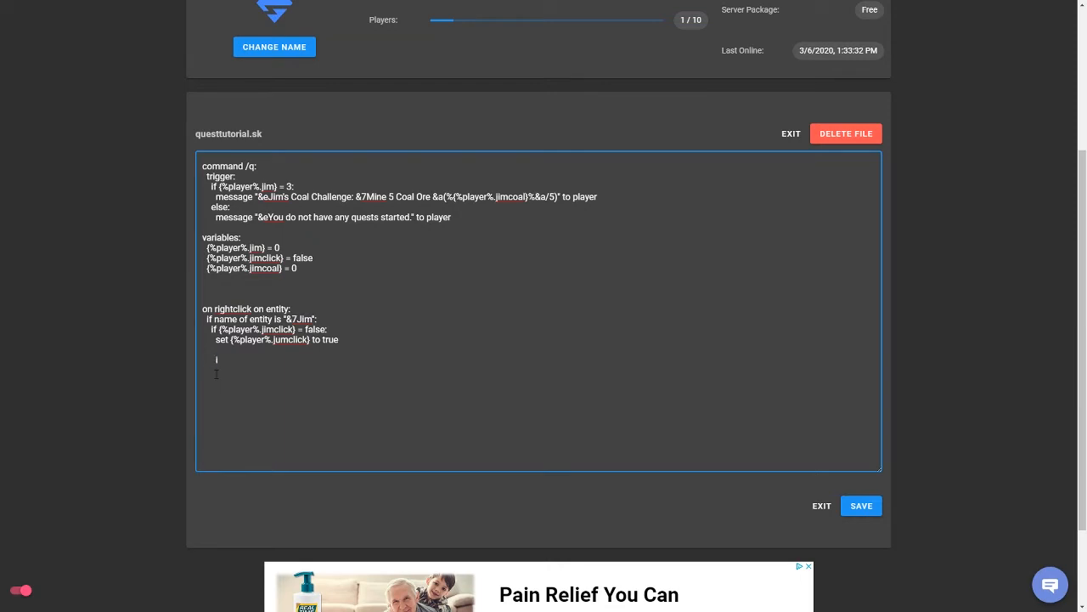
{"action": "type", "text": "if {$"}
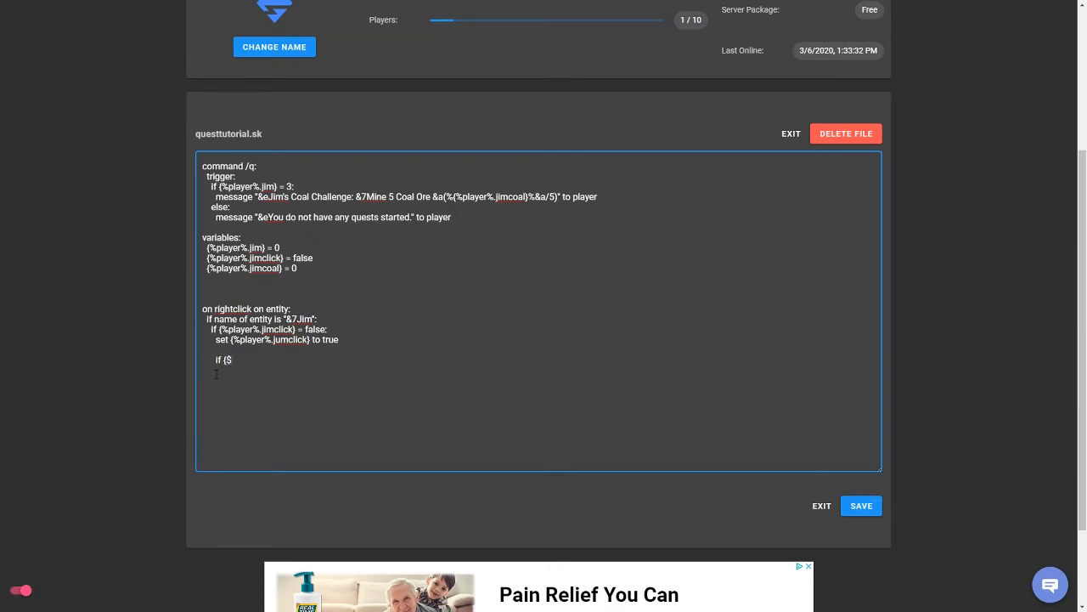
{"action": "type", "text": "player%.jim"}
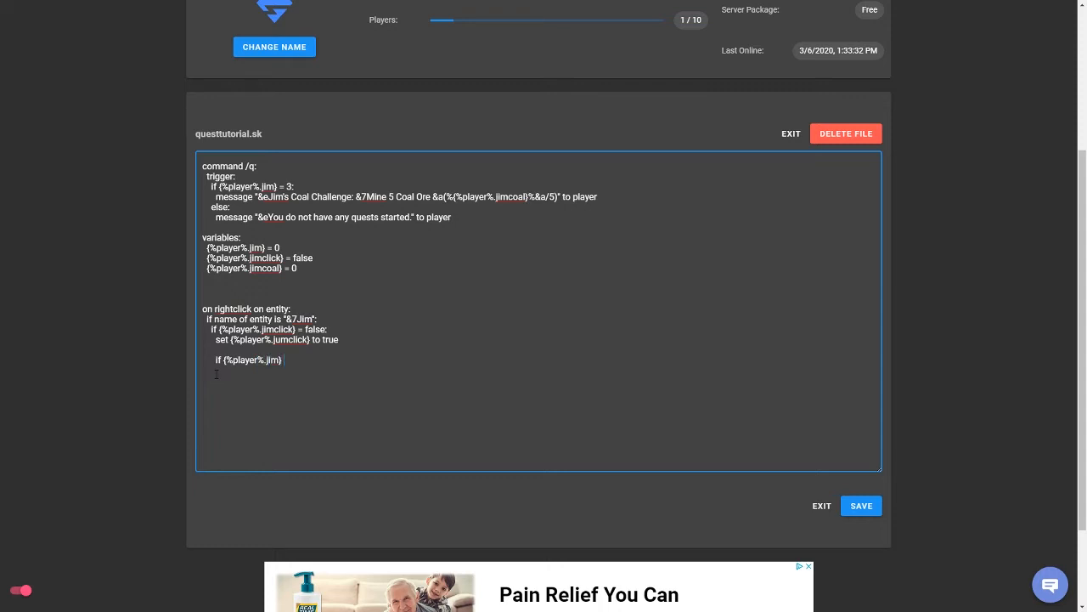
{"action": "type", "text": "= 0"}
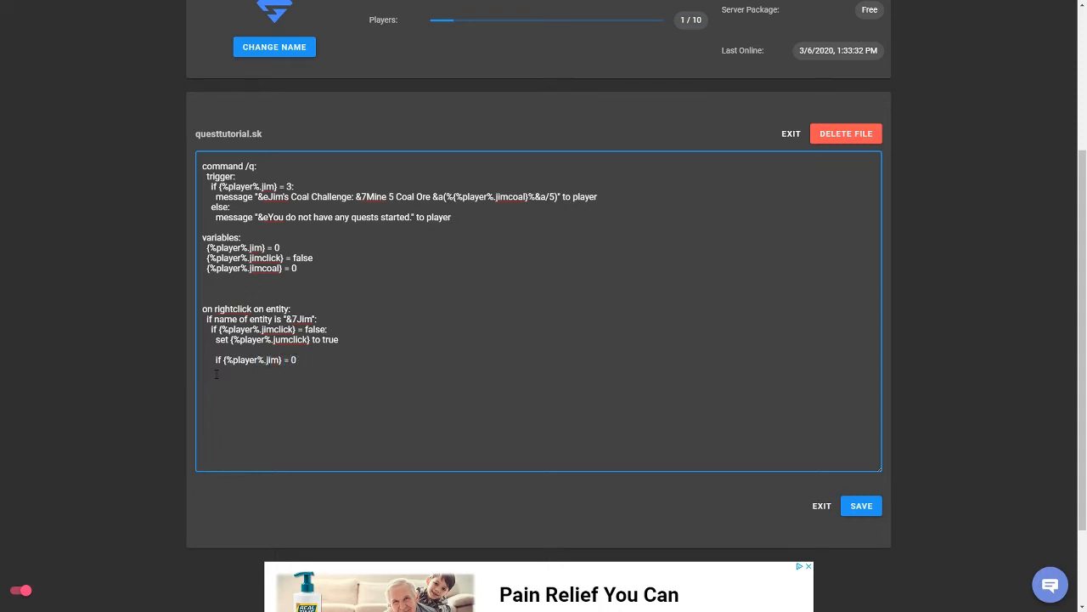
{"action": "type", "text": ":"}
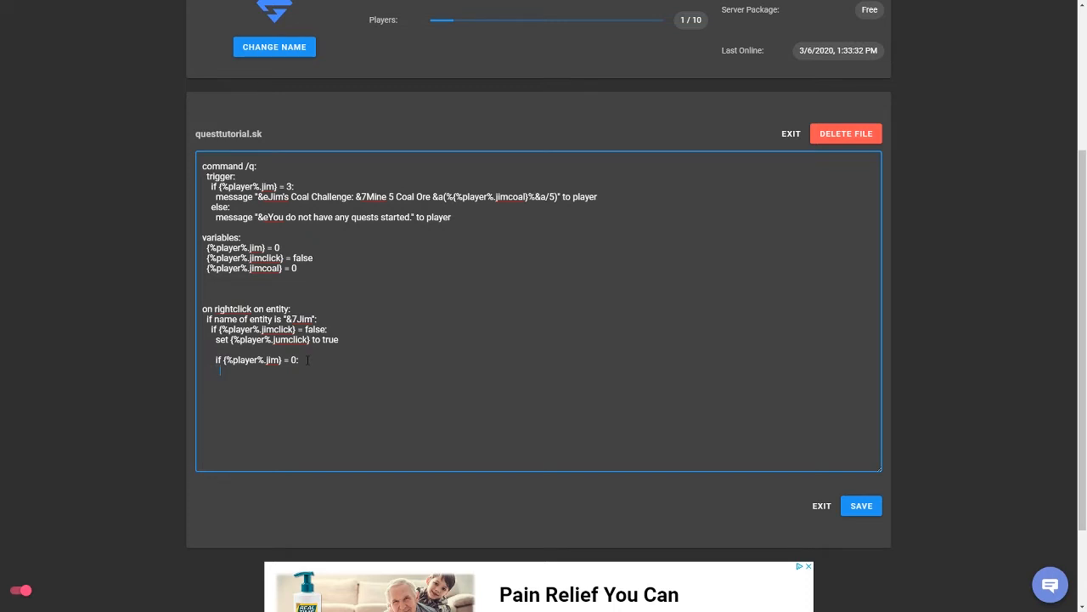
{"action": "type", "text": "message \""}
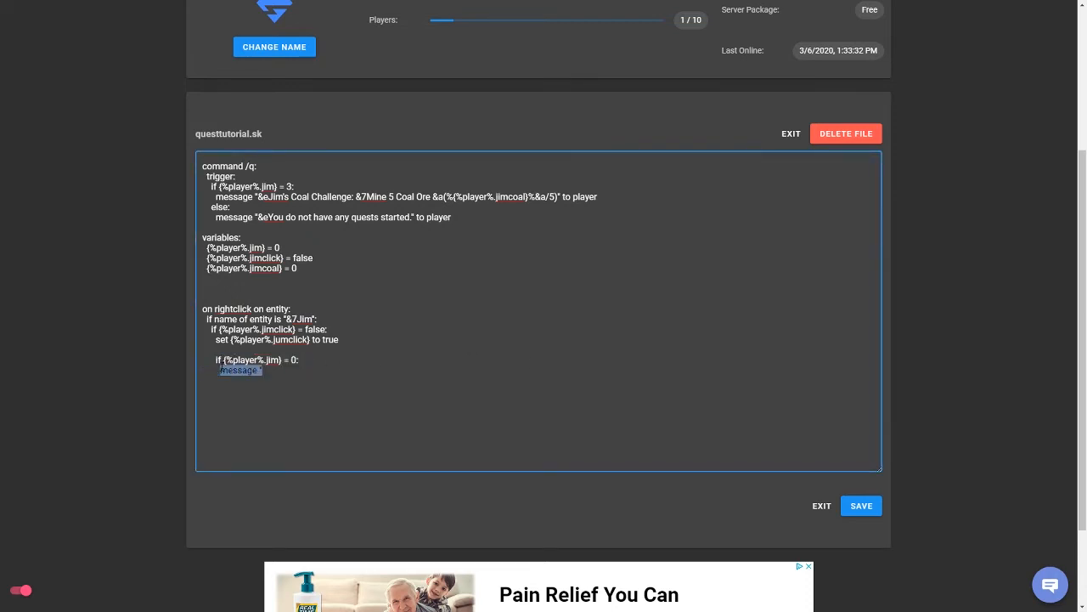
{"action": "type", "text": "&ejim: &7Hello fellow miner! I have been mining here for a very long time. (1/3)\" to player"}
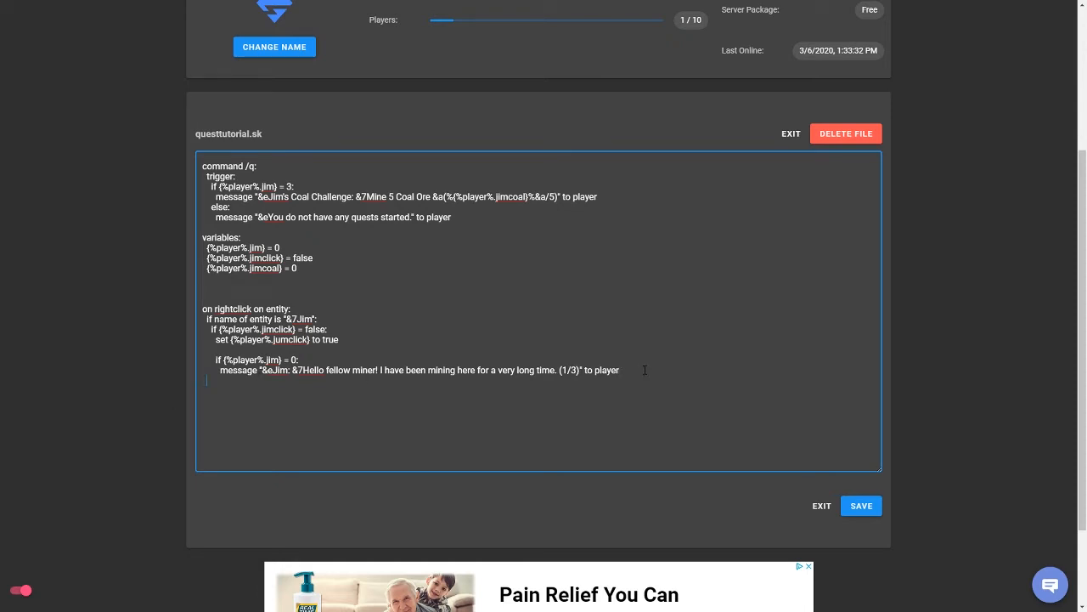
Set {%player%.jim} to 1 and play entity.villager.trade at volume 1, pitch 1.
{"action": "type", "text": "set"}
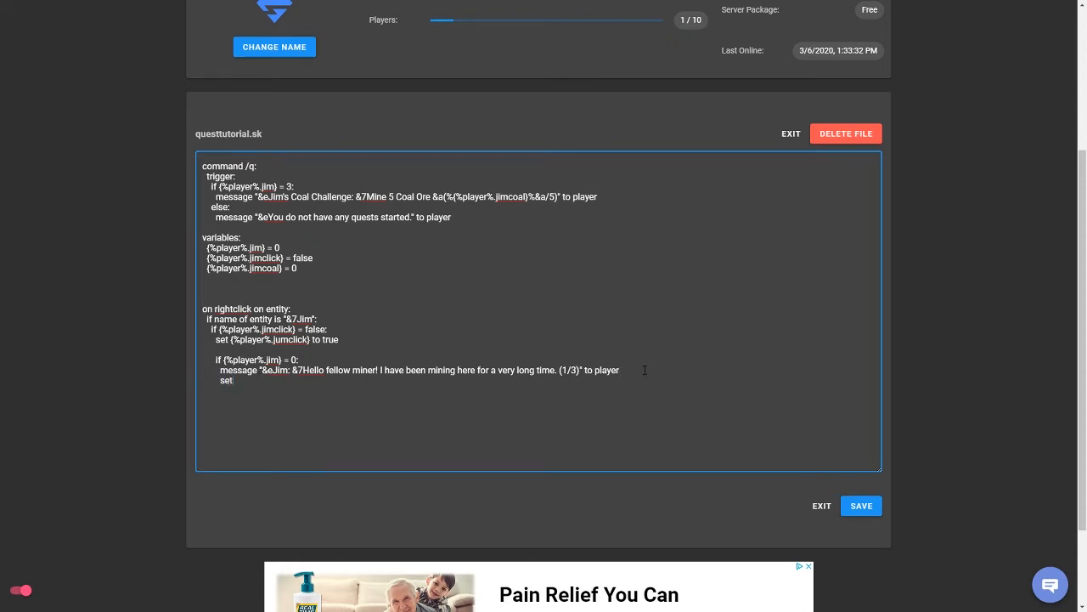
{"action": "type", "text": "{%player%"}
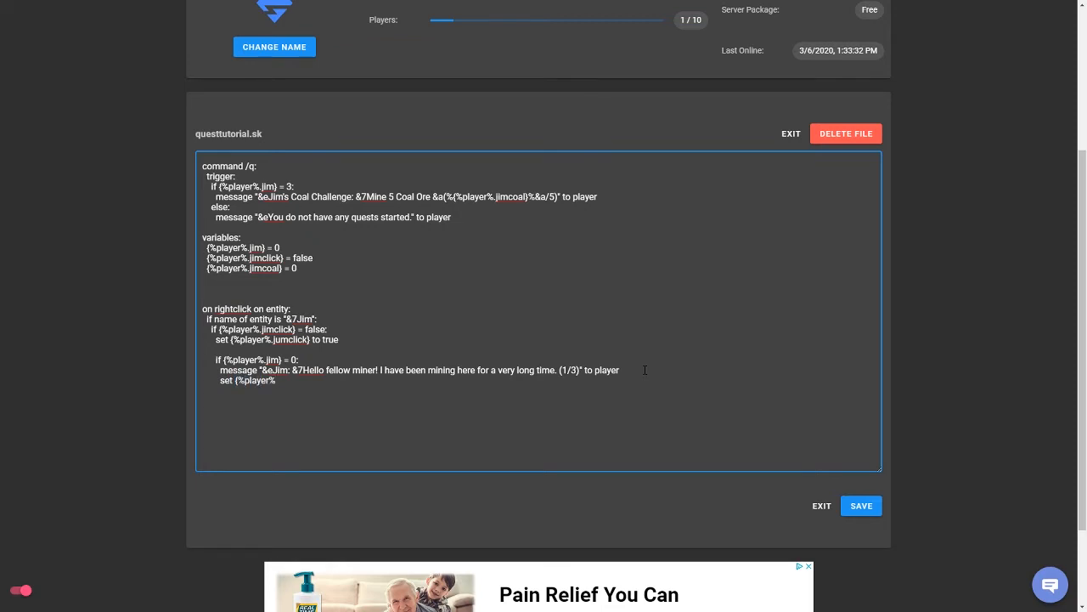
{"action": "type", "text": "jim"}
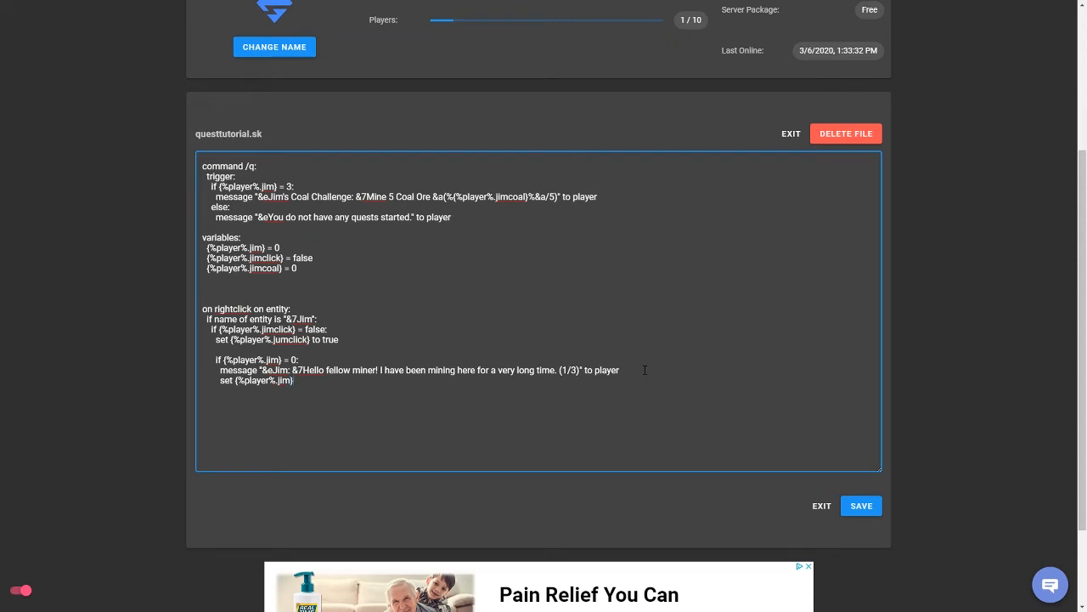
{"action": "type", "text": "to 1"}
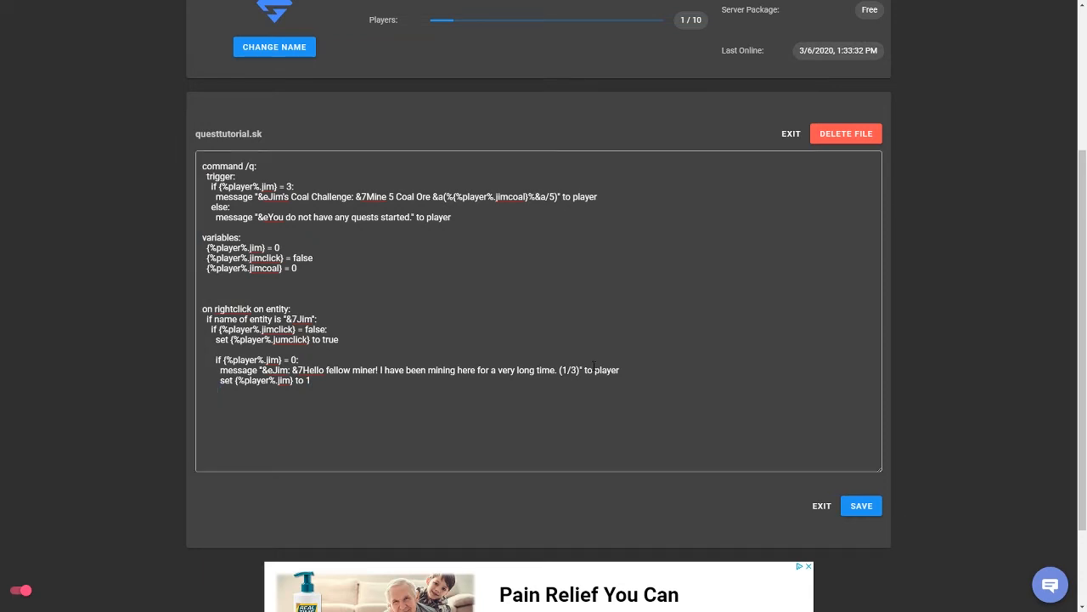
{"action": "type", "text": "play sound \"entity.villager.trade\" with volume 1 and pitch 1 to player"}
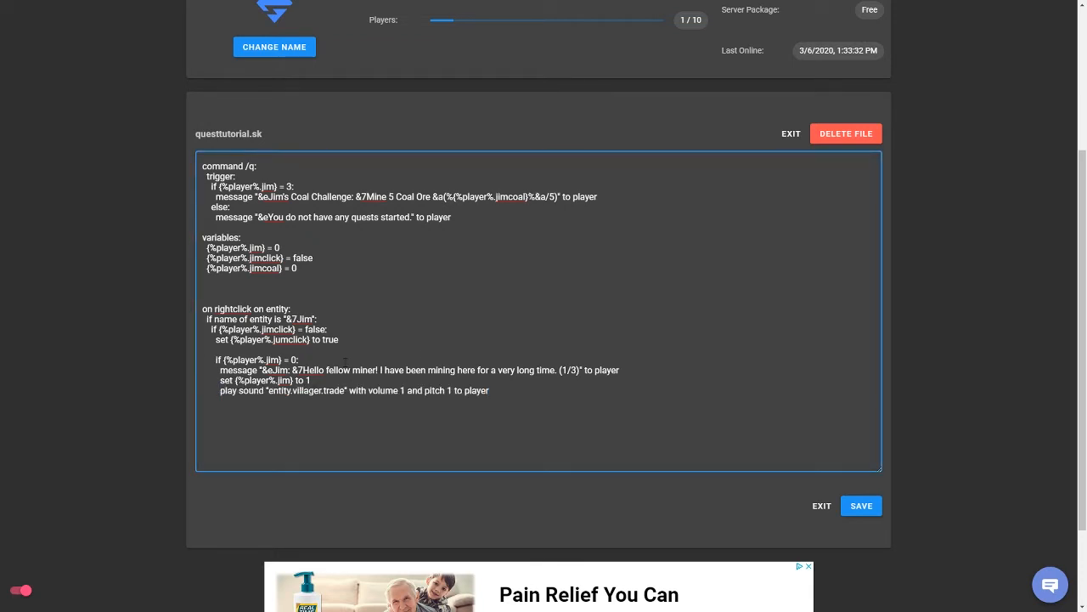
{"action": "double_click", "coordinate": [306, 389]}
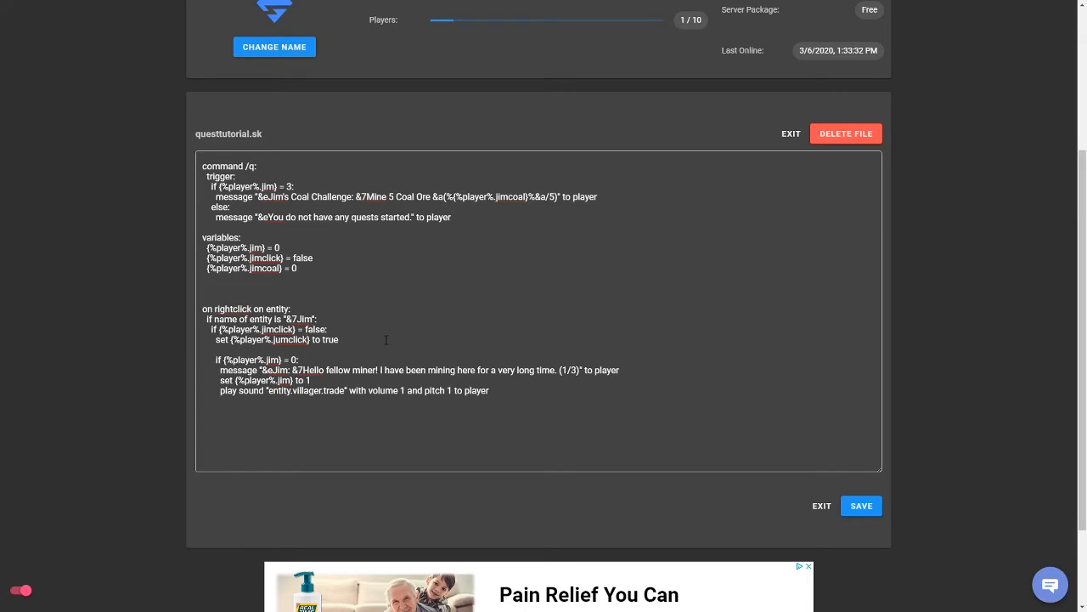
{"action": "left_click", "coordinate": [380, 347]}
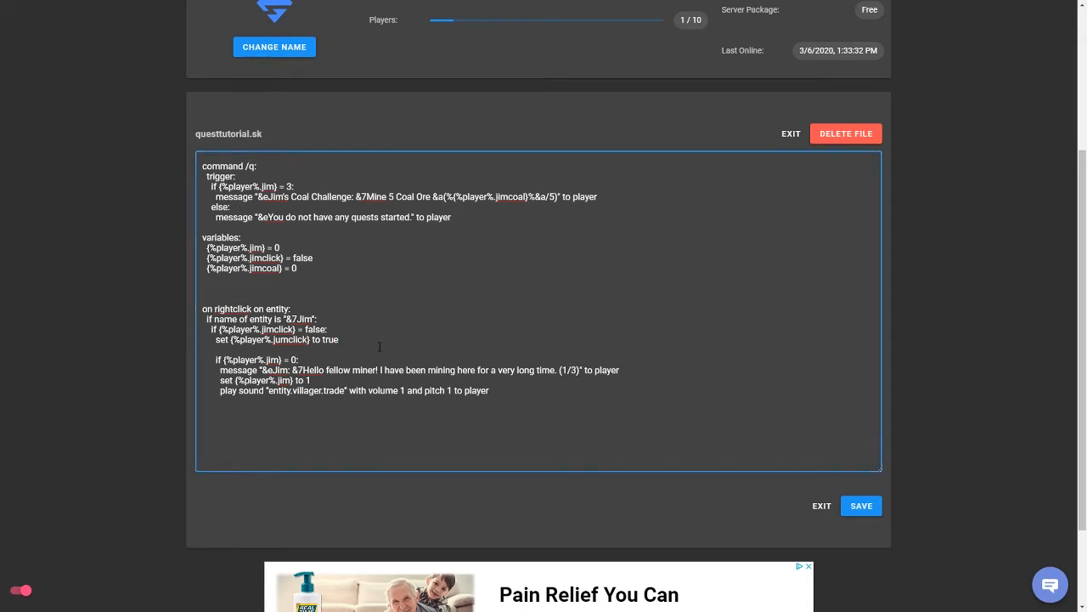
Start the 'if {%player%.jim} = 1' branch, reusing the stage 0 dialogue lines.
{"action": "scroll", "scroll_direction": "down", "scroll_amount": 3}
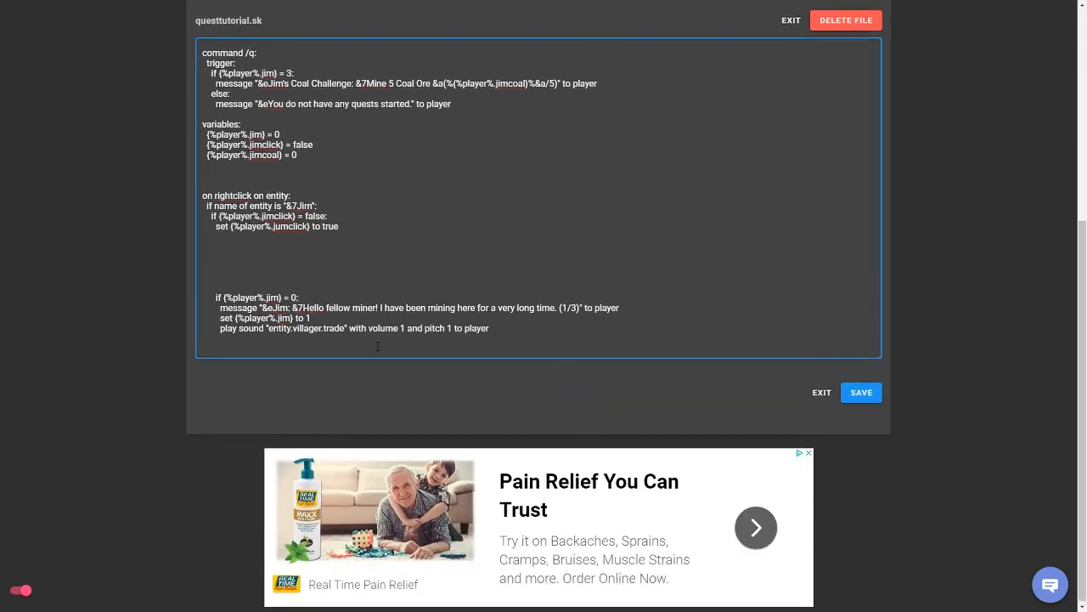
{"action": "scroll", "scroll_direction": "down", "scroll_amount": 3}
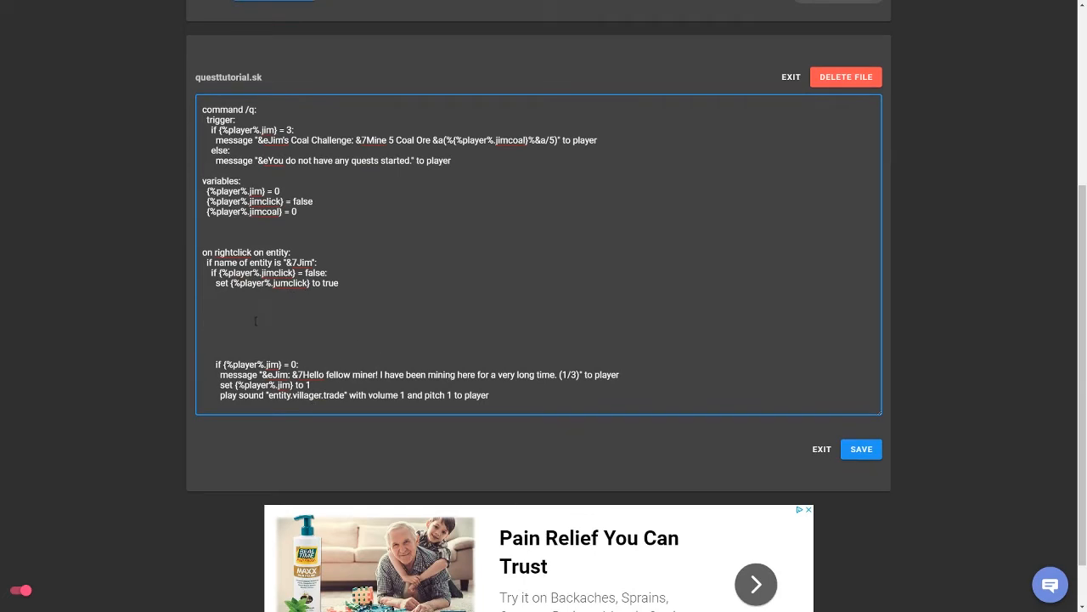
{"action": "type", "text": "if {"}
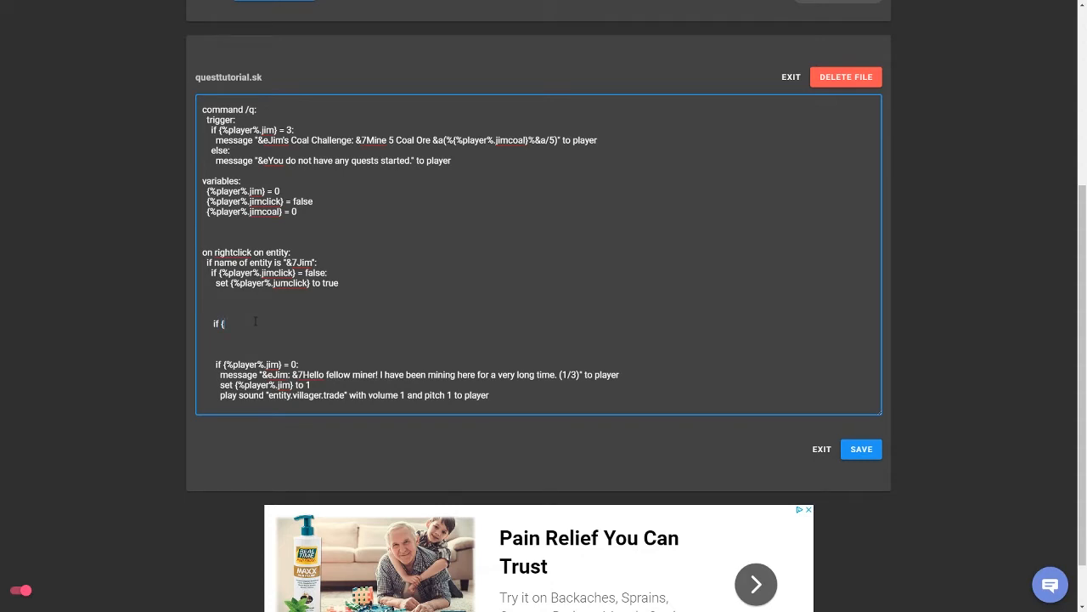
{"action": "type", "text": "%pla"}
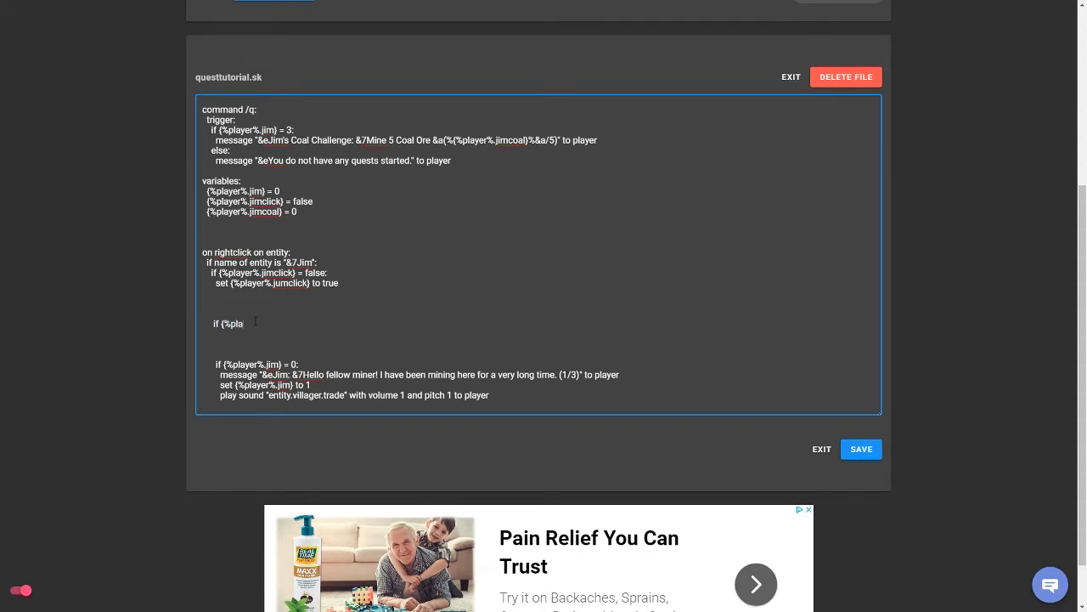
{"action": "left_click_drag", "start_coordinate": [214, 364], "coordinate": [309, 384]}
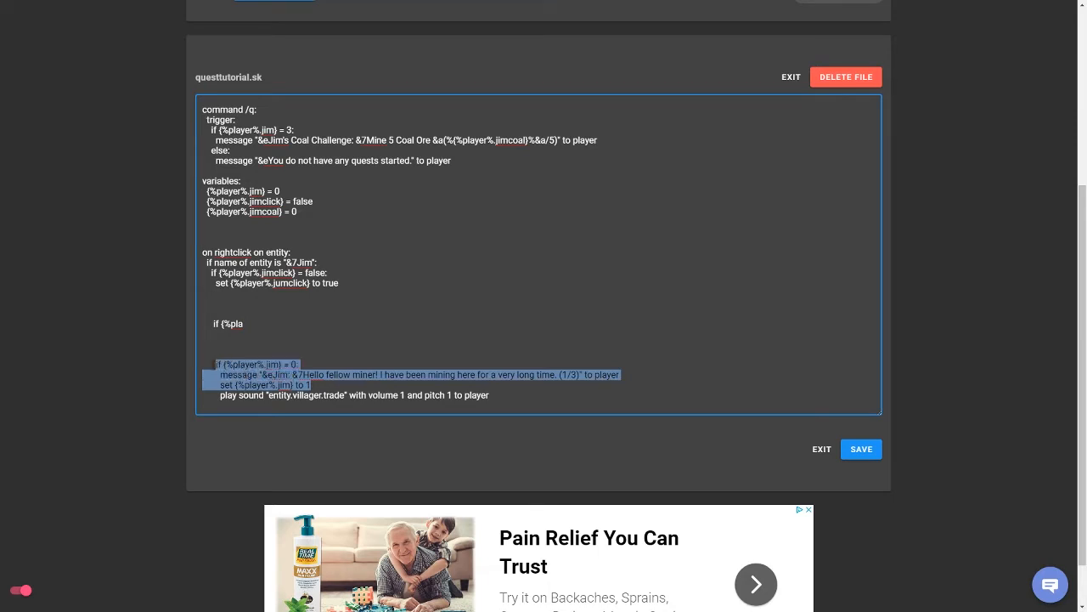
{"action": "left_click", "coordinate": [255, 302]}
{"action": "type", "text": "yer%.jim} = 1"}
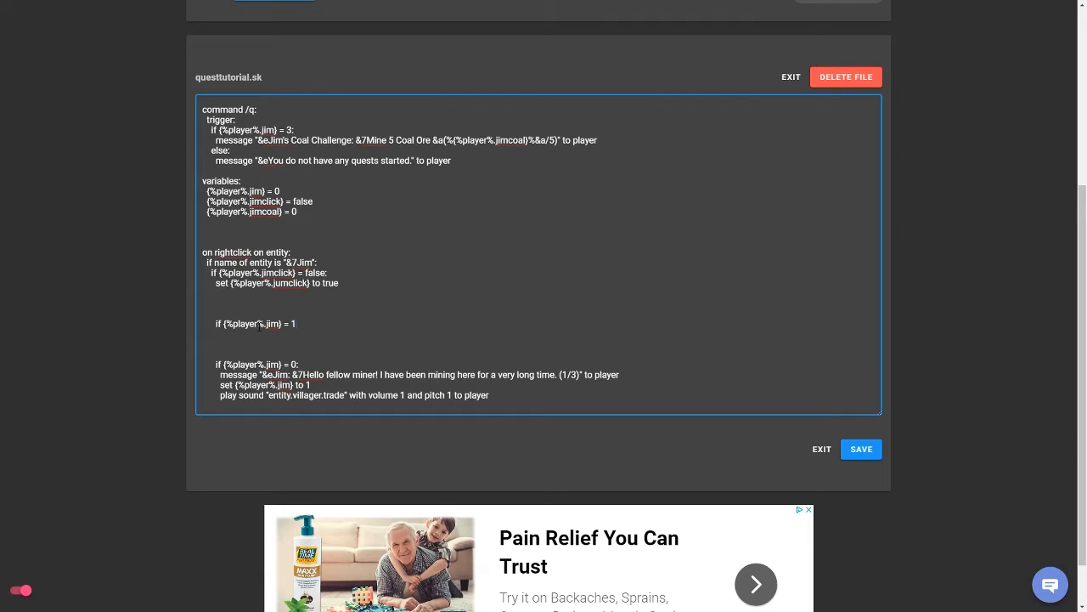
Complete stages 1 and 2, advancing jim to 2 then 3 and starting Jim's Coal Challenge.
{"action": "left_click", "coordinate": [297, 323]}
{"action": "type", "text": ":"}
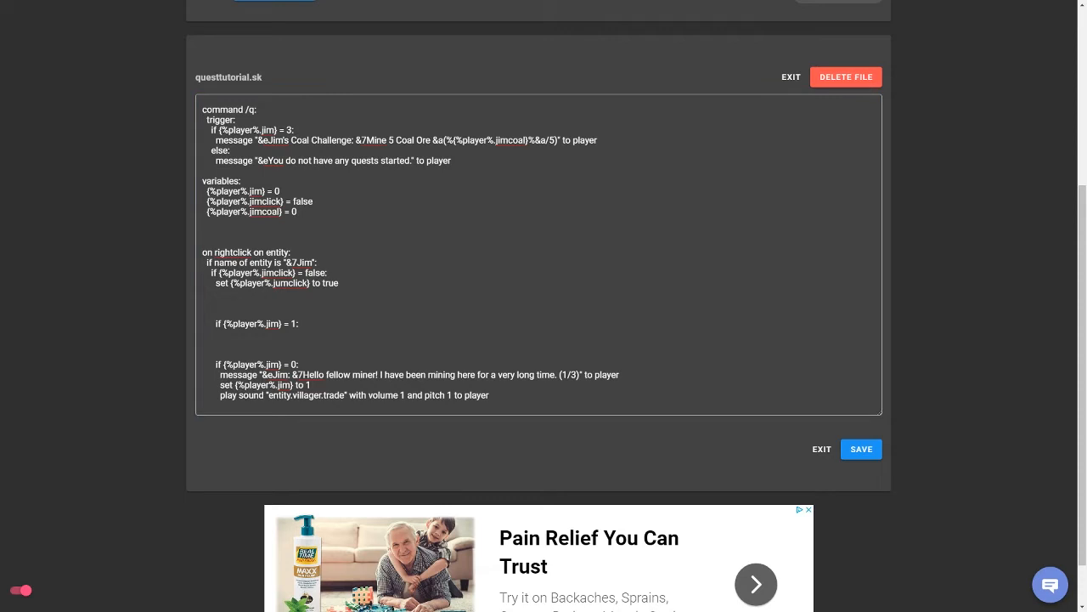
{"action": "left_click", "coordinate": [307, 331]}
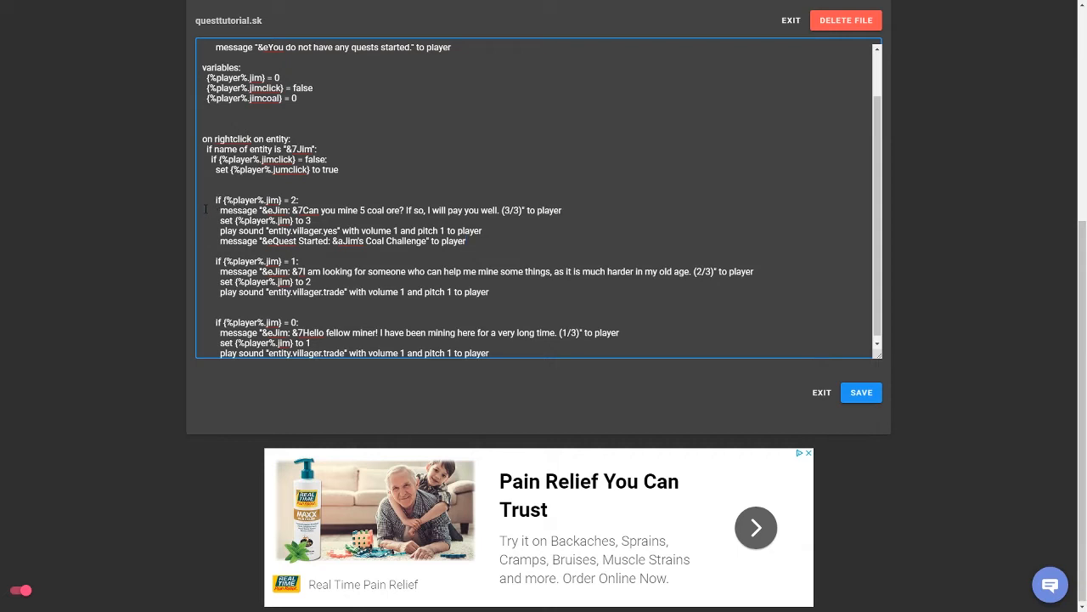
{"action": "left_click_drag", "start_coordinate": [219, 211], "coordinate": [374, 211]}
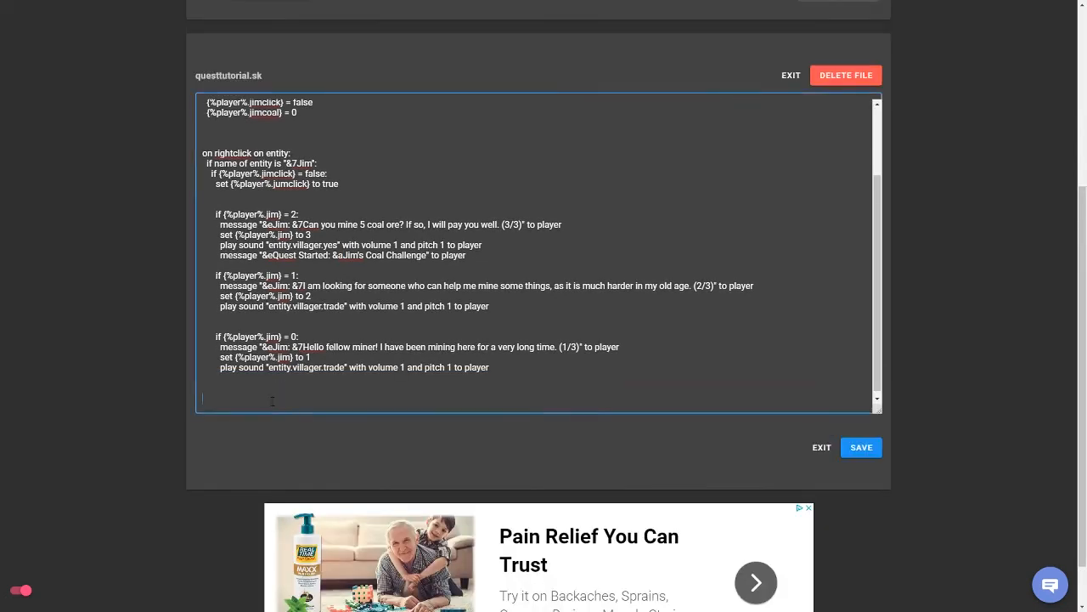
Write 'on mine of coal ore:' with the condition 'if {%player%.jim} = 3:'.
{"action": "type", "text": "on"}
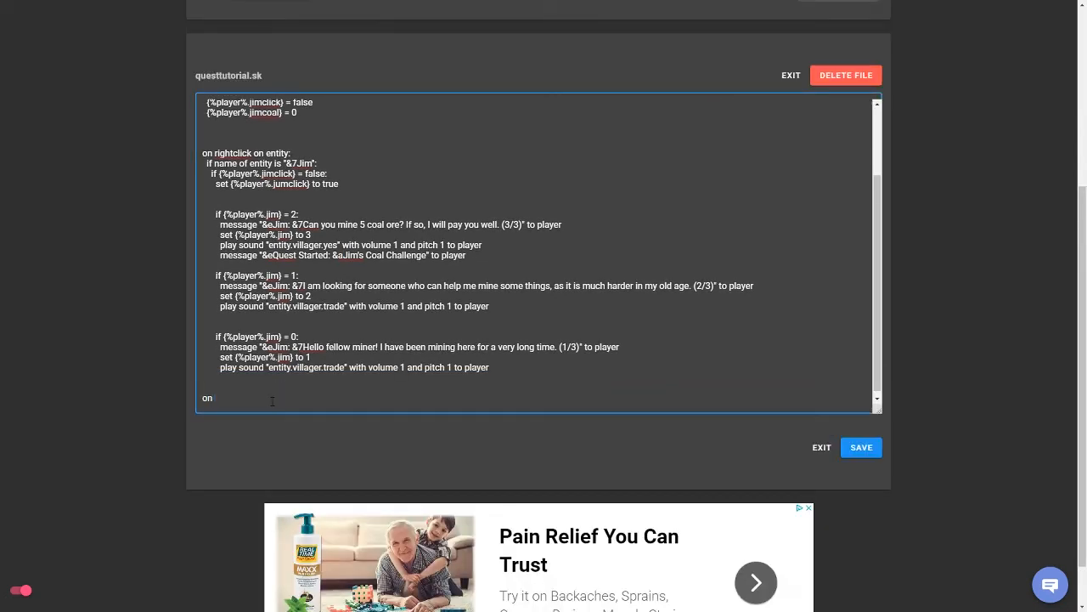
{"action": "type", "text": "mine of coal or"}
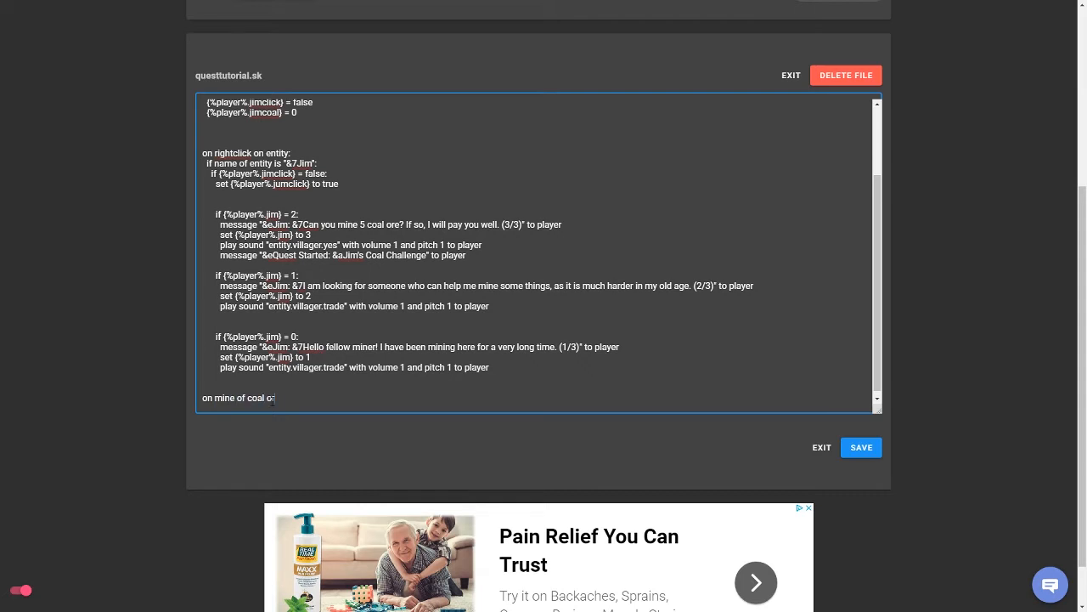
{"action": "type", "text": "re:"}
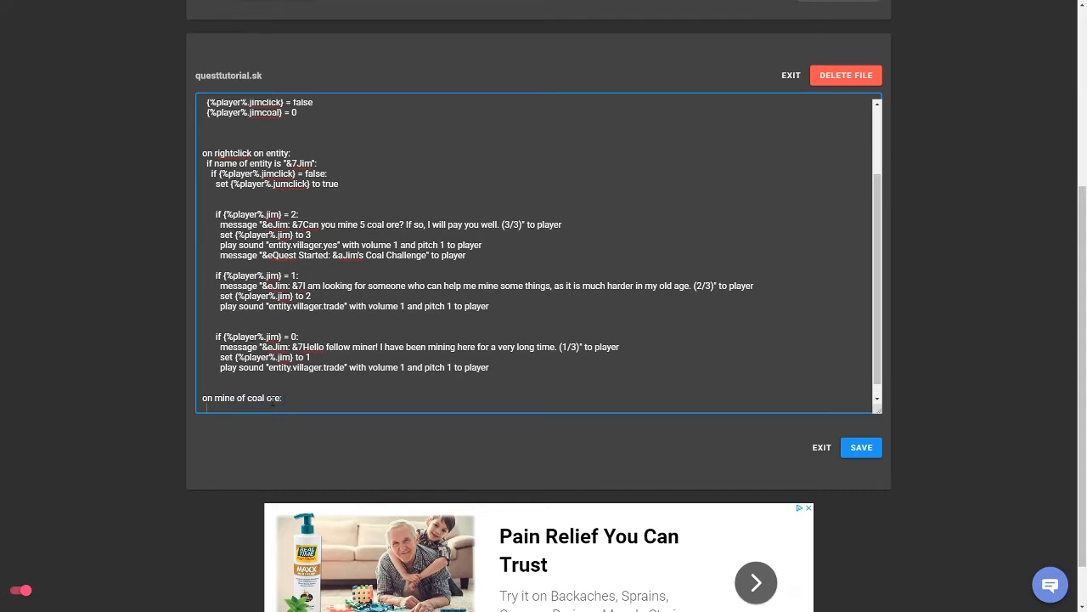
{"action": "type", "text": "if (%"}
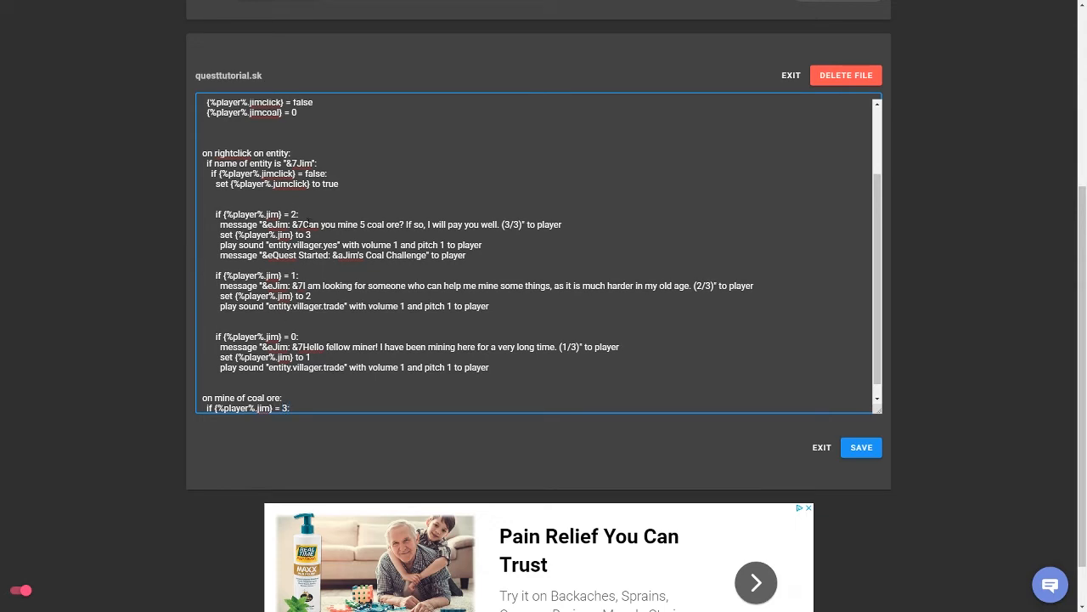
{"action": "double_click", "coordinate": [260, 234]}
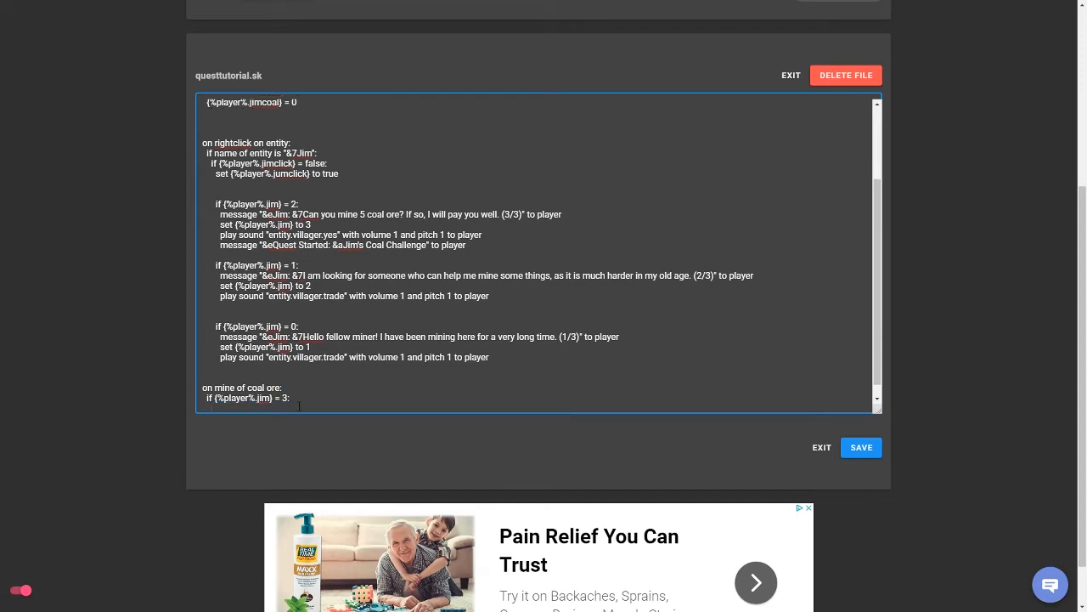
Add 1 to {%player%.jimcoal} and begin a second coal-ore event.
{"action": "type", "text": "add 1 to"}
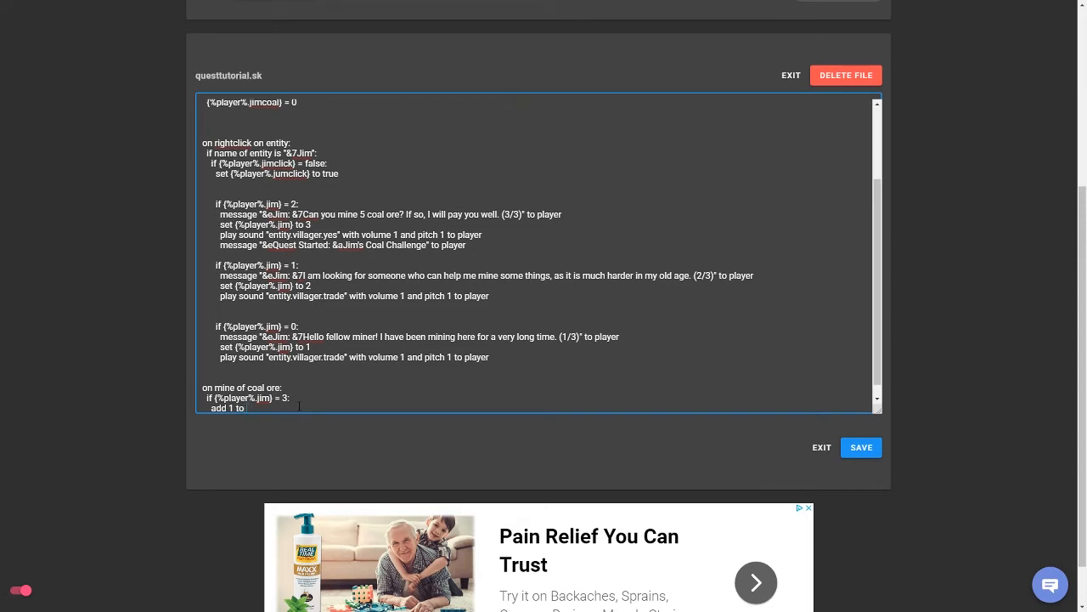
{"action": "type", "text": "{$"}
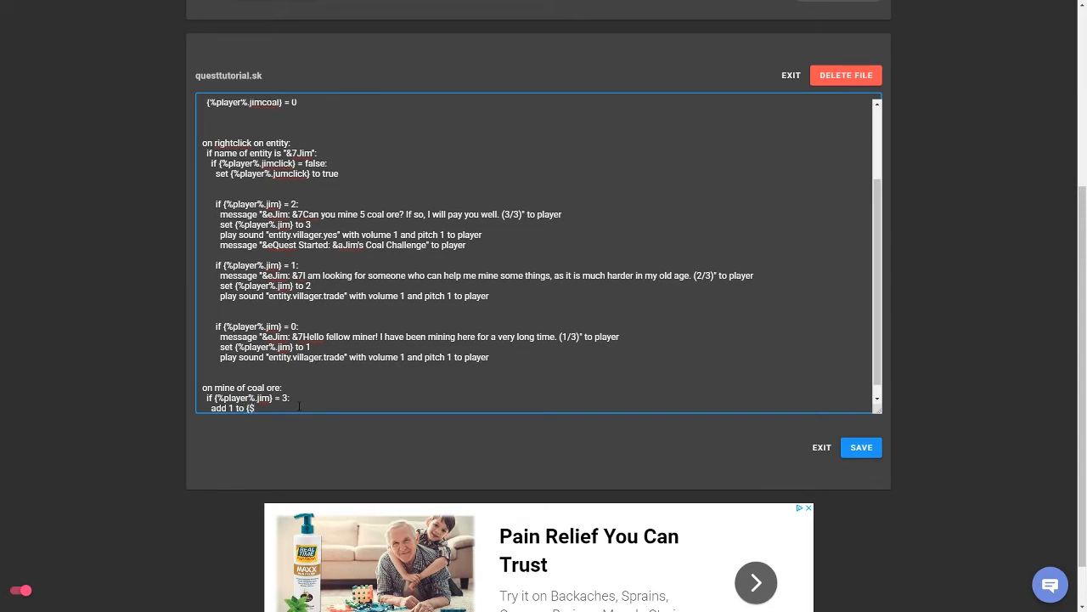
{"action": "type", "text": "player%"}
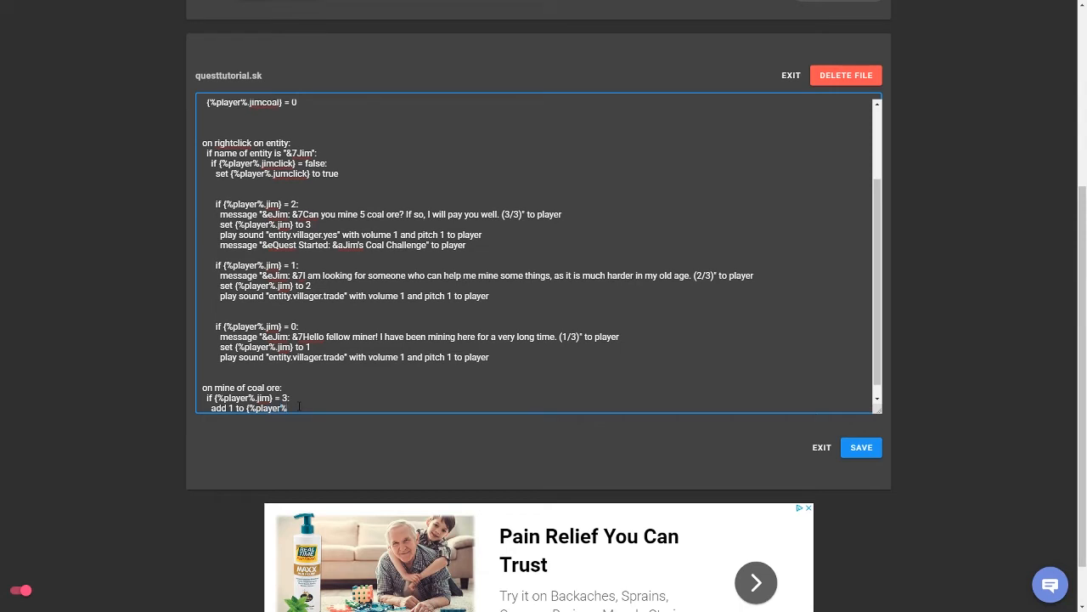
{"action": "type", "text": ".jimcoal"}
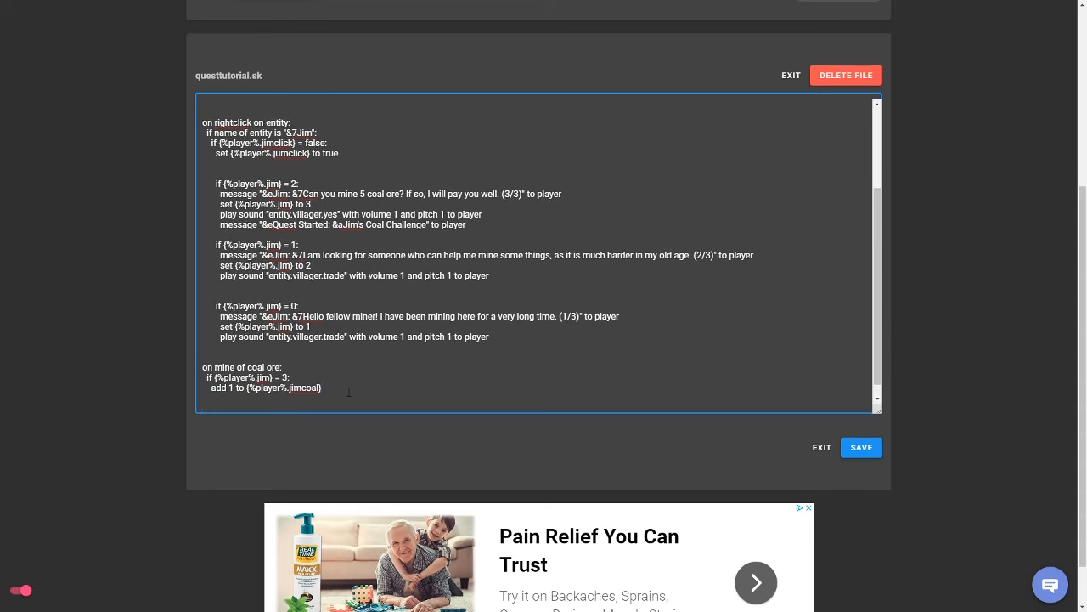
{"action": "type", "text": "on mine of coal ore:"}
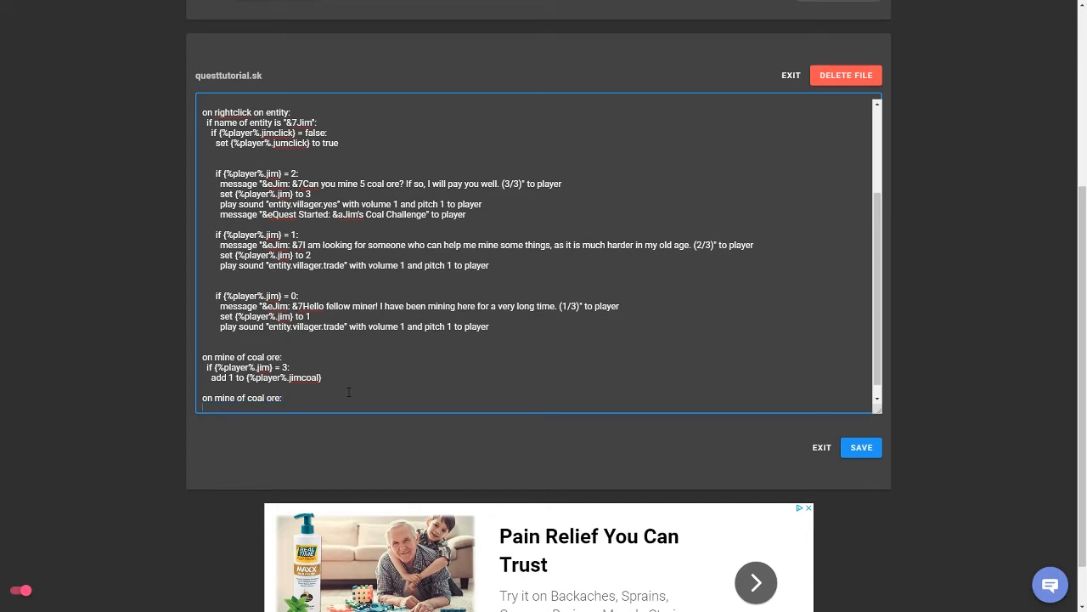
If jimcoal is equal to 5, message Quest Completed: Jim's Coal Challenge with an experience sound.
{"action": "type", "text": "if ("}
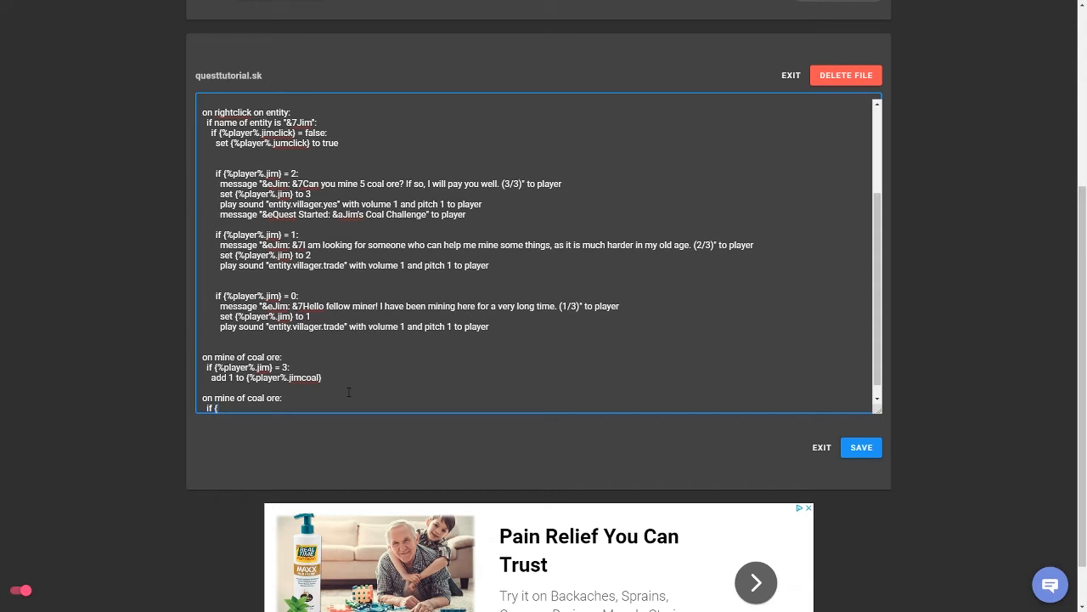
{"action": "type", "text": "%player%.jimcoal"}
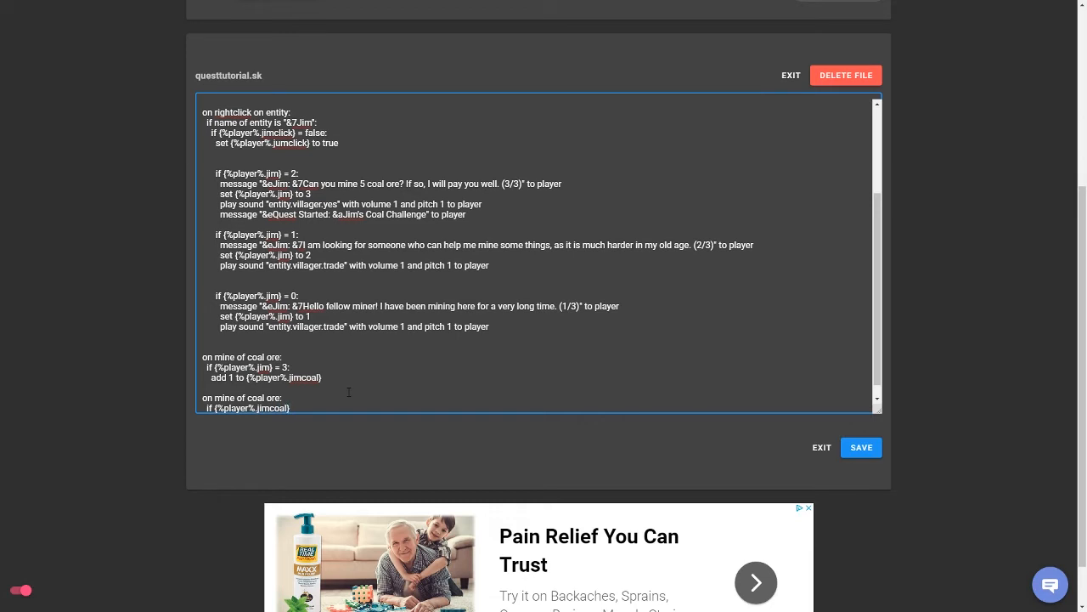
{"action": "type", "text": "is equal to 5:"}
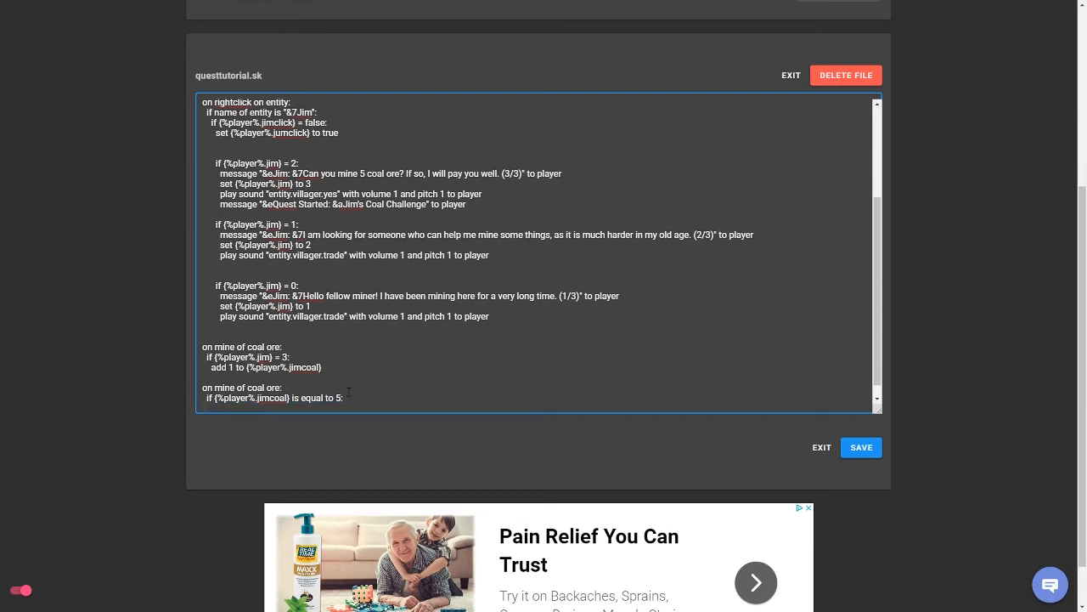
{"action": "type", "text": "message"}
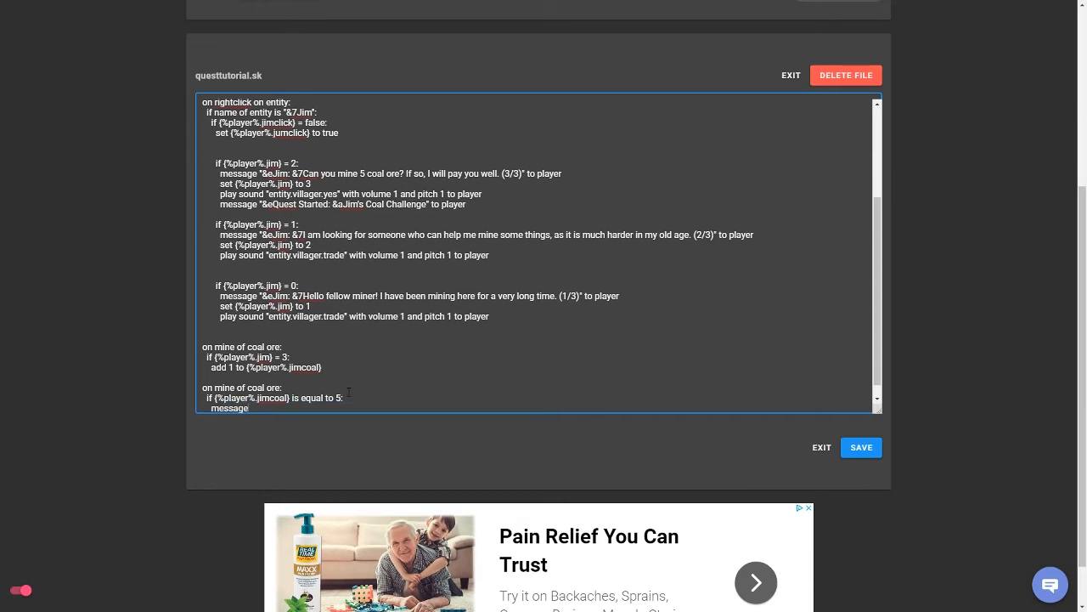
{"action": "type", "text": "\""}
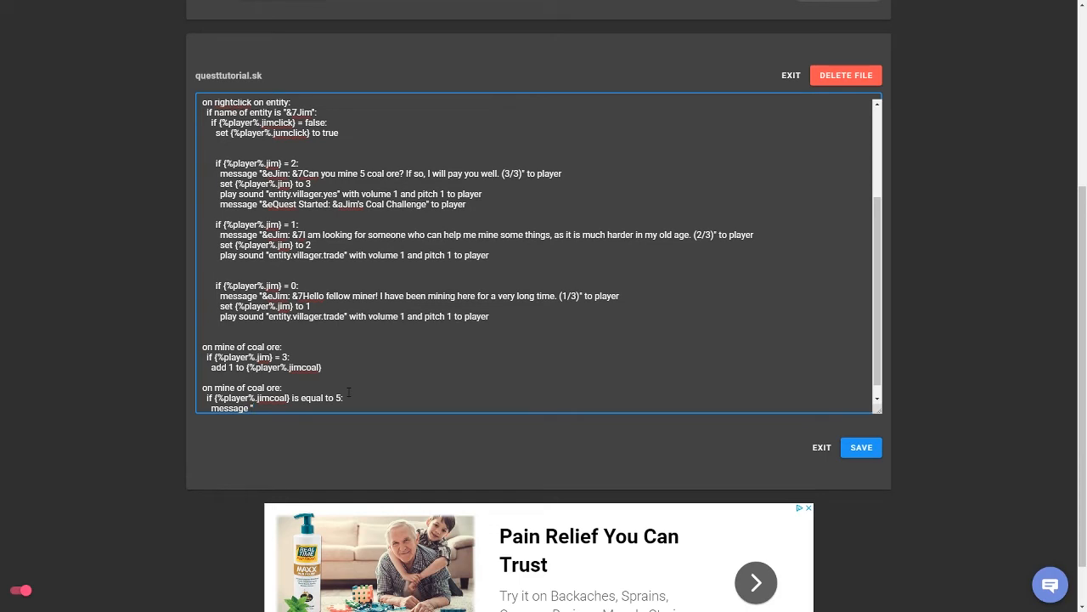
{"action": "type", "text": "&e"}
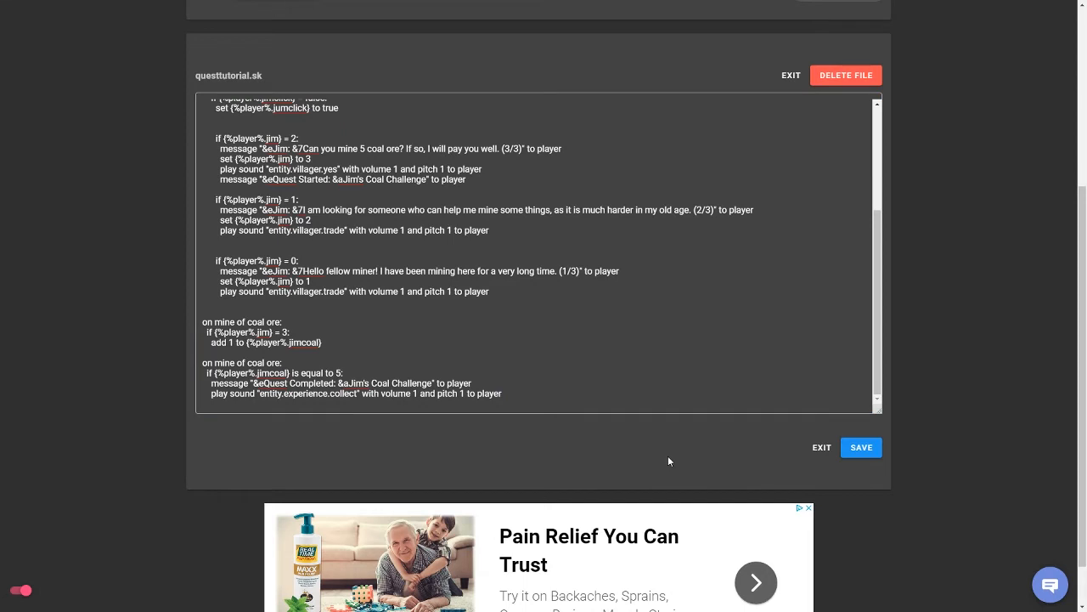
{"action": "mouse_move", "coordinate": [625, 443]}
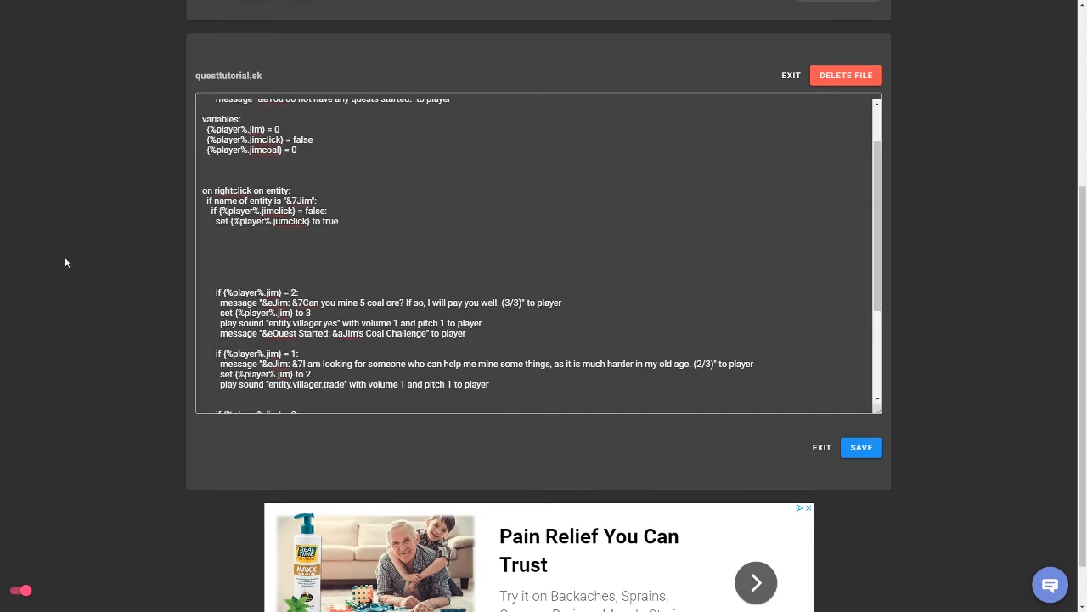
Add 'if {%player%.jim} = 3:' refusing players with jimcoal under 5 with a villager.no sound.
{"action": "left_click", "coordinate": [244, 272]}
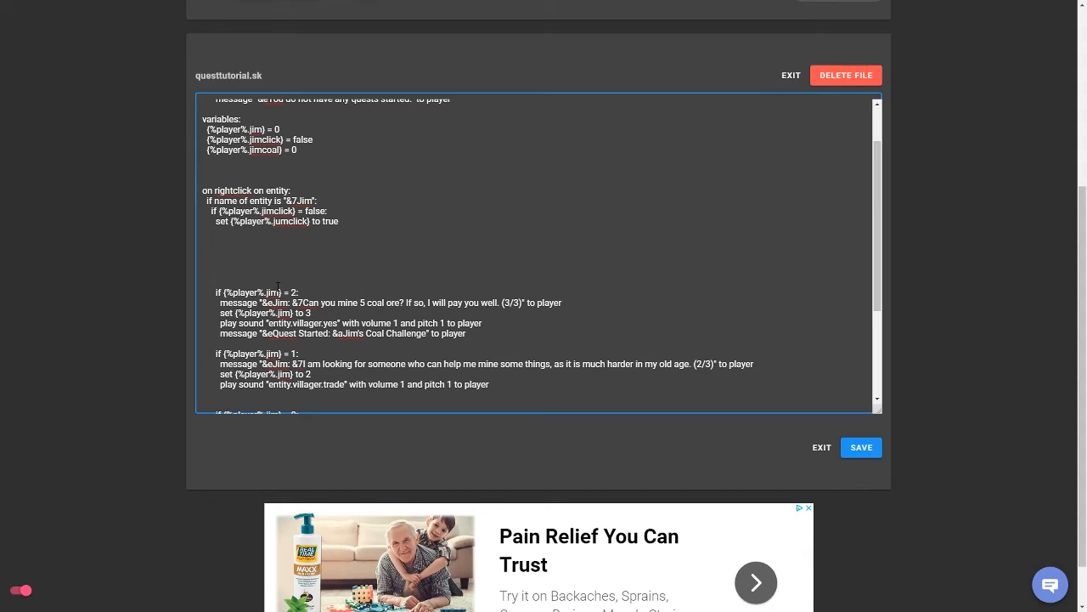
{"action": "type", "text": "if"}
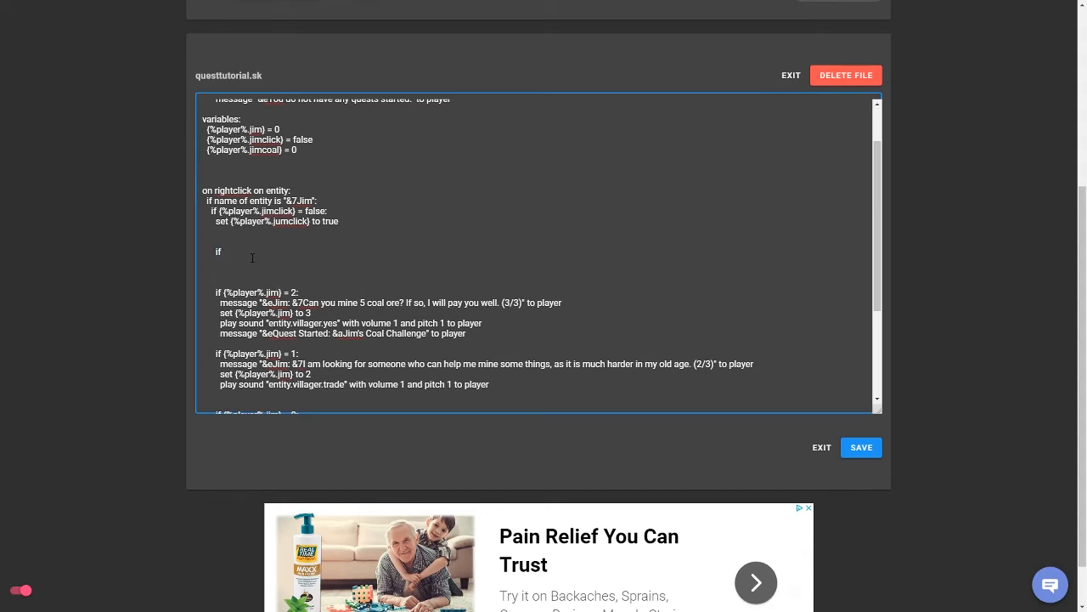
{"action": "type", "text": "{"}
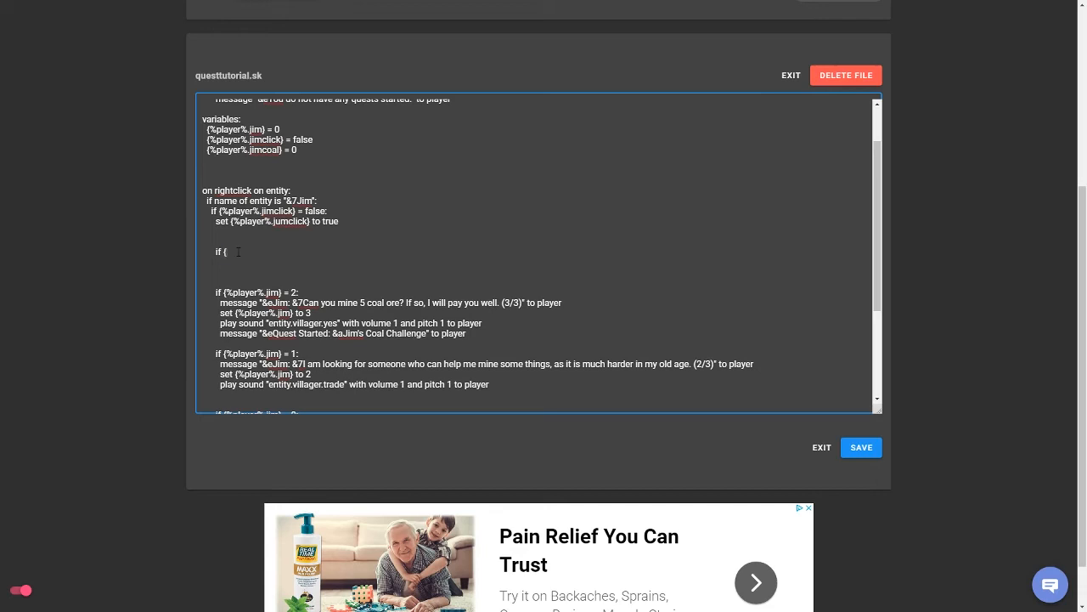
{"action": "type", "text": "%playe"}
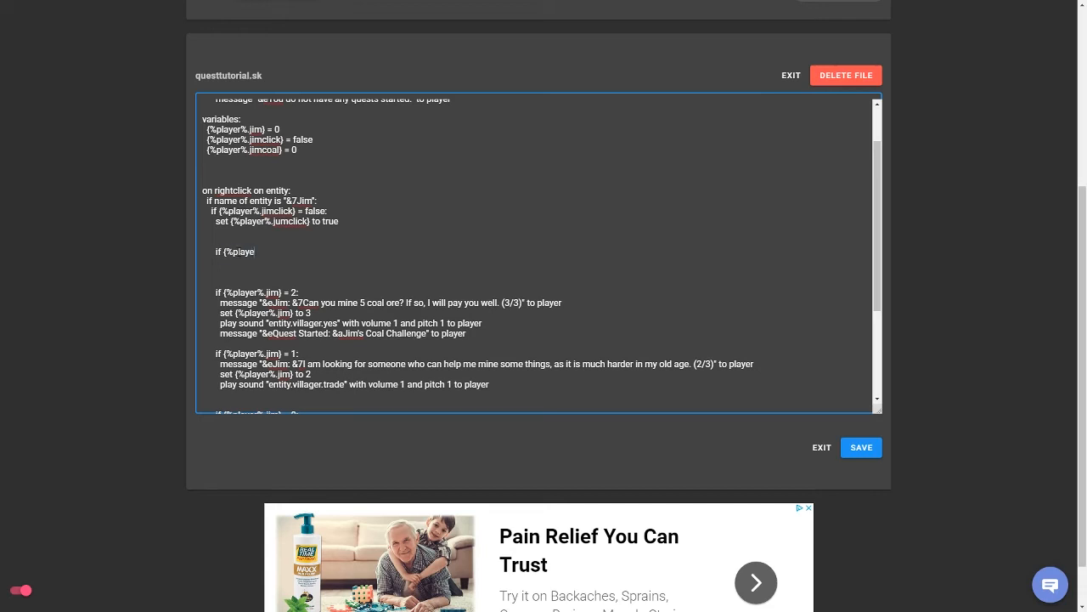
{"action": "type", "text": "r%.jim"}
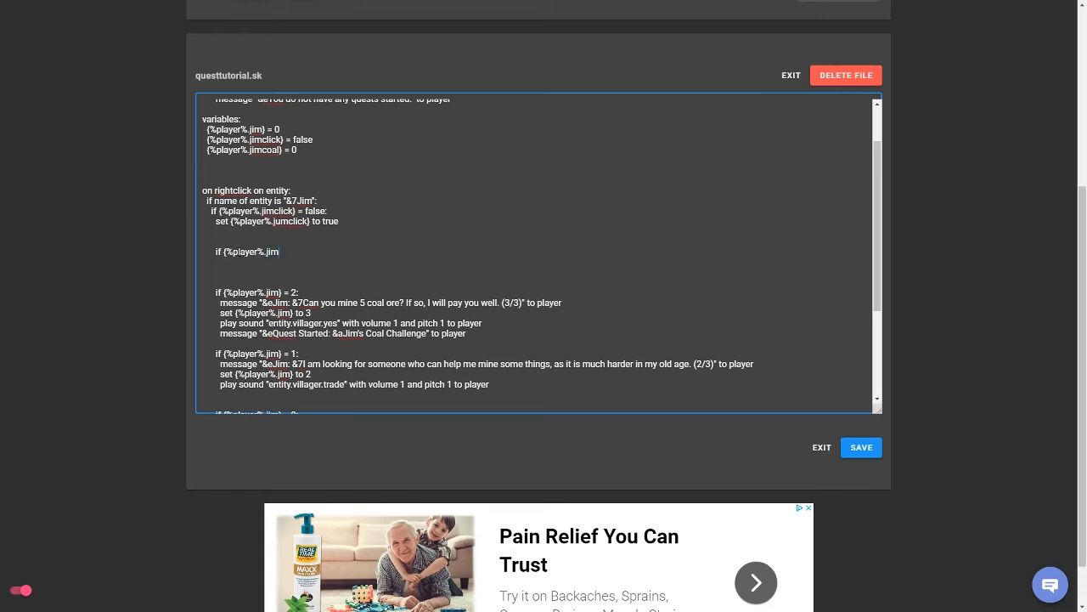
{"action": "type", "text": "= 3:"}
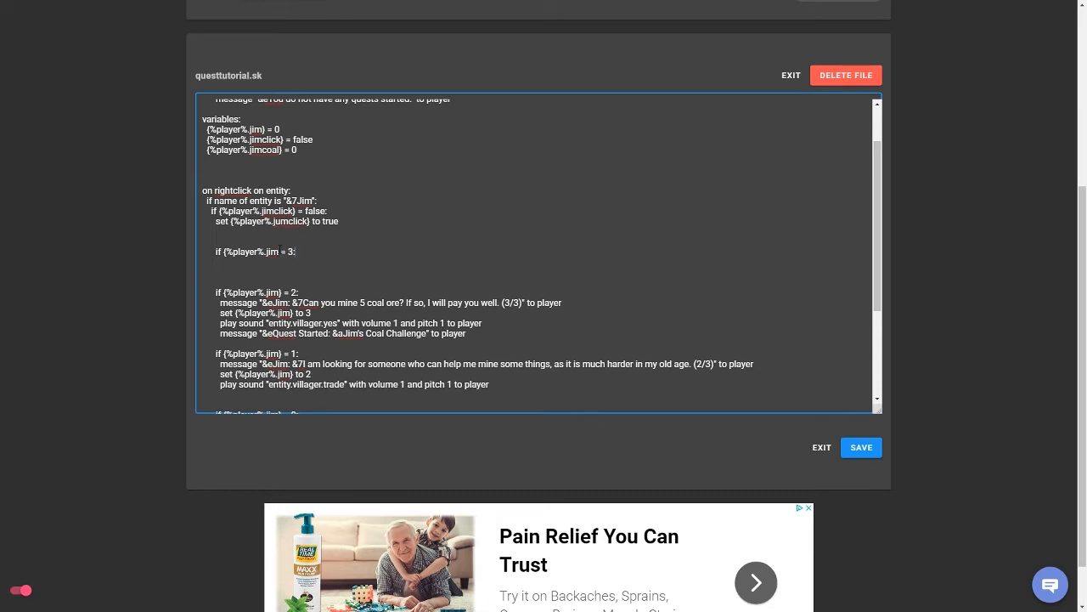
{"action": "left_click", "coordinate": [303, 252]}
{"action": "type", "text": "if {"}
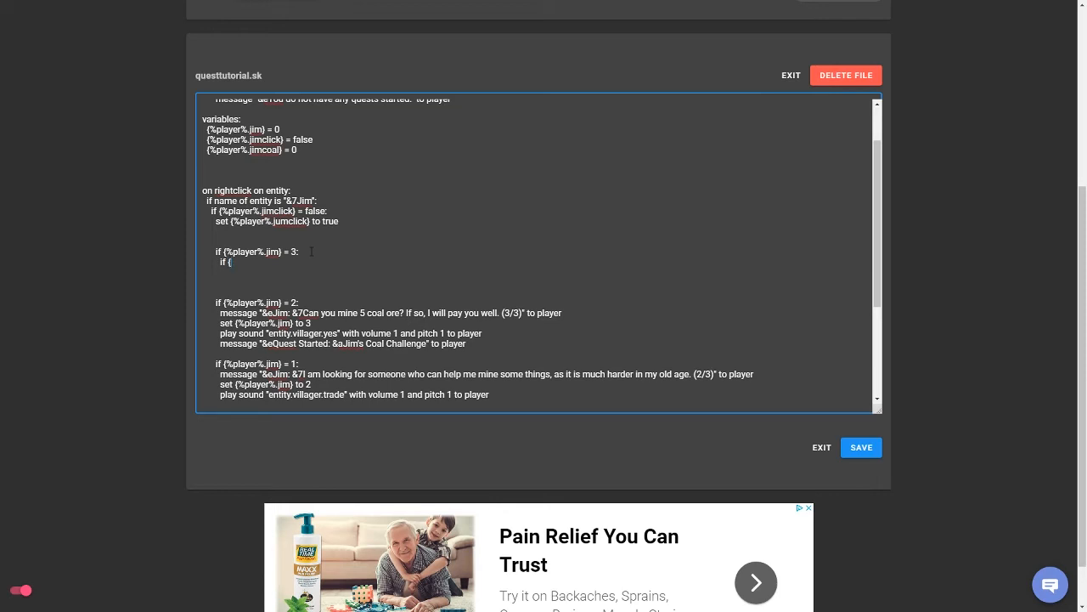
{"action": "type", "text": "%player%.jimcoal} is less than 5:"}
{"action": "type", "text": "message \"&eJim: &7You haven't mined all 5 coal ore yet.\" to player"}
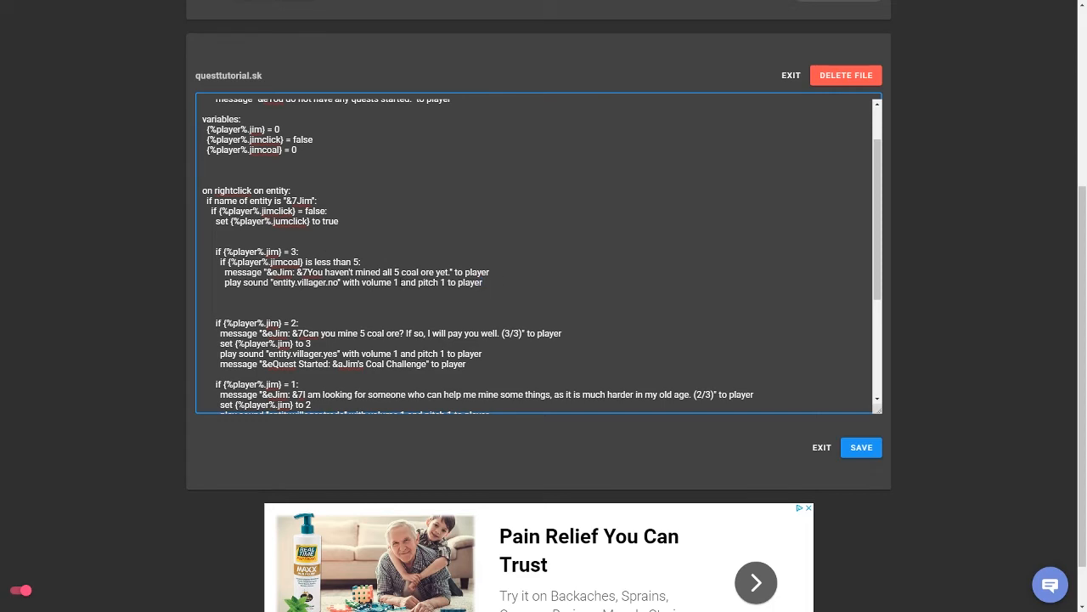
{"action": "double_click", "coordinate": [327, 282]}
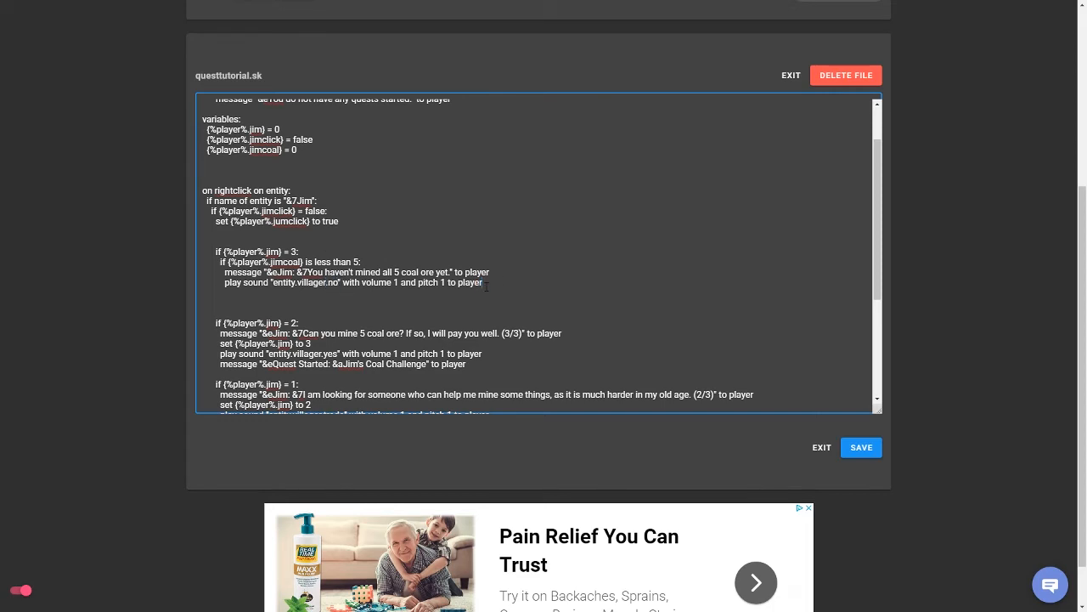
{"action": "mouse_move", "coordinate": [994, 248]}
{"action": "type", "text": "else:"}
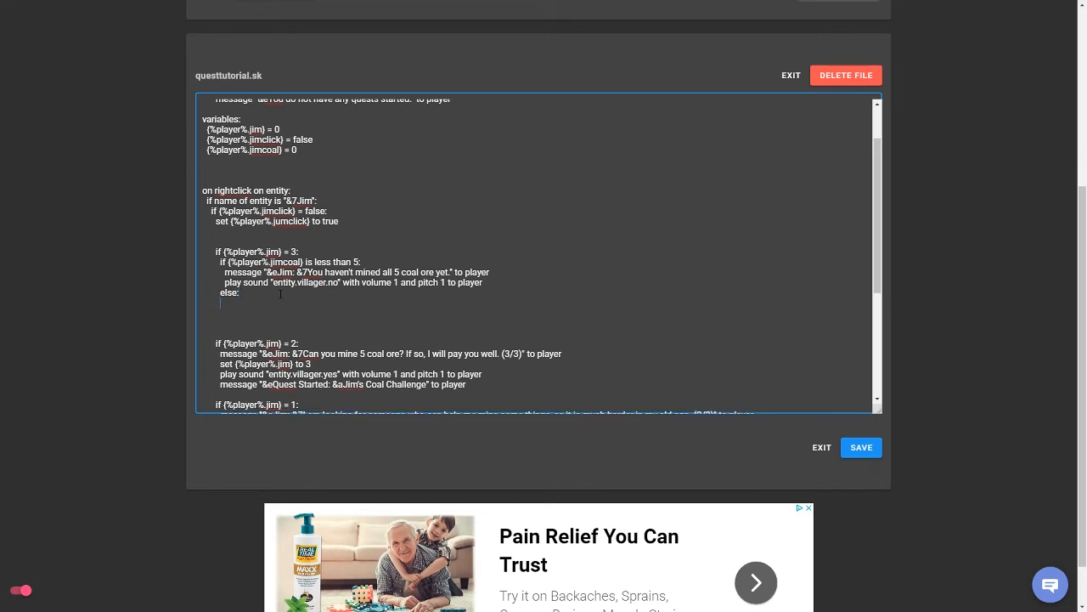
Otherwise set jim to 4, play a sound and give the player 1 diamond.
{"action": "type", "text": "set P"}
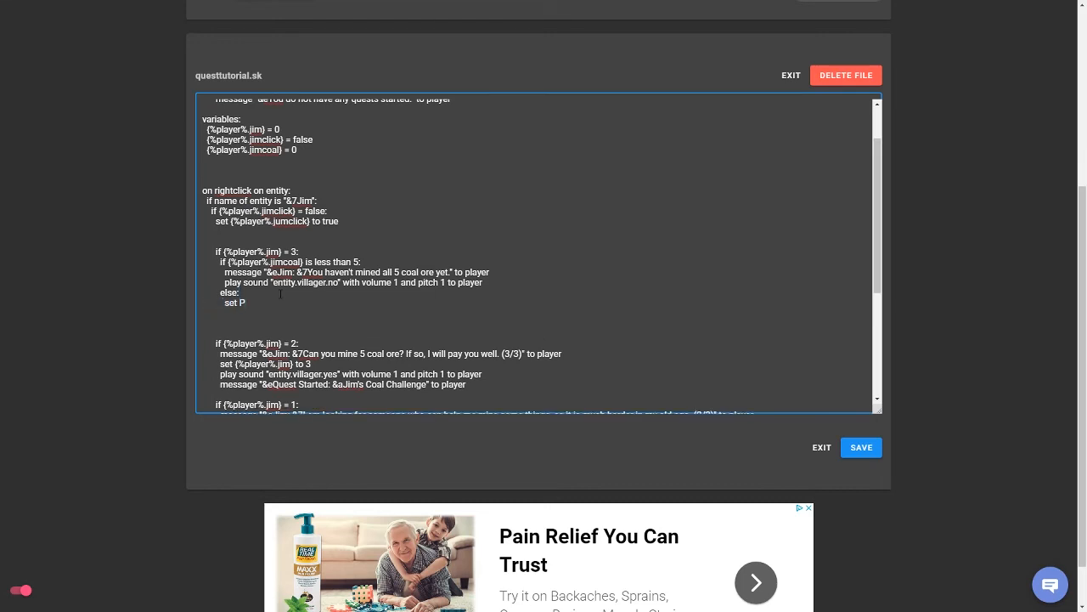
{"action": "type", "text": "{%"}
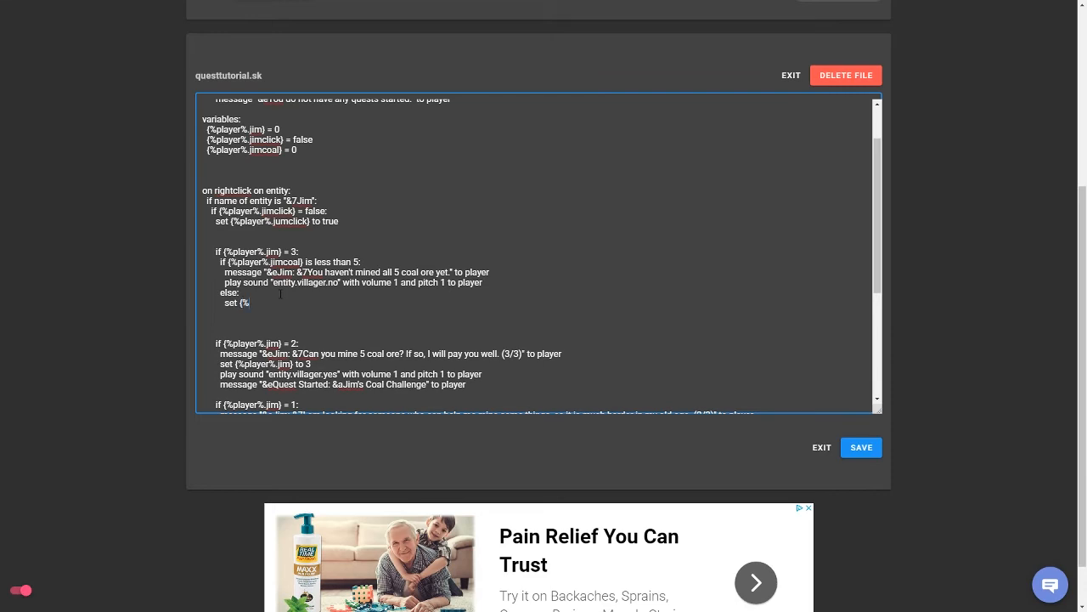
{"action": "type", "text": "jim} to 4"}
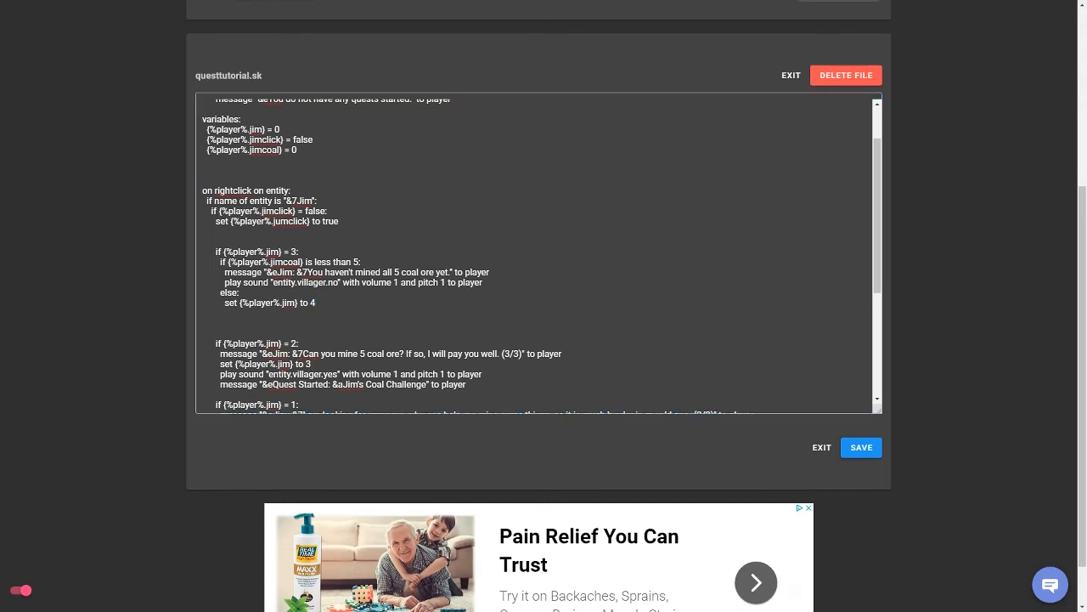
{"action": "left_click", "coordinate": [432, 302]}
{"action": "type", "text": "message \"&eJim: &7I guess you are a pretty good miner! Here is your reward!\" to player"}
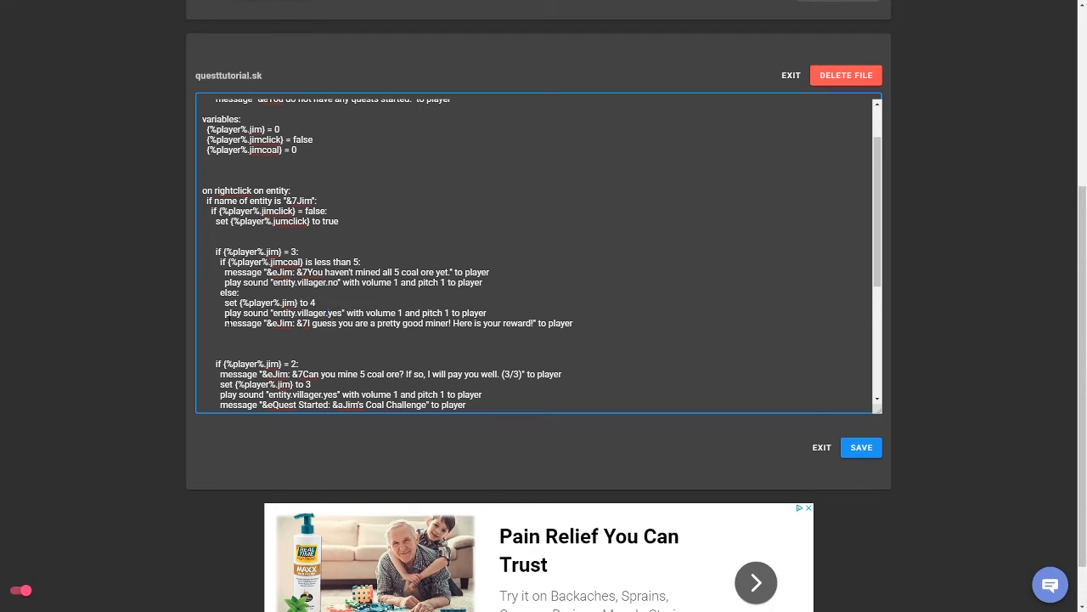
{"action": "triple_click", "coordinate": [382, 323]}
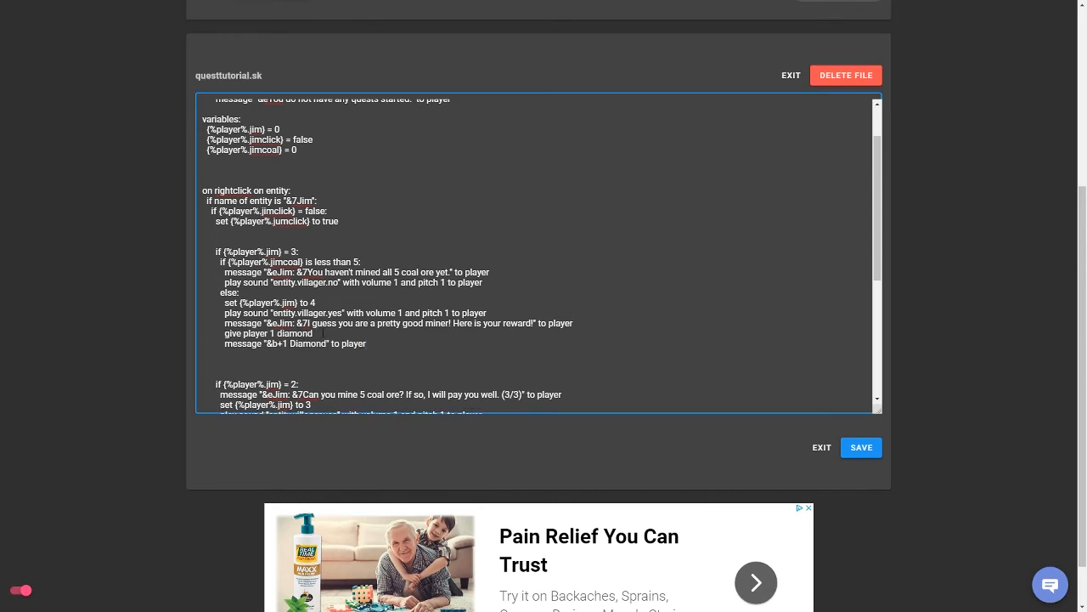
{"action": "left_click", "coordinate": [323, 357]}
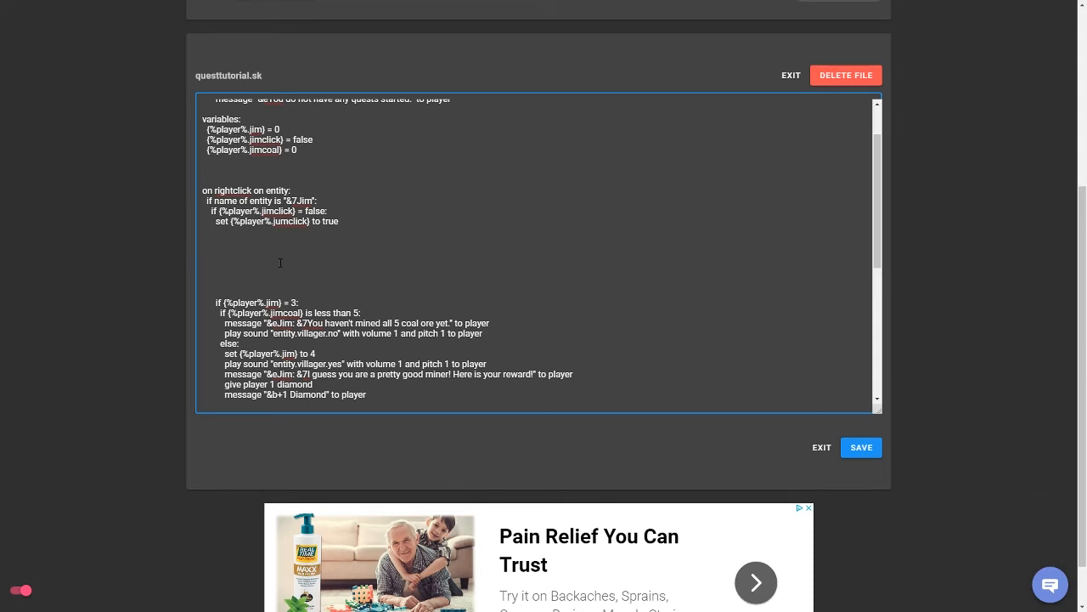
Add Jim's stage 4 branch with the 'Thanks again for completing that task' message.
{"action": "type", "text": "if ("}
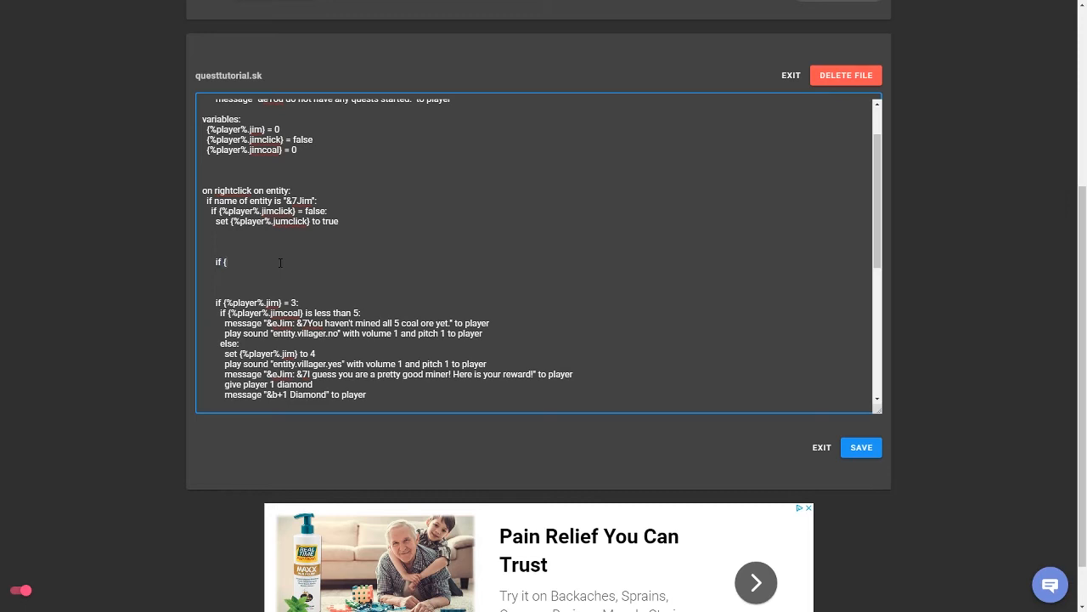
{"action": "type", "text": "%player%.jim = 4:"}
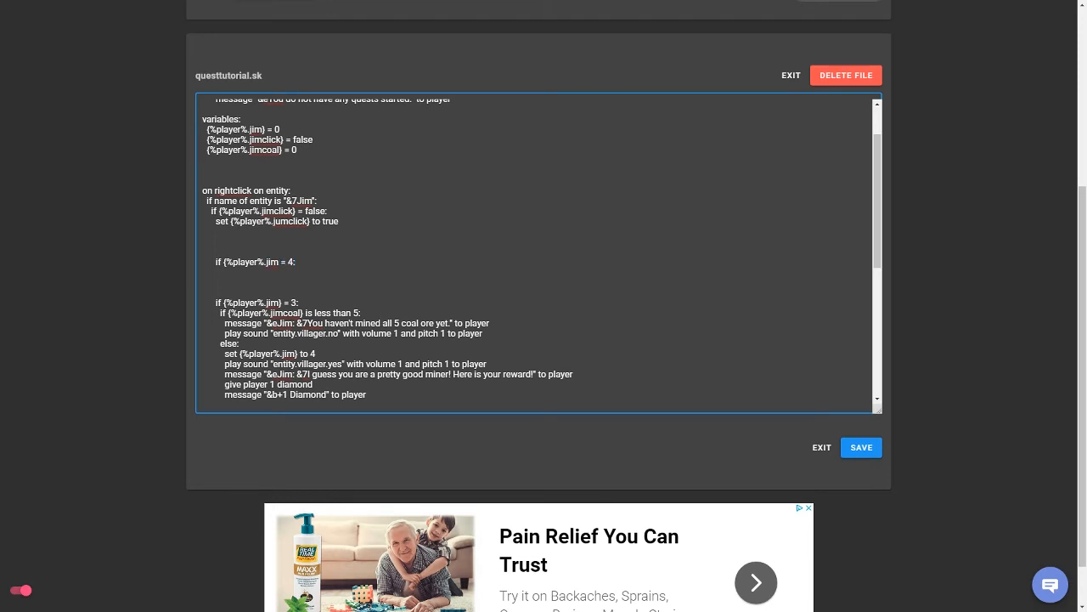
{"action": "left_click", "coordinate": [411, 246]}
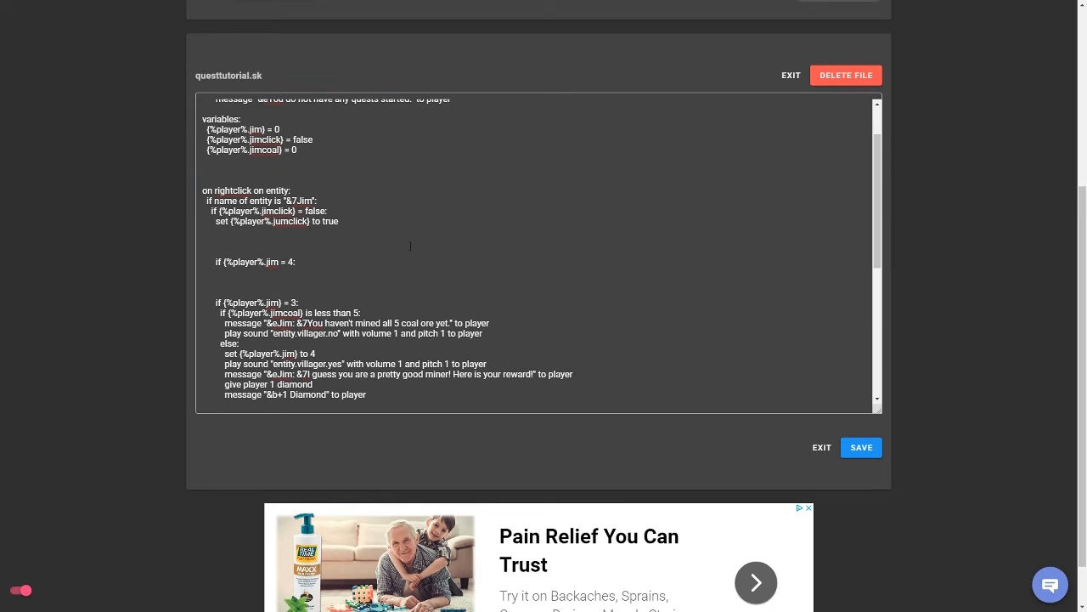
{"action": "left_click", "coordinate": [340, 272]}
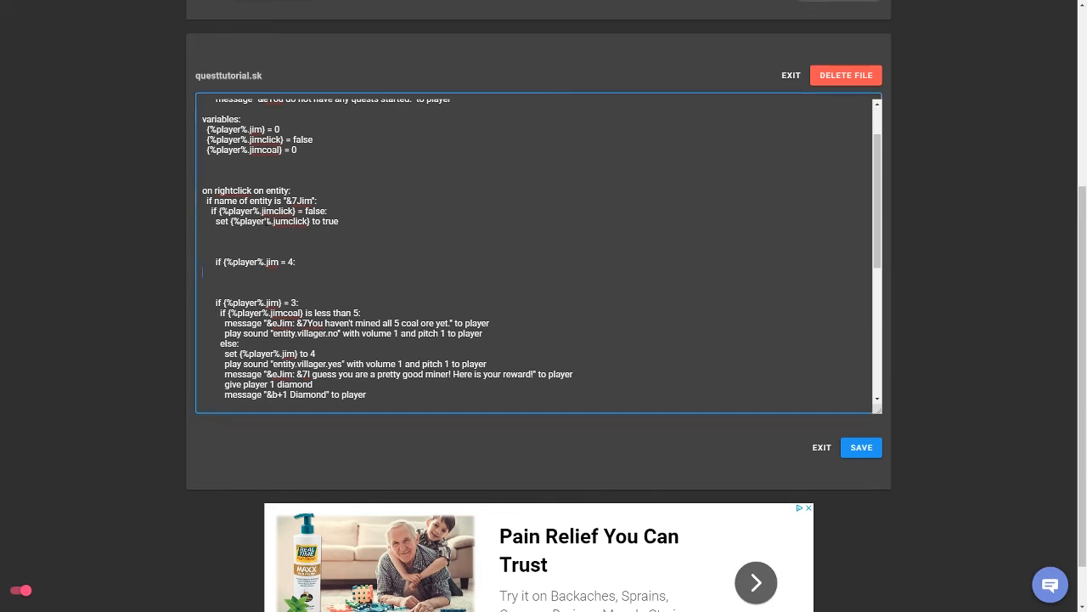
{"action": "type", "text": "message \"&eJim: &7Thanks again for completing that task, but I don't have anything else to say\" to player"}
{"action": "type", "text": "play sound \"entity.villager.trade\" with volume 1 and pitch 1 to player"}
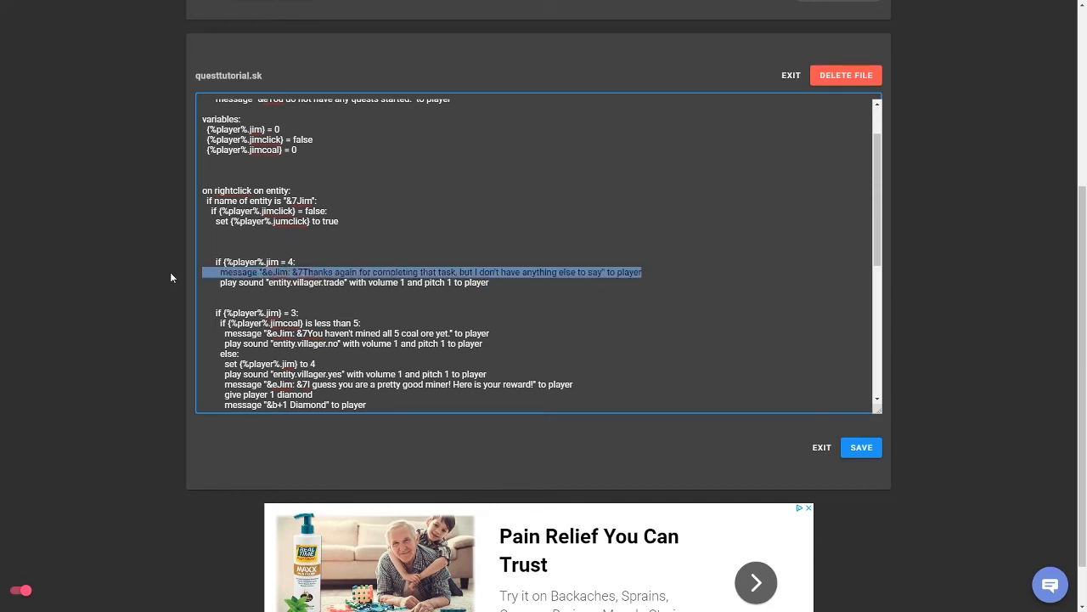
{"action": "left_click", "coordinate": [319, 251]}
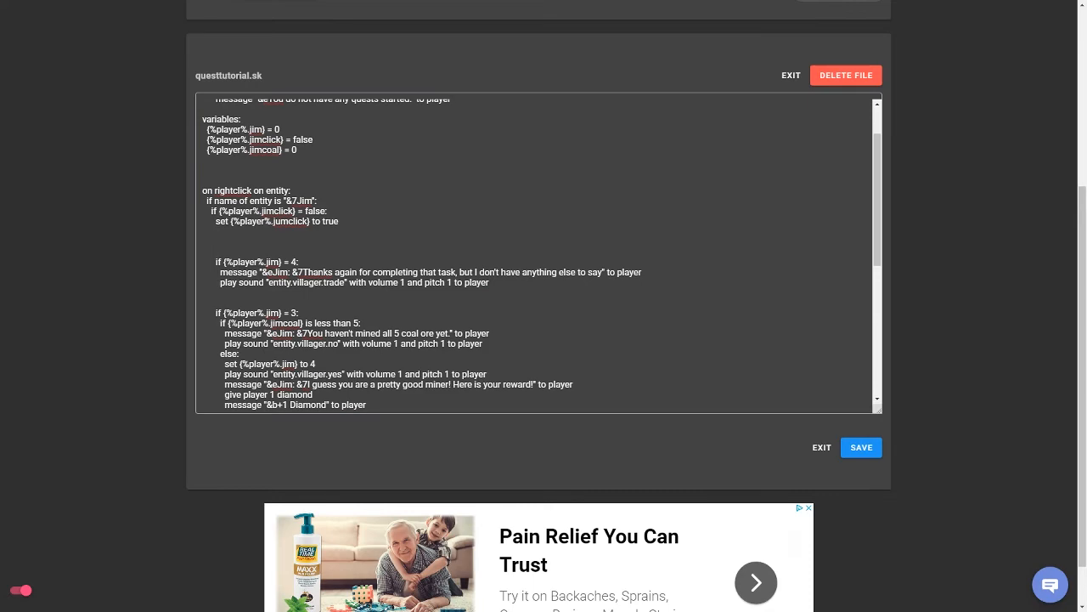
End Jim's right-click handler with 'wait 5 ticks' and 'set {%player%.jimclick} to false'.
{"action": "scroll", "scroll_direction": "down", "scroll_amount": 3}
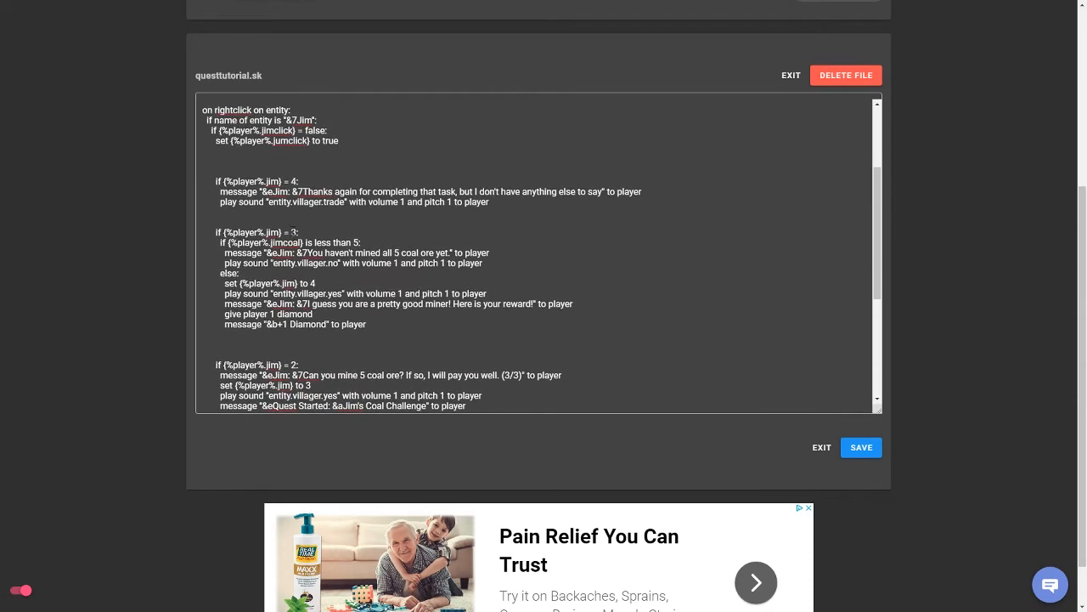
{"action": "scroll", "scroll_direction": "down", "scroll_amount": 3}
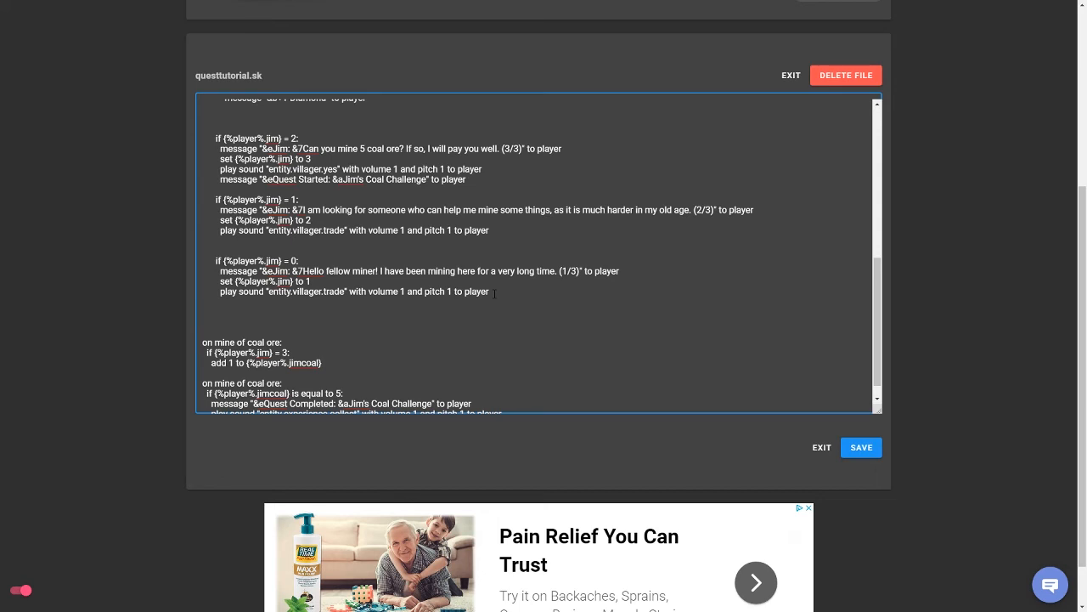
{"action": "type", "text": "a"}
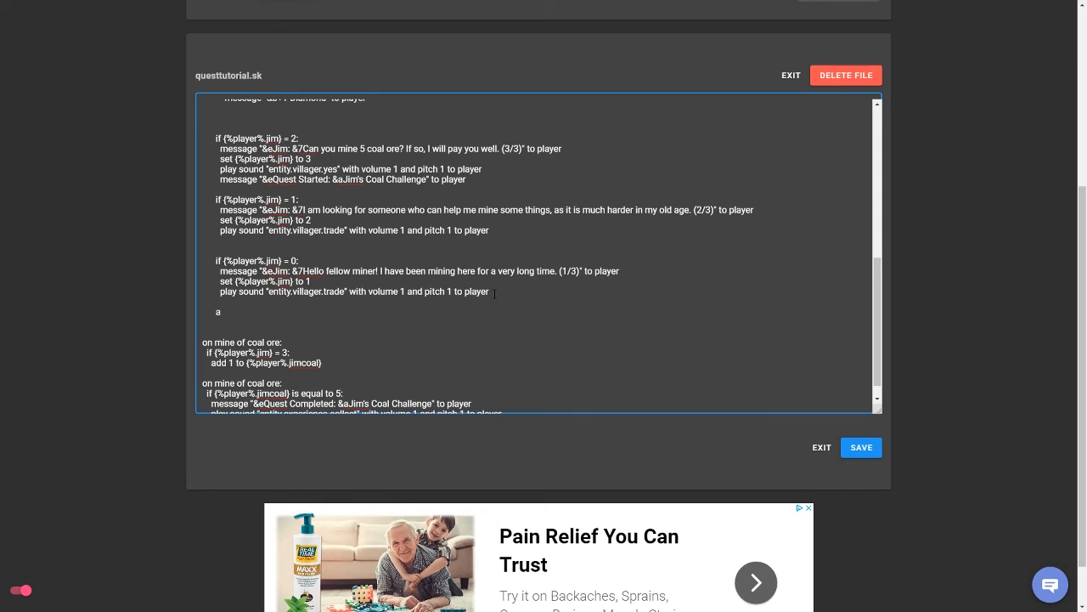
{"action": "key", "text": "Backspace"}
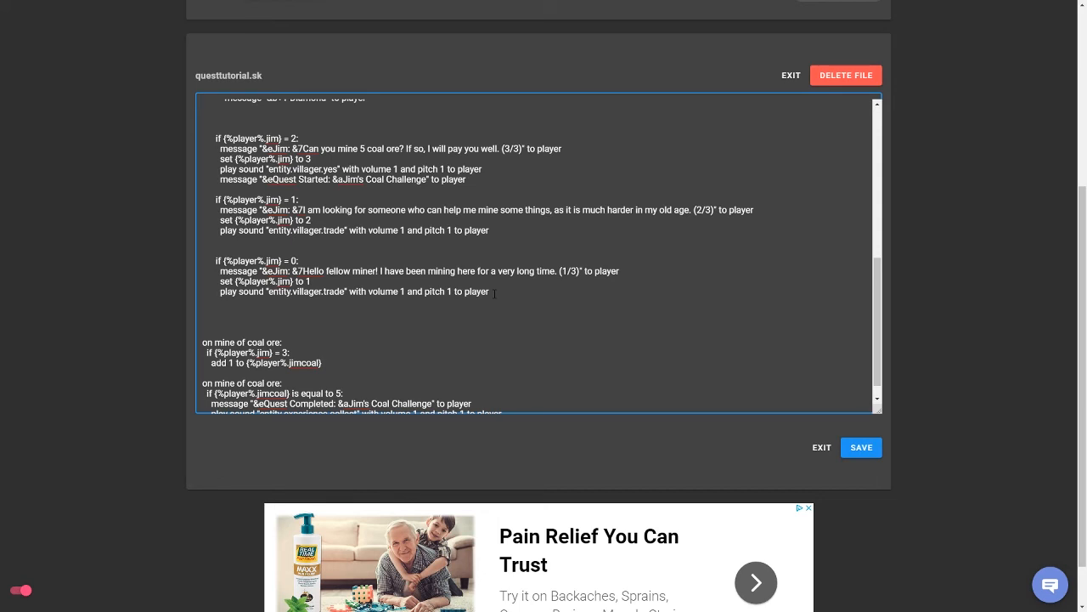
{"action": "type", "text": "wait 5 ticks"}
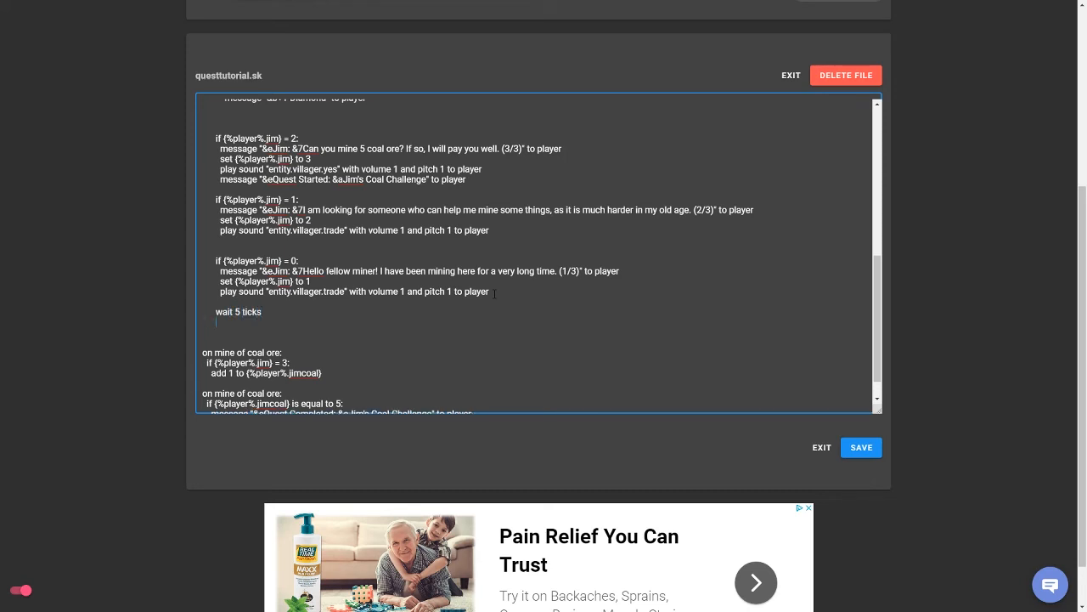
{"action": "type", "text": "set {%"}
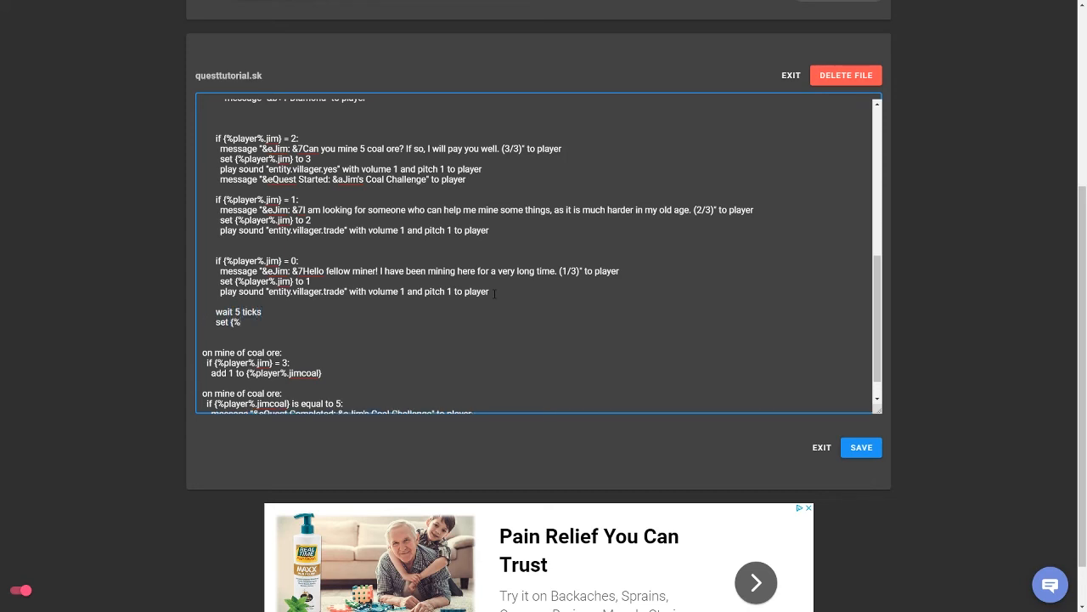
{"action": "type", "text": "playerA"}
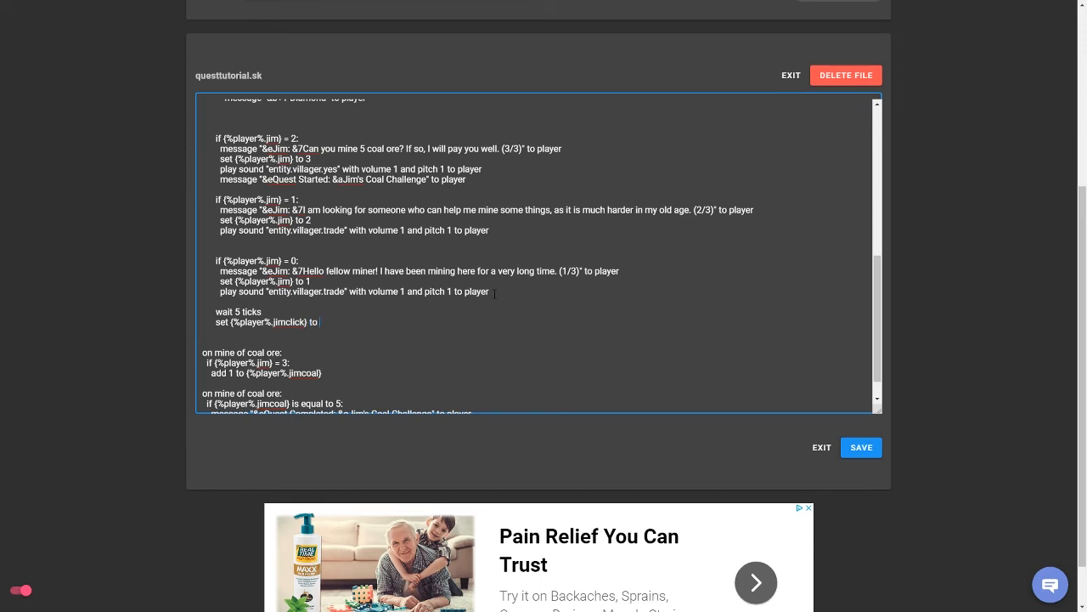
{"action": "type", "text": "false"}
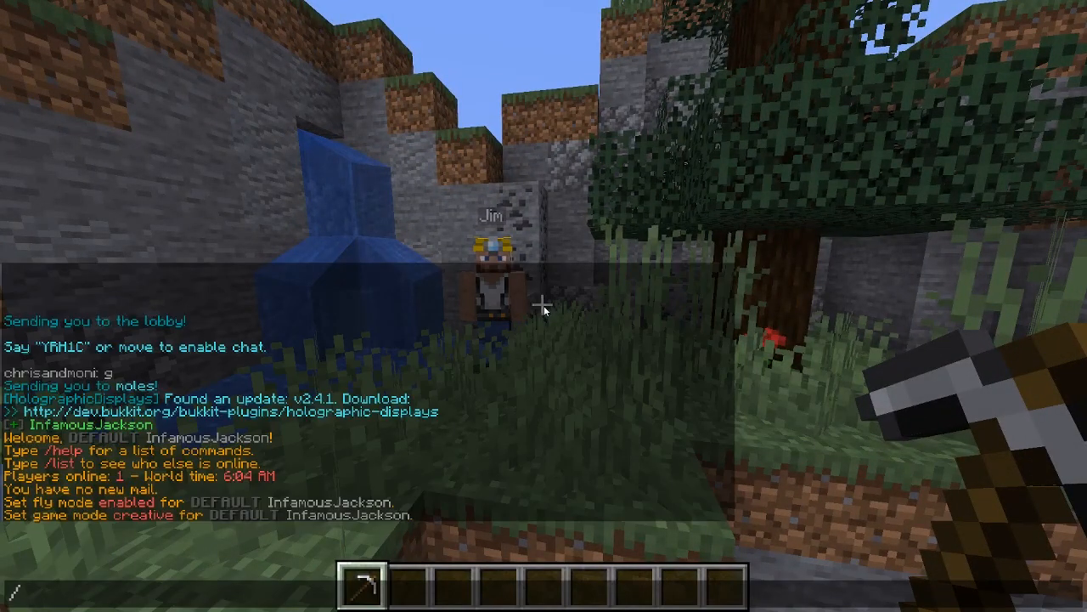
Reload the script with /skript reload and complete Jim's Coal Challenge in-game.
{"action": "type", "text": "skript reload"}
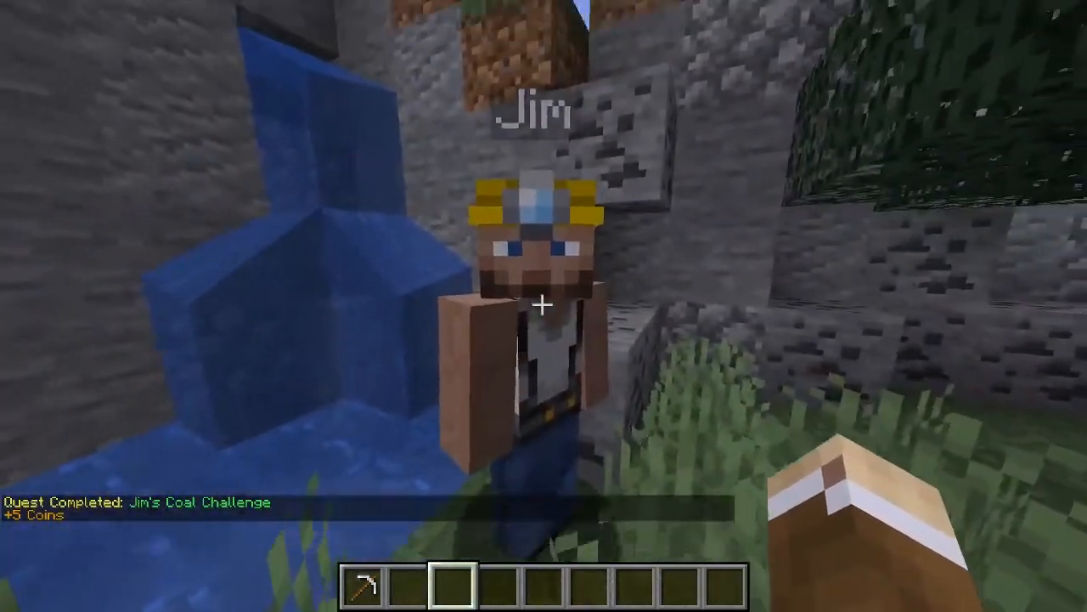
{"action": "key", "text": "e"}
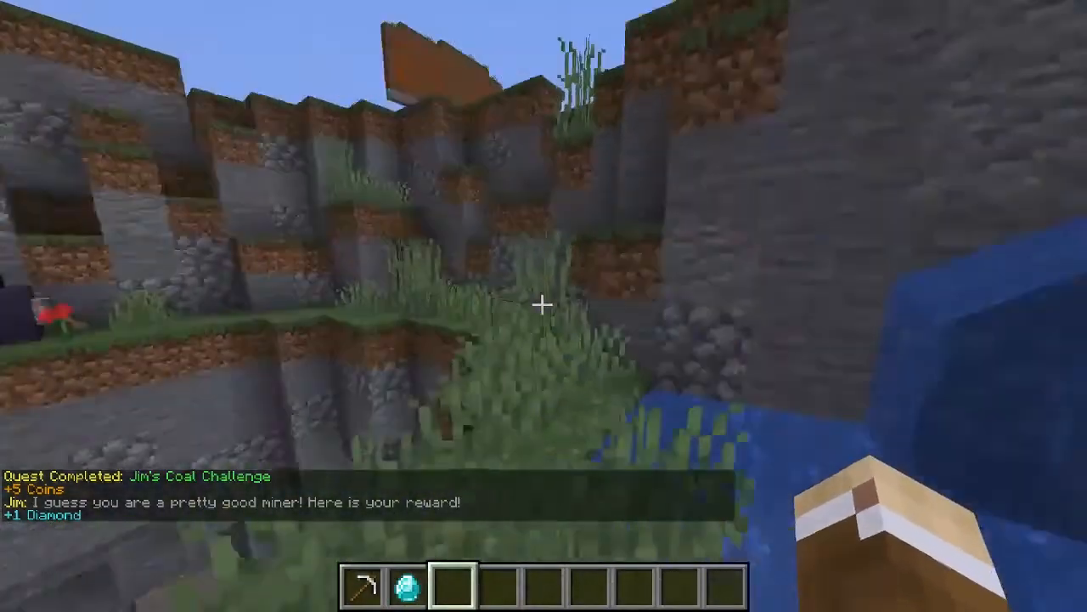
{"action": "mouse_move", "coordinate": [544, 306]}
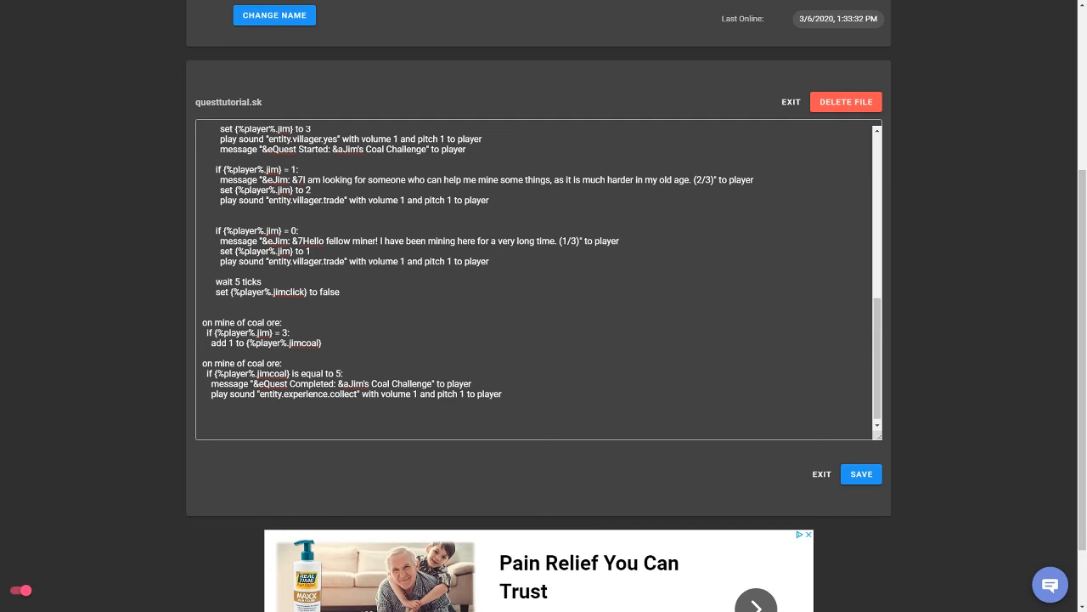
Write the op-only /resetmyquest1 command resetting jimclick, jim and jimcoal.
{"action": "left_click", "coordinate": [246, 425]}
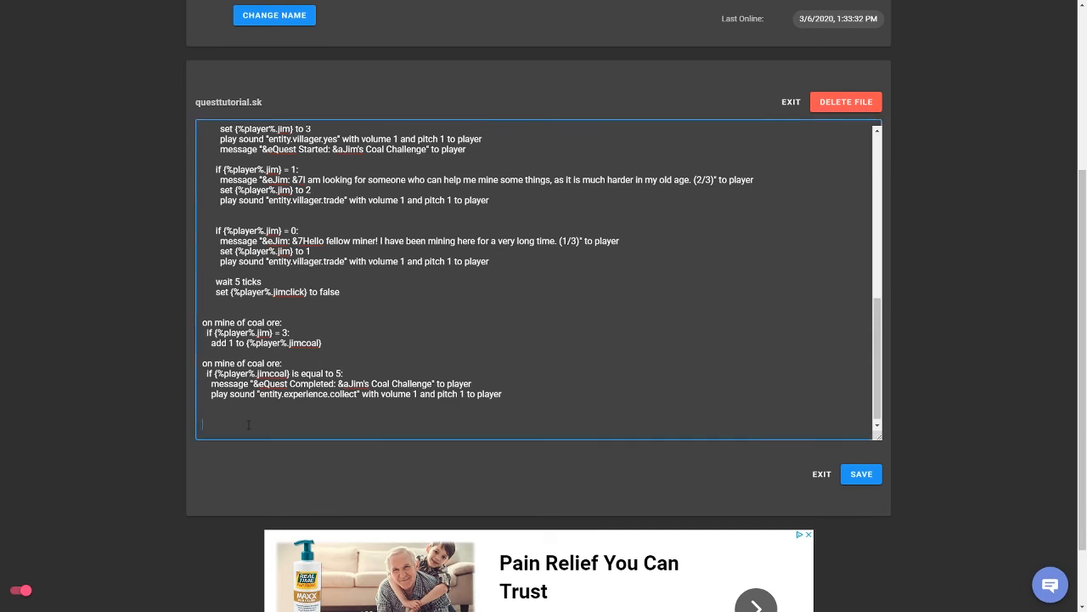
{"action": "type", "text": "command /resetmyquest"}
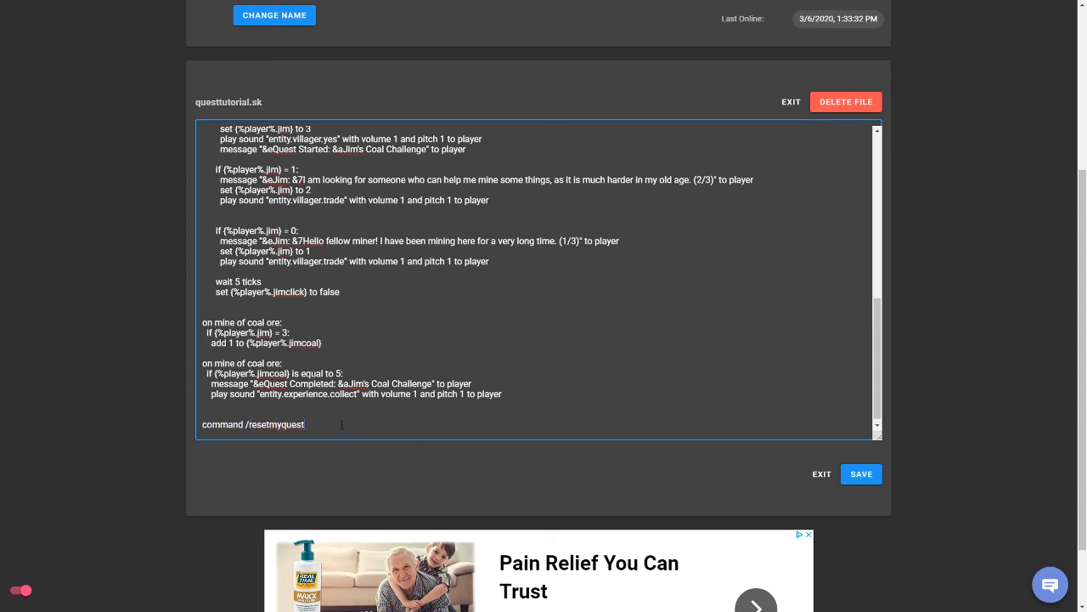
{"action": "type", "text": "1"}
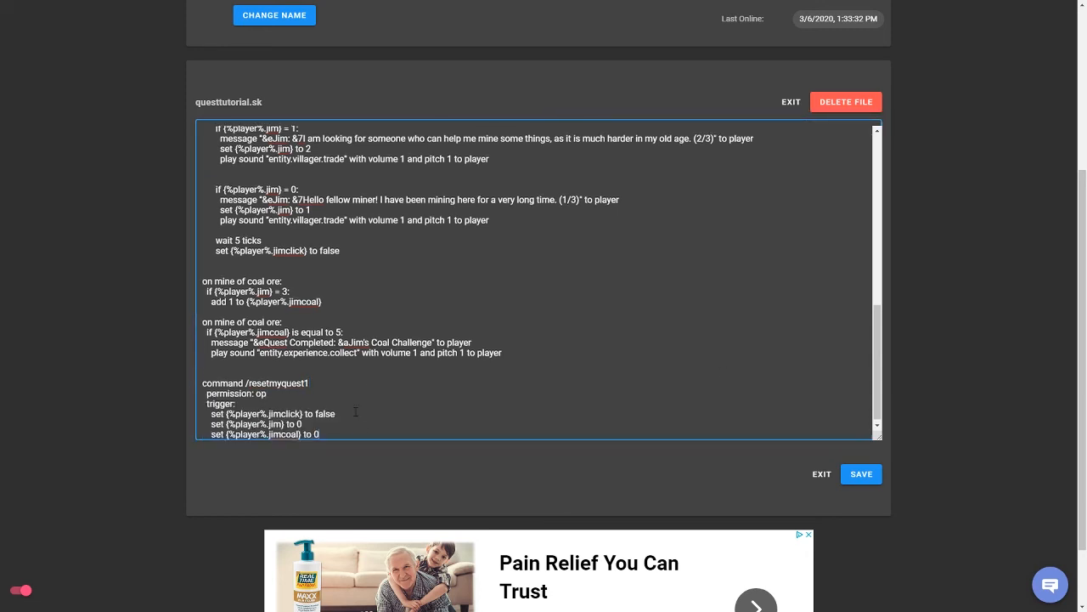
{"action": "left_click_drag", "start_coordinate": [202, 377], "coordinate": [265, 389]}
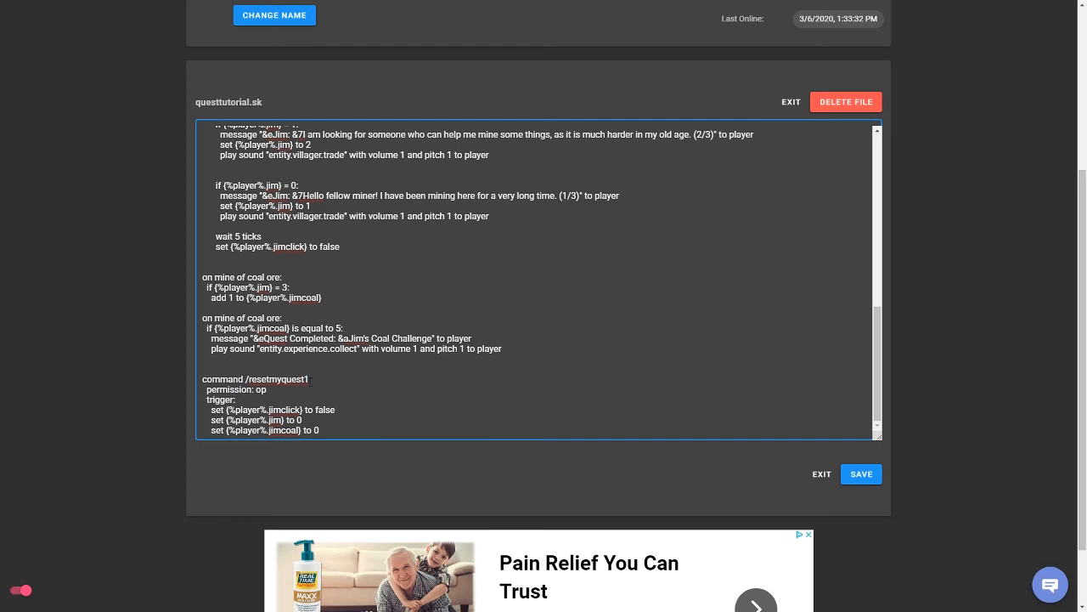
{"action": "double_click", "coordinate": [270, 409]}
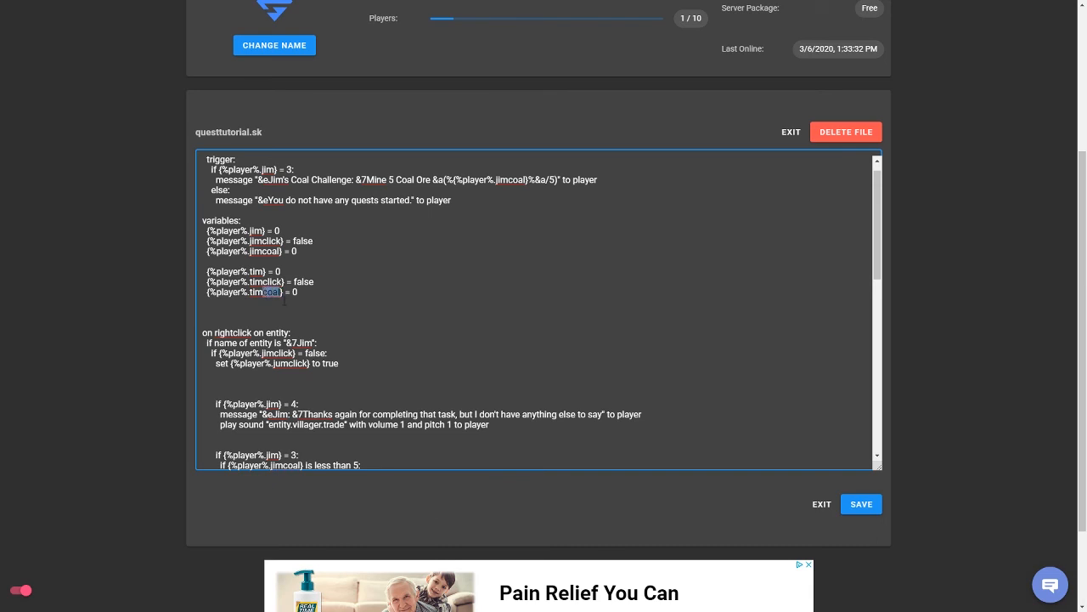
Name the copied variable timiron, then select Jim's stage-three coal check and refusal lines.
{"action": "type", "text": "iron"}
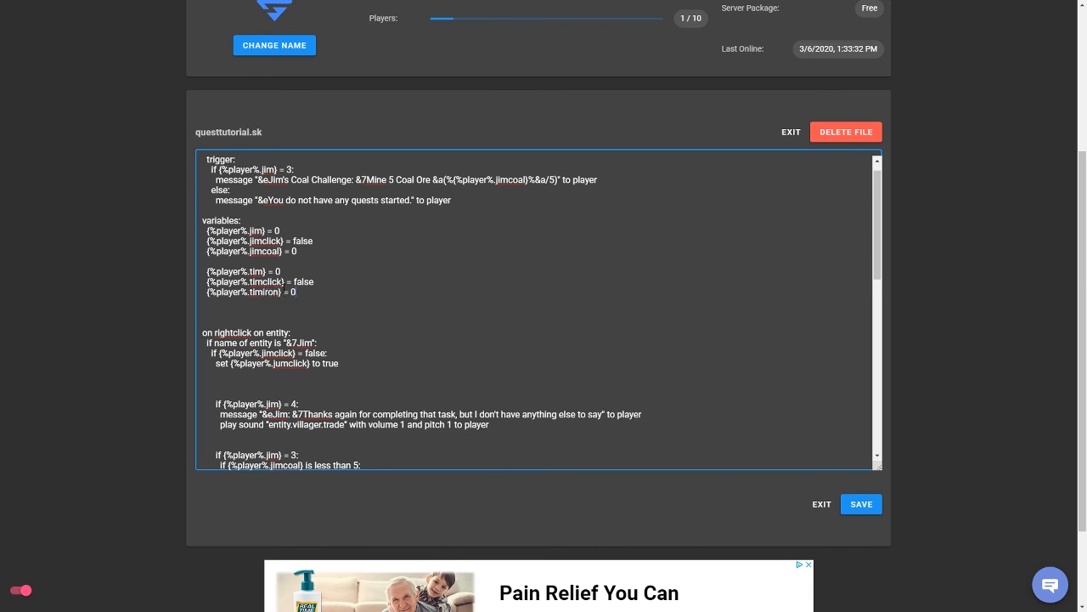
{"action": "scroll", "scroll_direction": "down", "scroll_amount": 3}
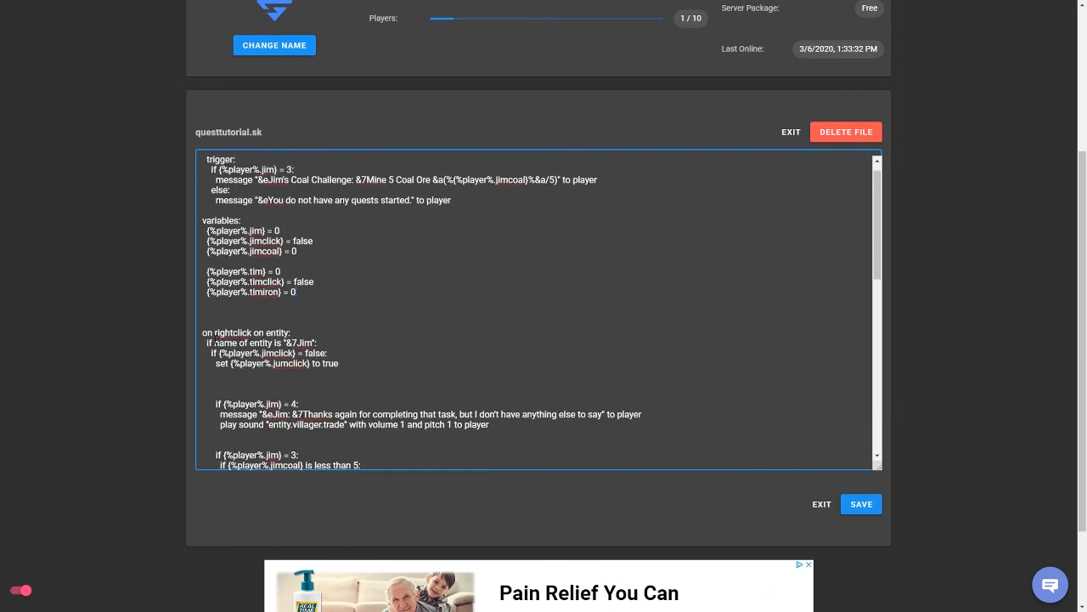
{"action": "scroll", "scroll_direction": "down", "scroll_amount": 3}
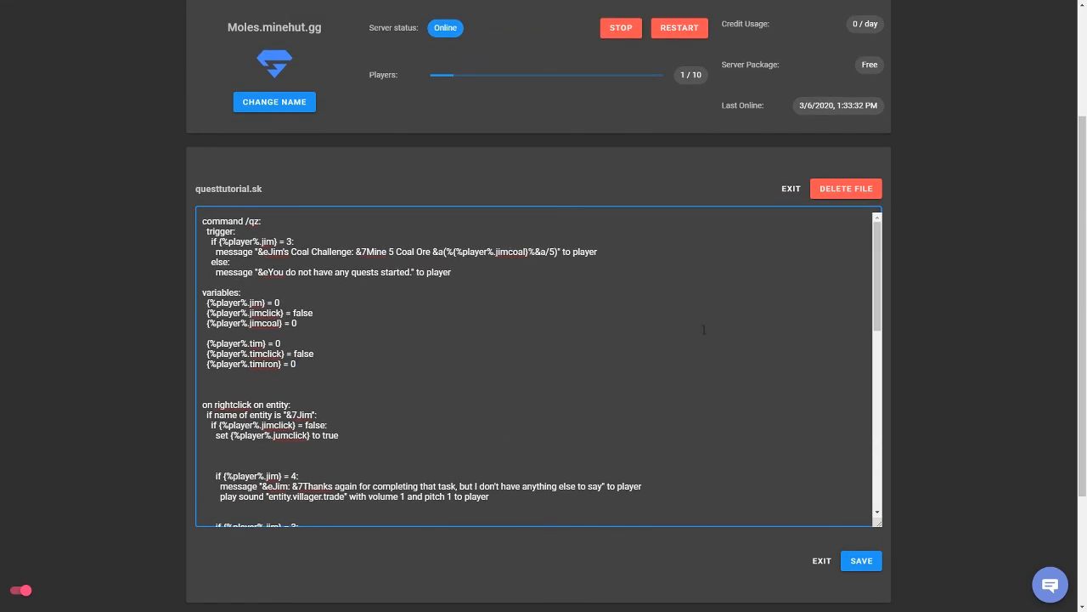
{"action": "scroll", "scroll_direction": "down", "scroll_amount": 3}
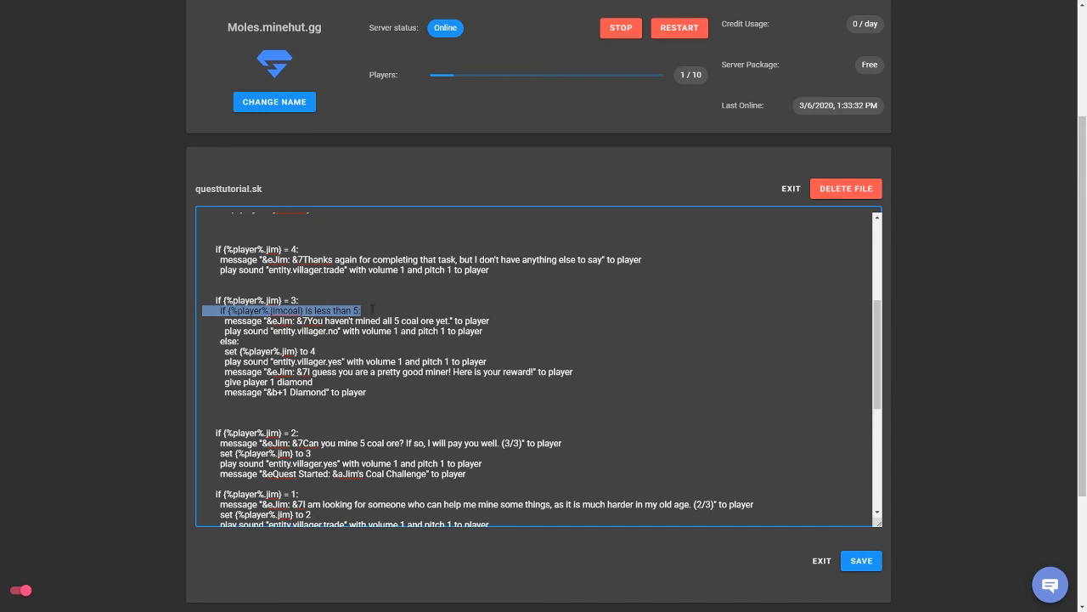
{"action": "left_click", "coordinate": [361, 309]}
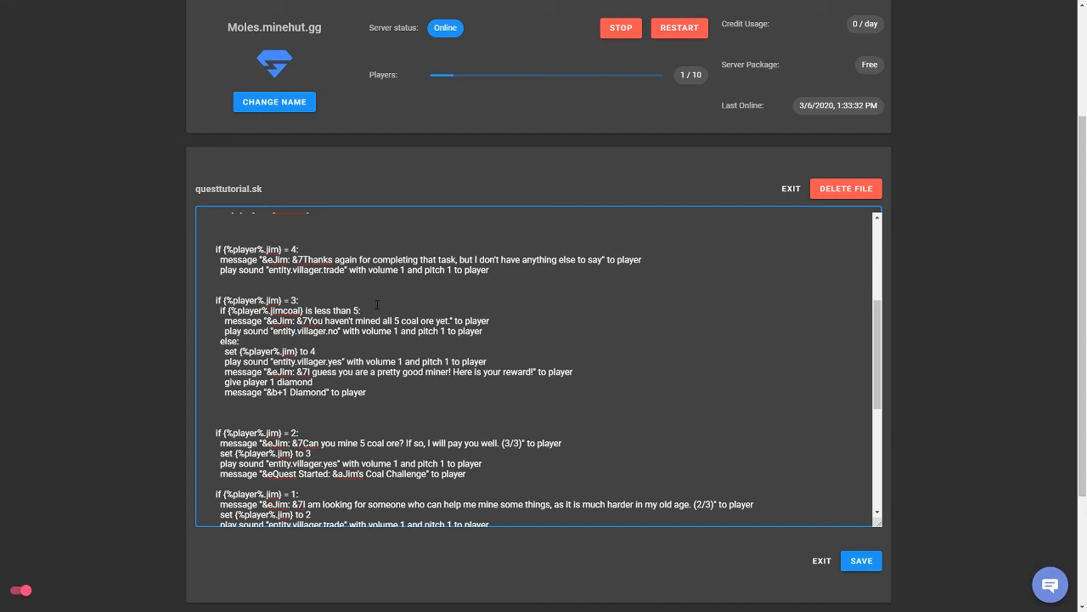
{"action": "left_click_drag", "start_coordinate": [222, 321], "coordinate": [490, 331]}
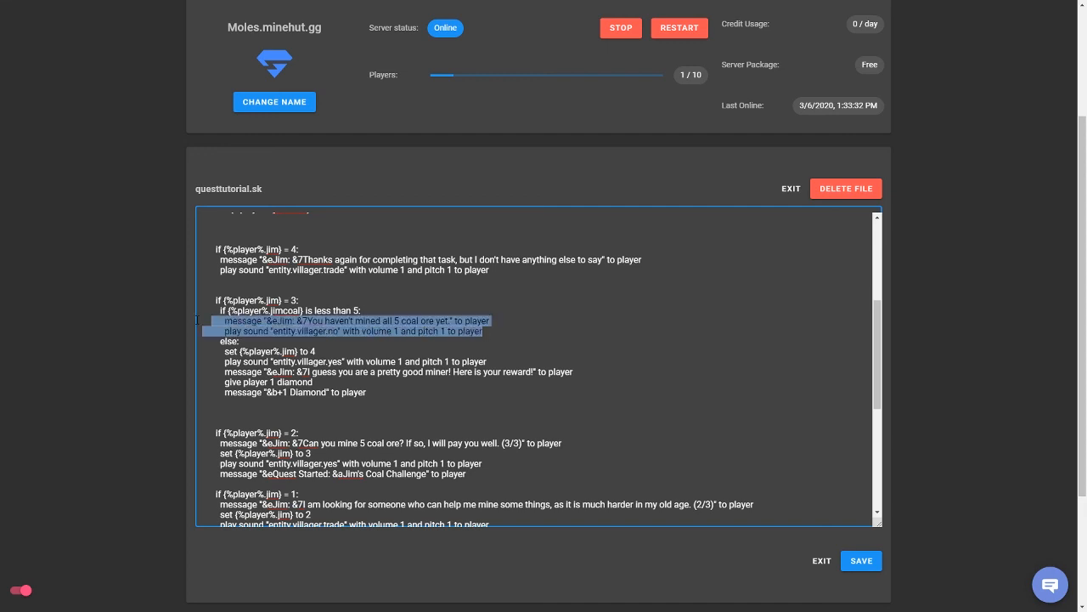